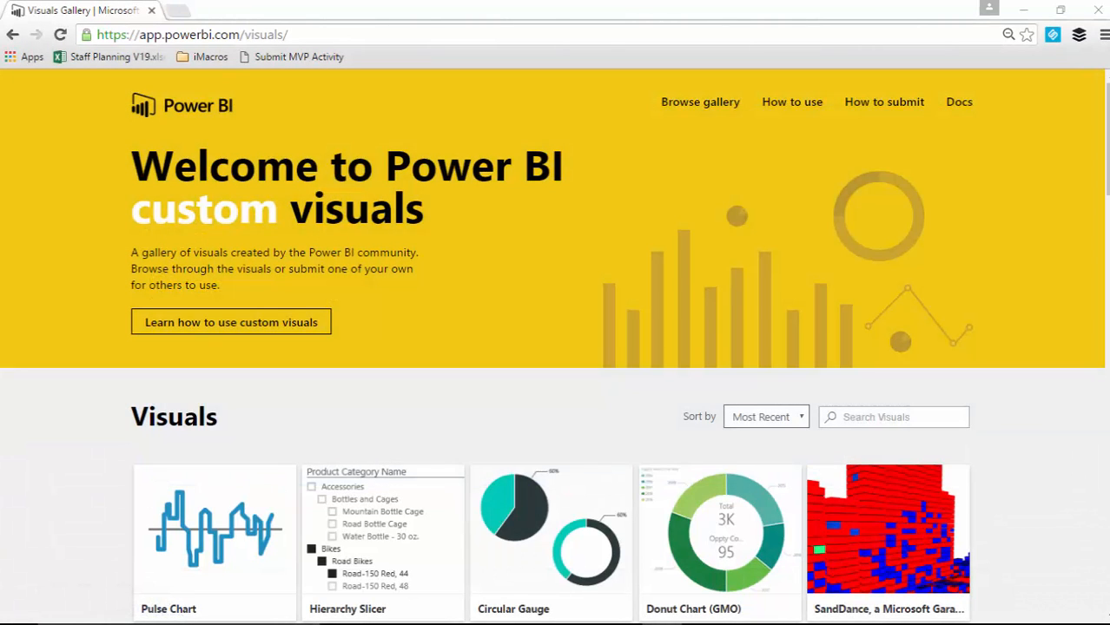
mouse_move(230, 104)
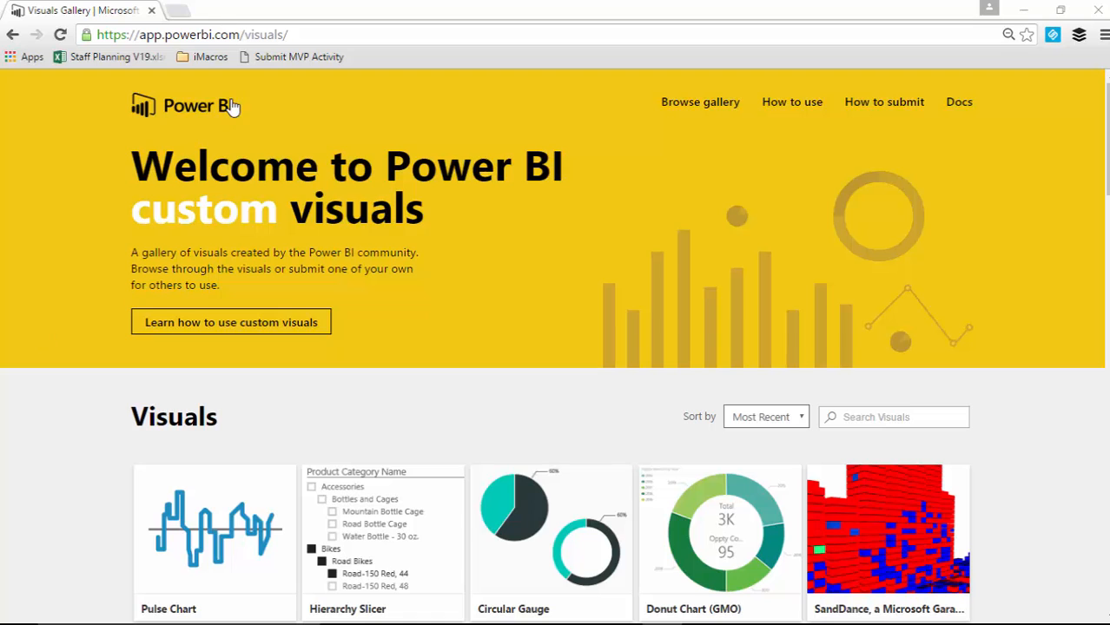
mouse_move(87, 417)
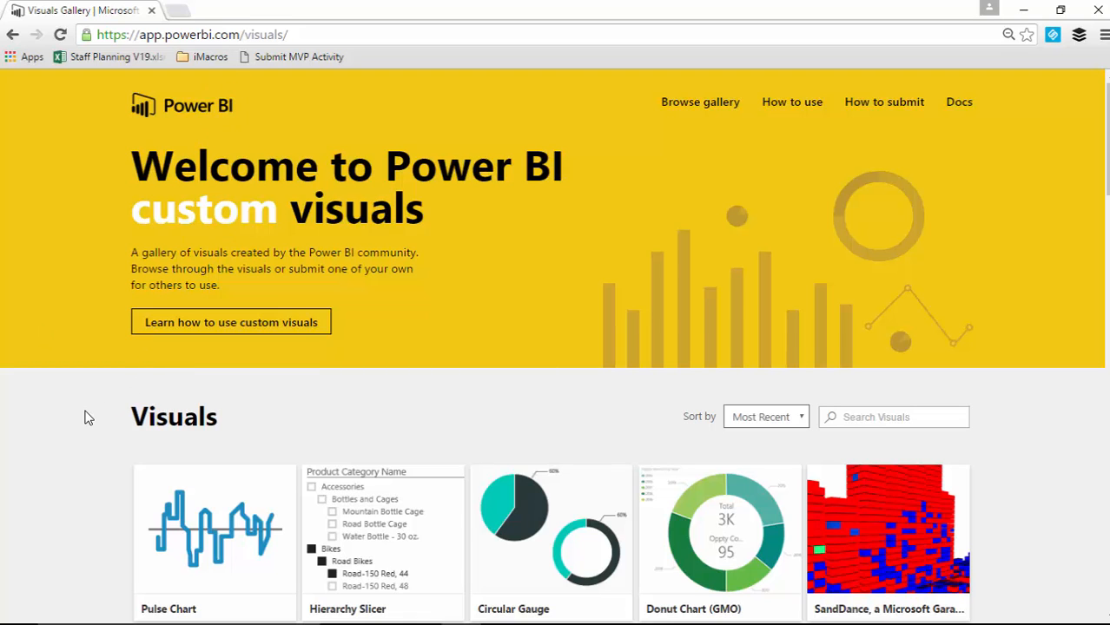
Open the Microsoft Stream Graph visual's details in the gallery and download it
scroll("down", 3)
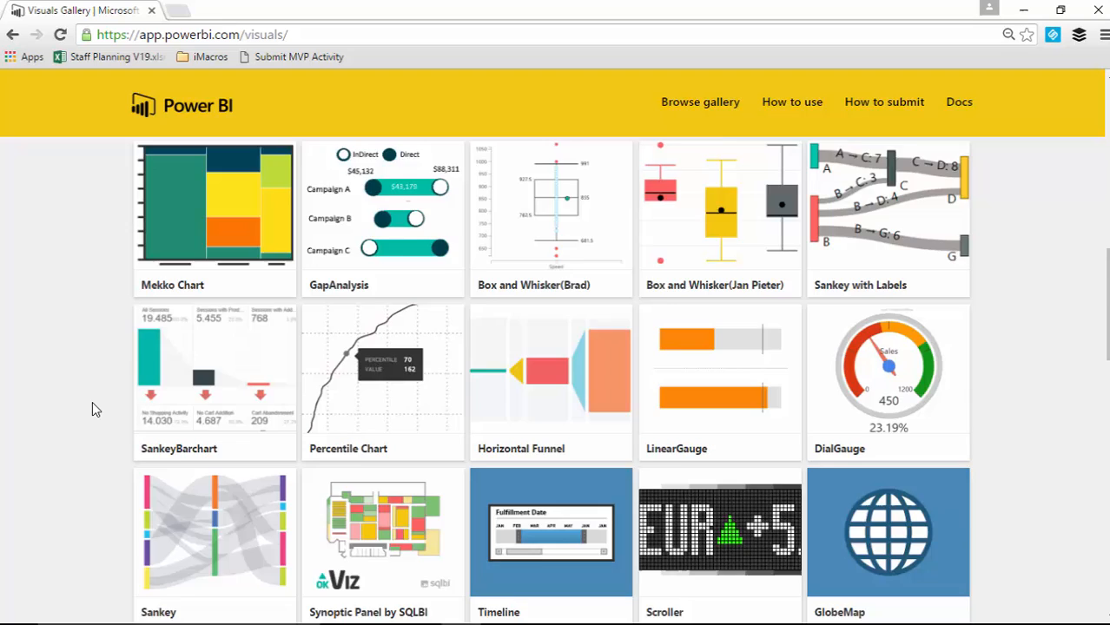
scroll("down", 3)
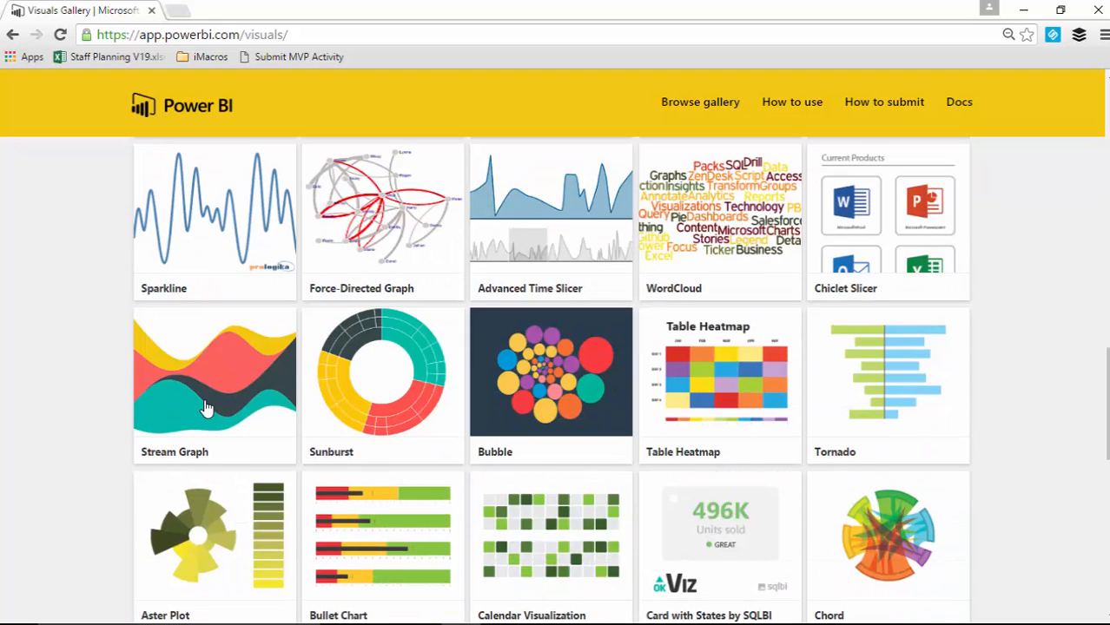
mouse_move(254, 364)
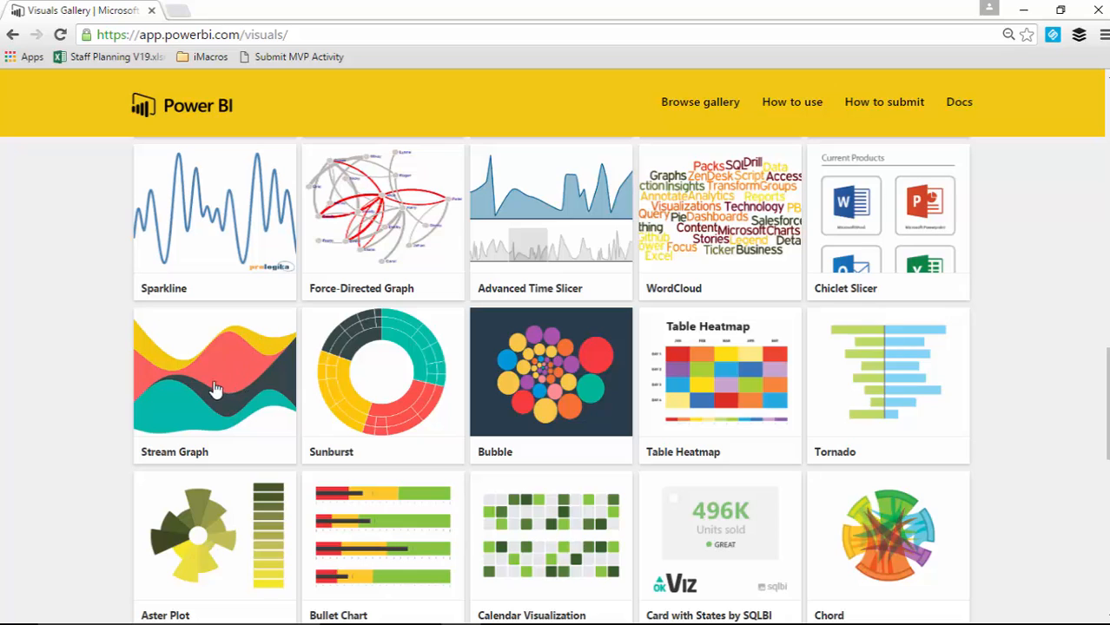
left_click(215, 373)
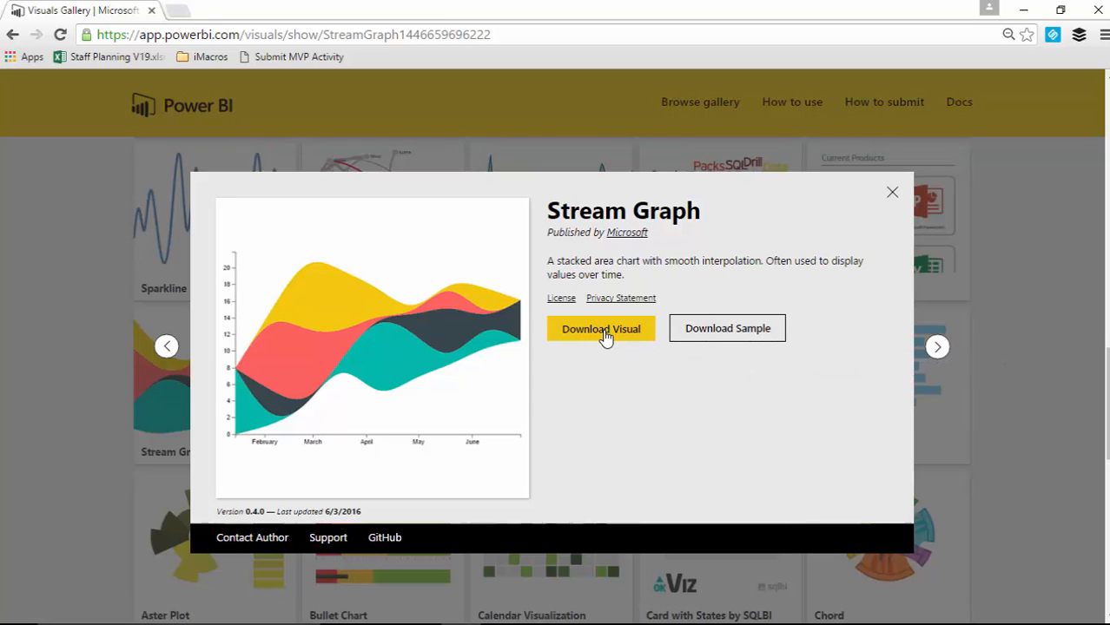
left_click(601, 328)
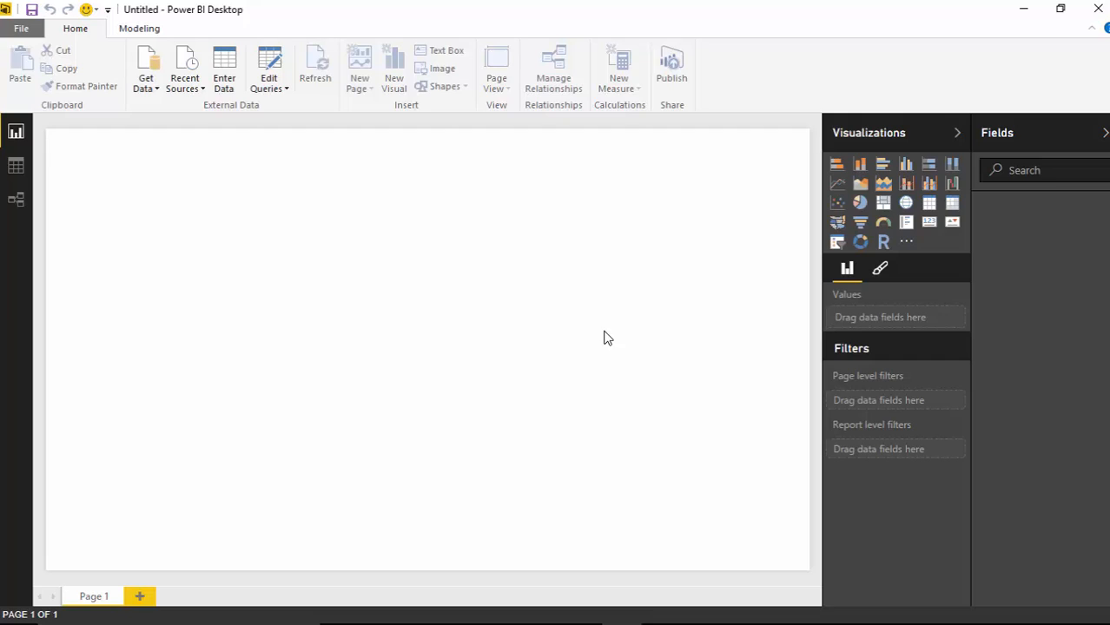
mouse_move(382, 279)
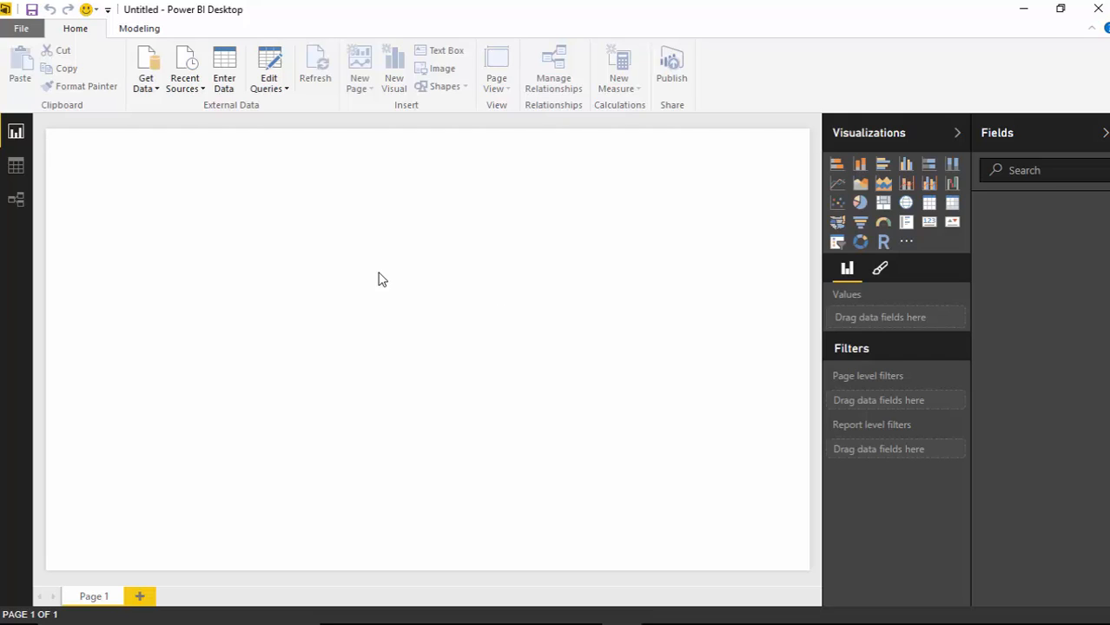
mouse_move(330, 258)
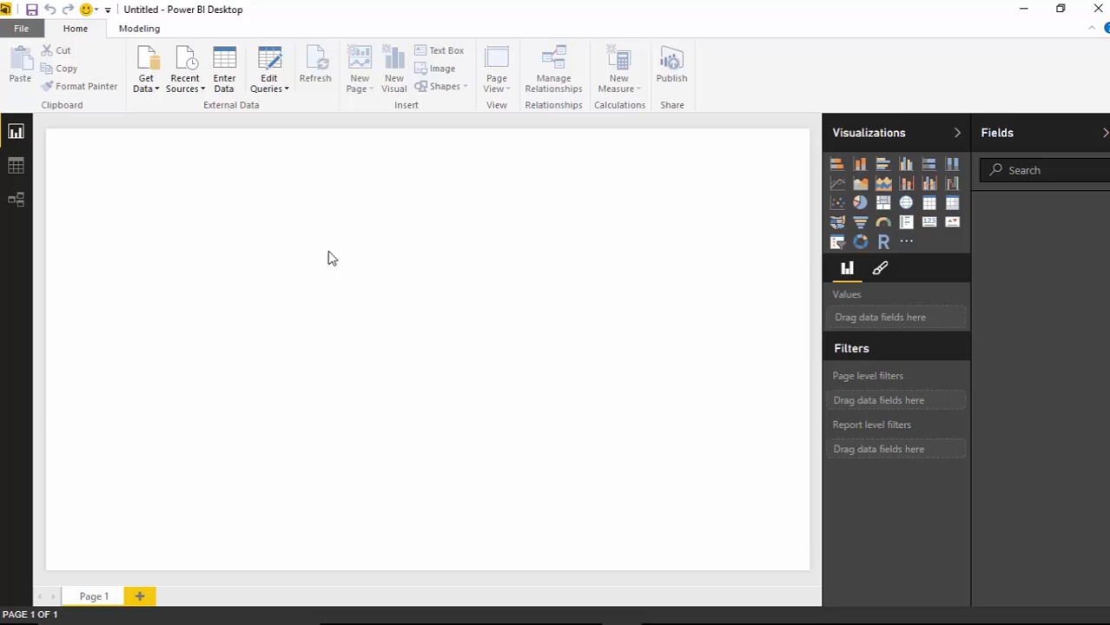
mouse_move(146, 69)
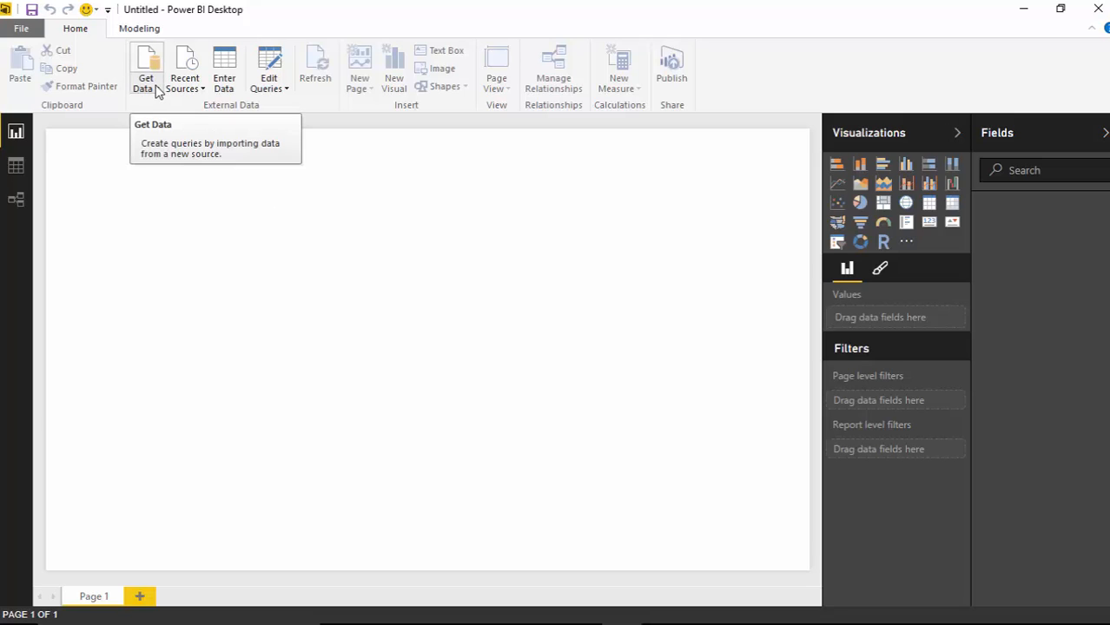
Start an Excel data import and select Language in Movies.xlsx as the file
left_click(146, 70)
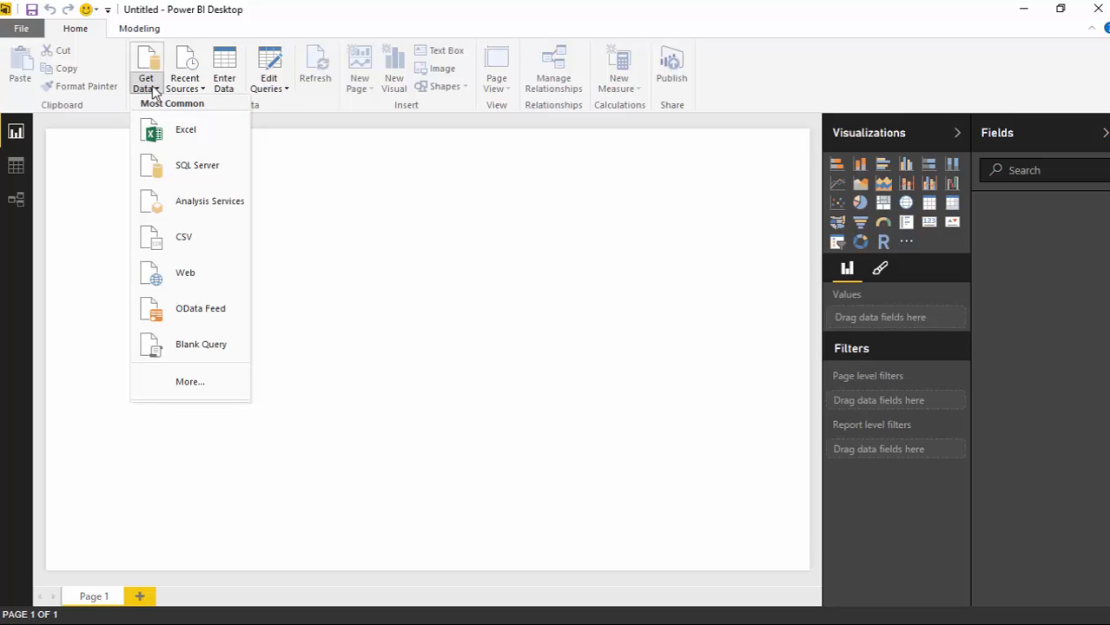
left_click(185, 129)
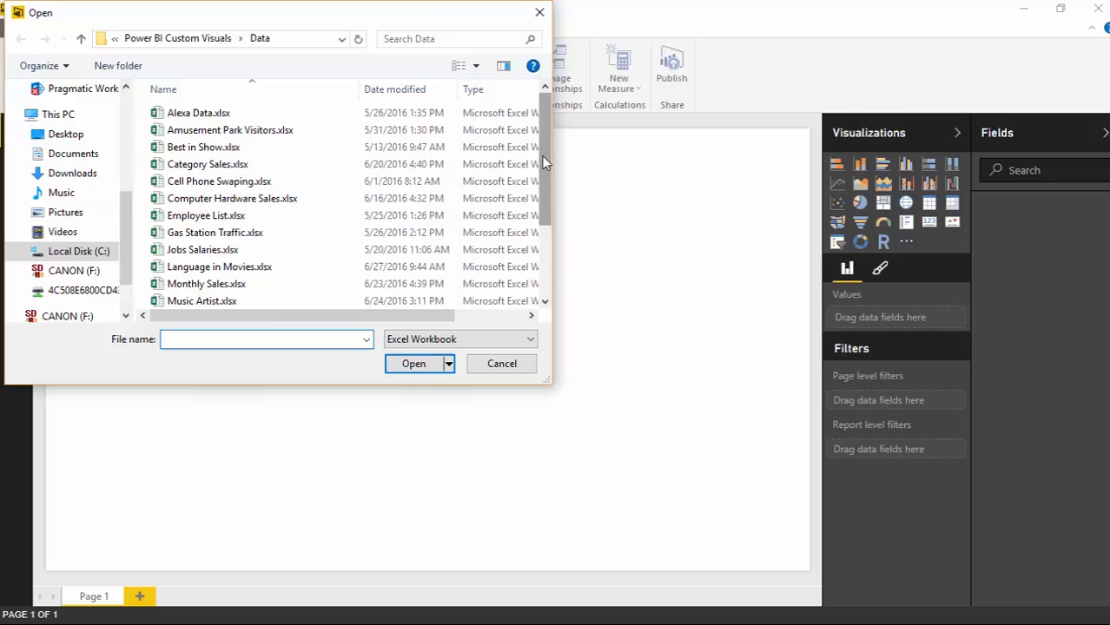
scroll("down", 3)
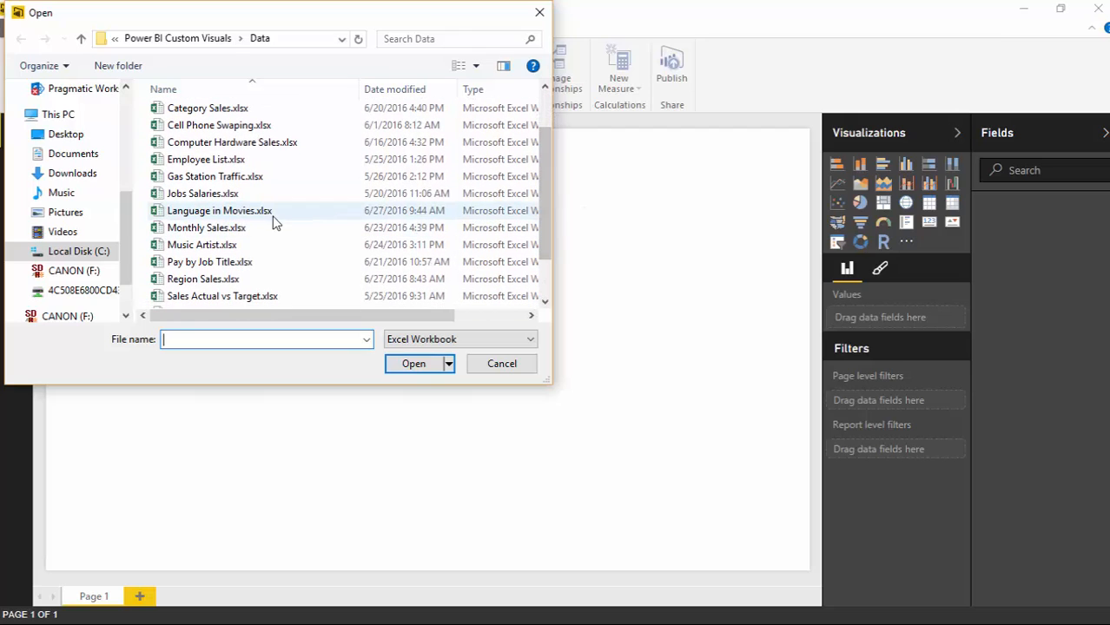
left_click(219, 210)
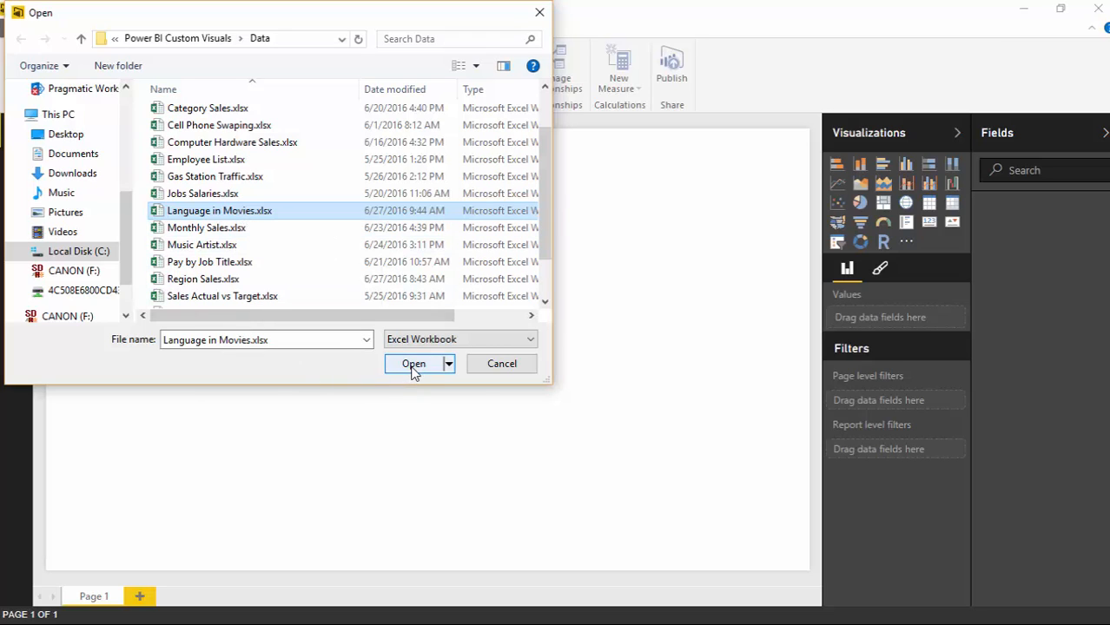
Open the workbook, tick the Reason for Rating table, and scroll its preview
left_click(413, 363)
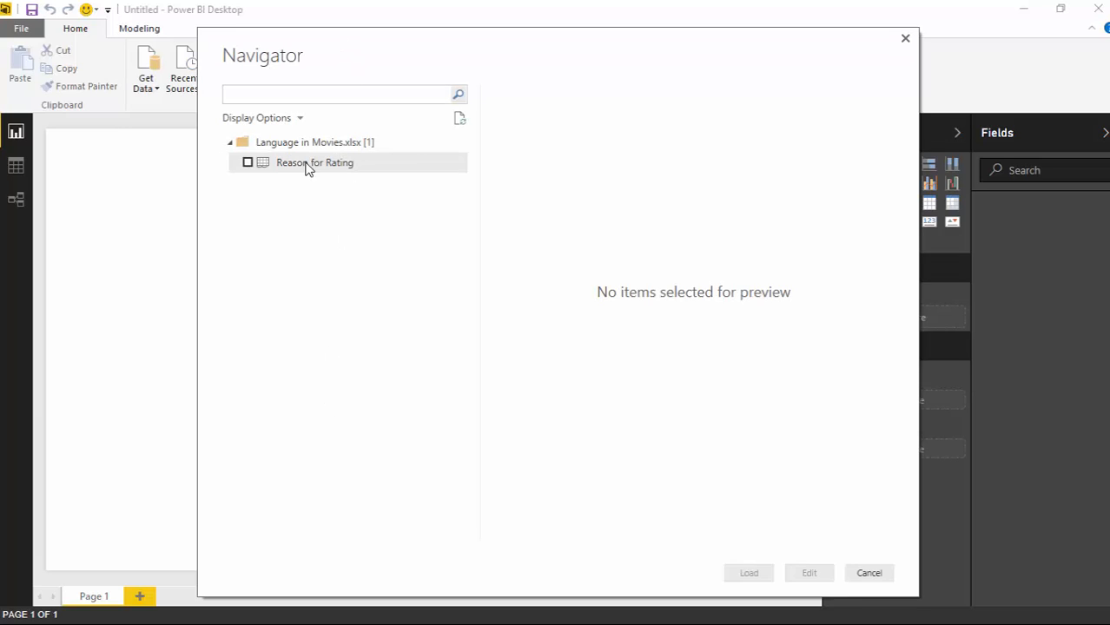
mouse_move(291, 265)
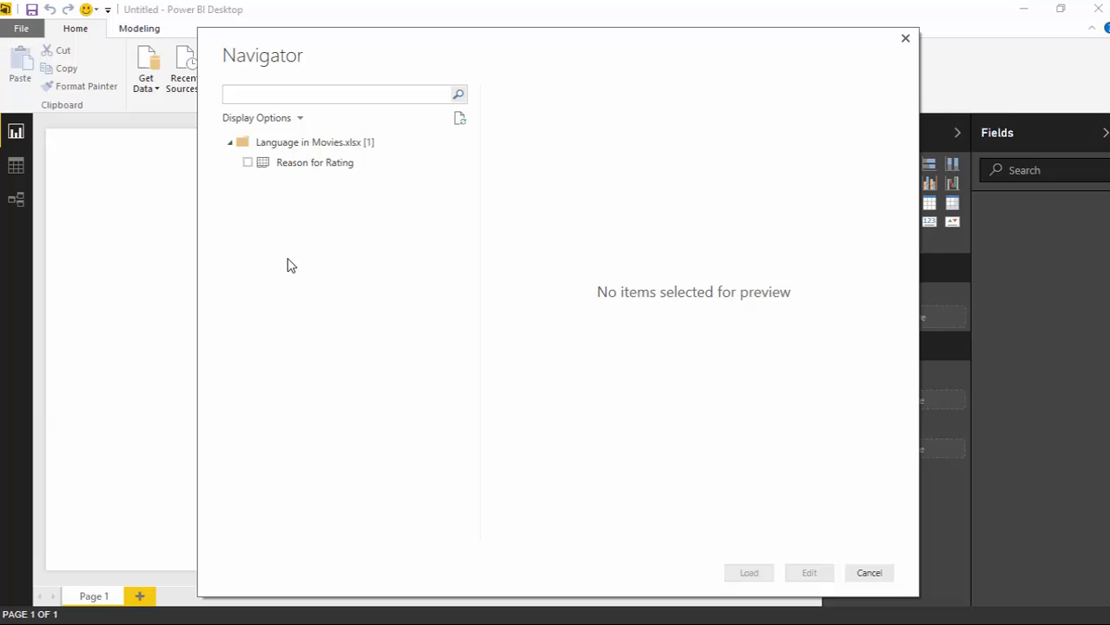
mouse_move(270, 182)
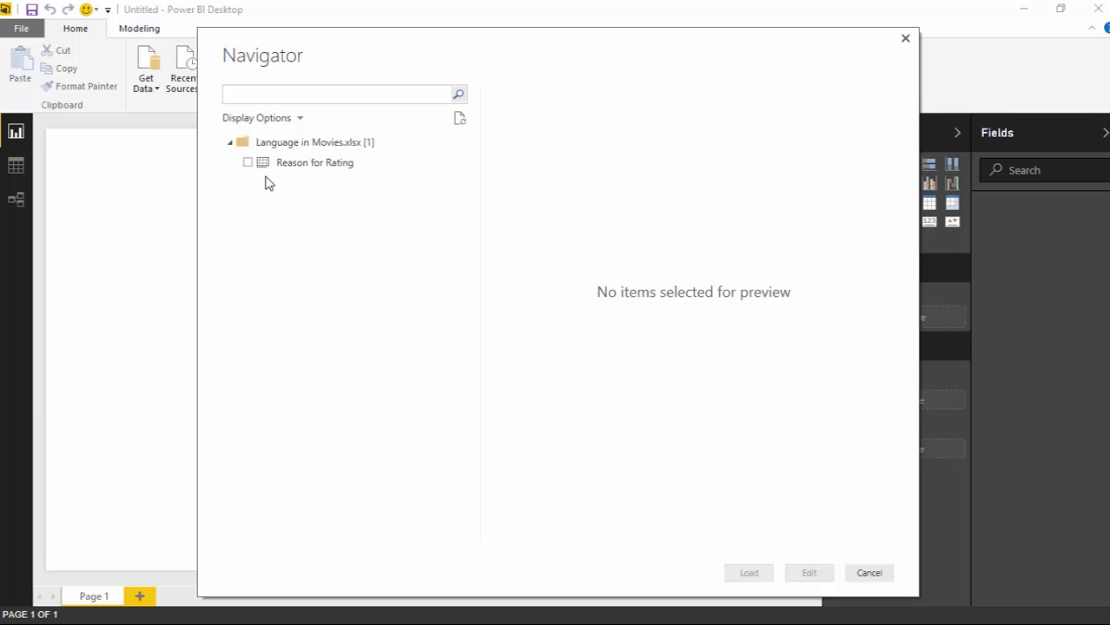
left_click(247, 162)
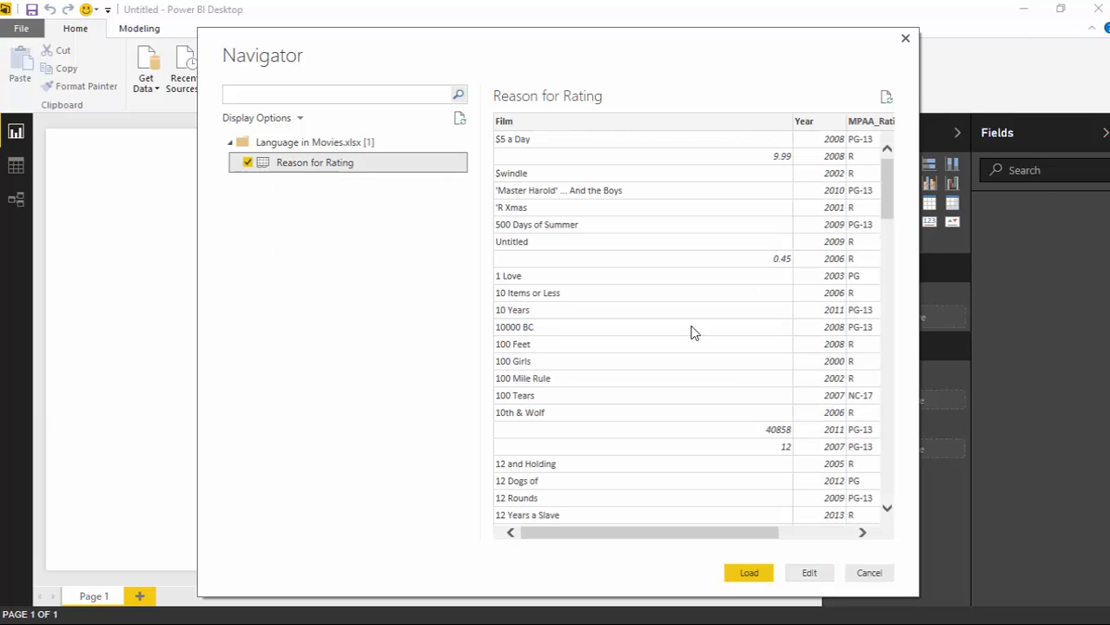
mouse_move(903, 206)
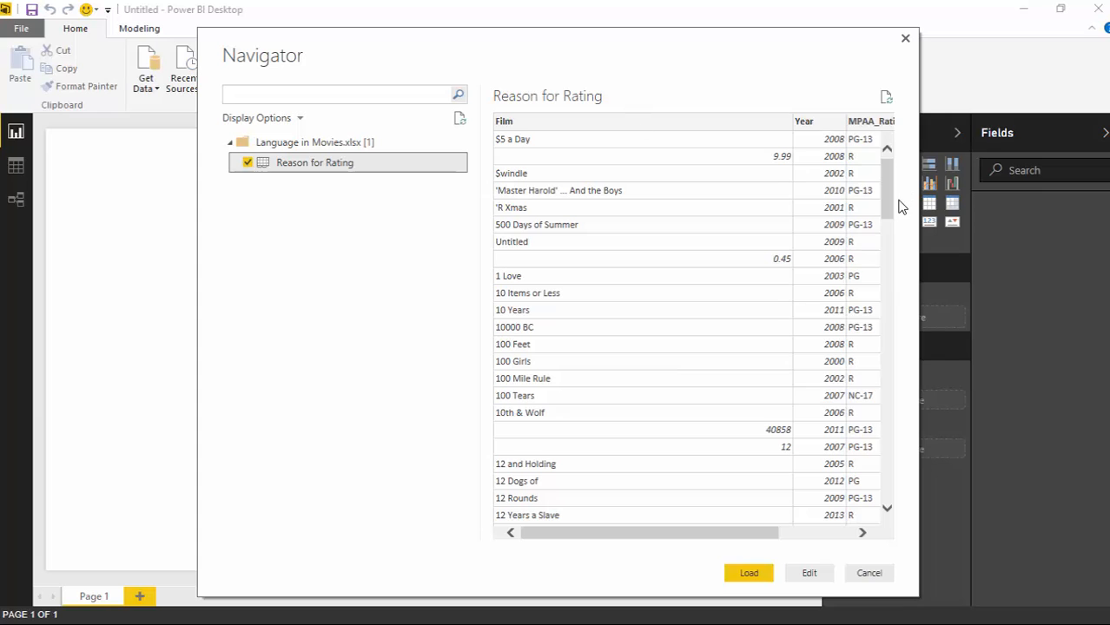
scroll("down", 3)
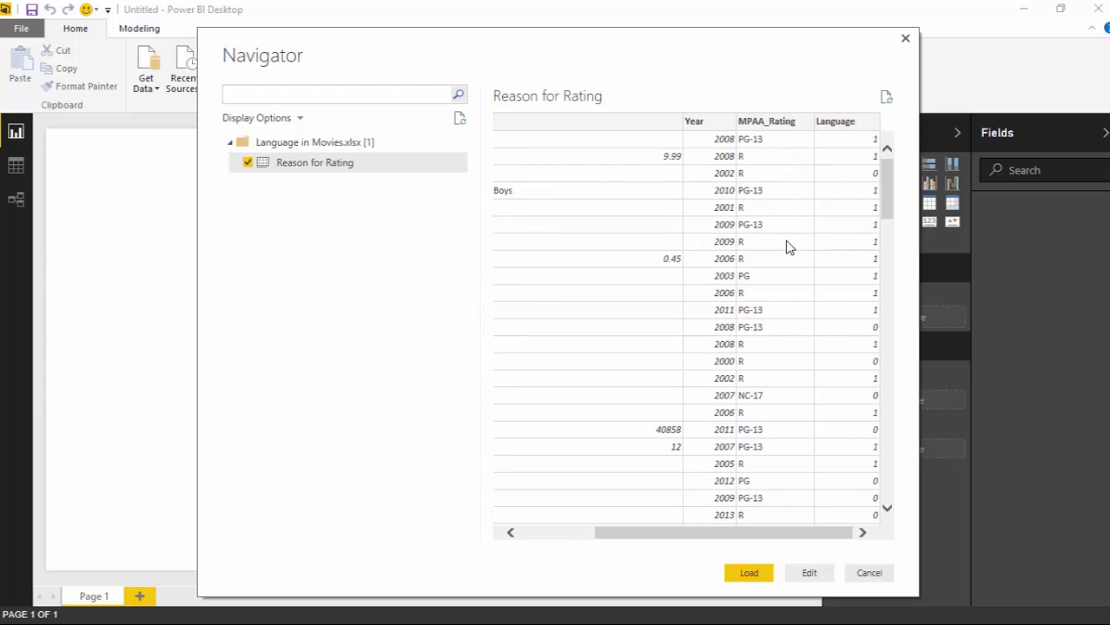
mouse_move(877, 145)
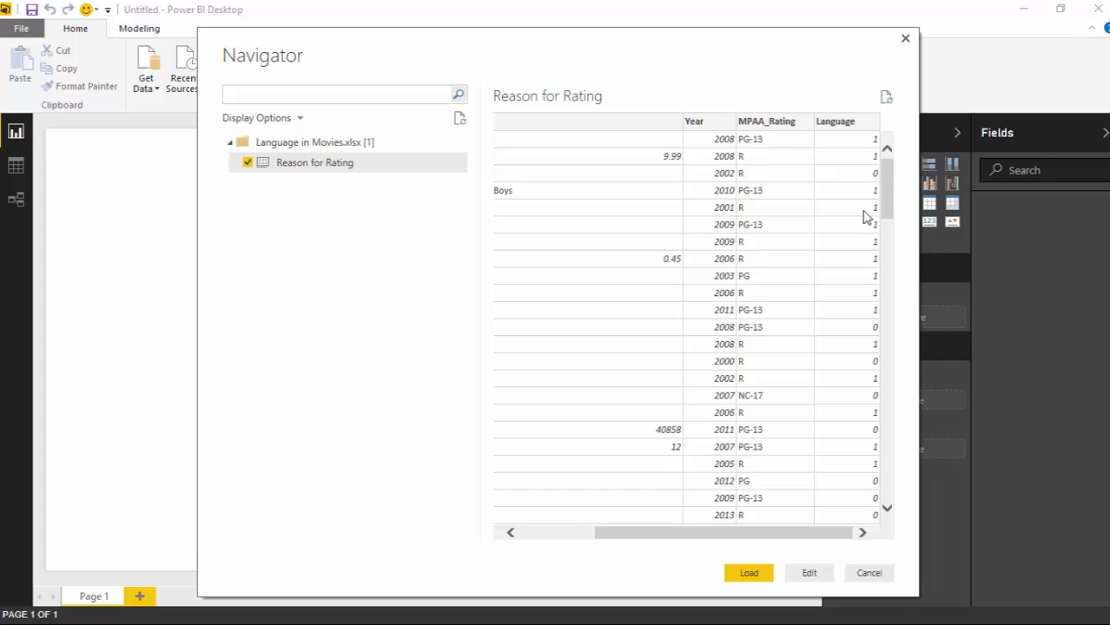
mouse_move(762, 176)
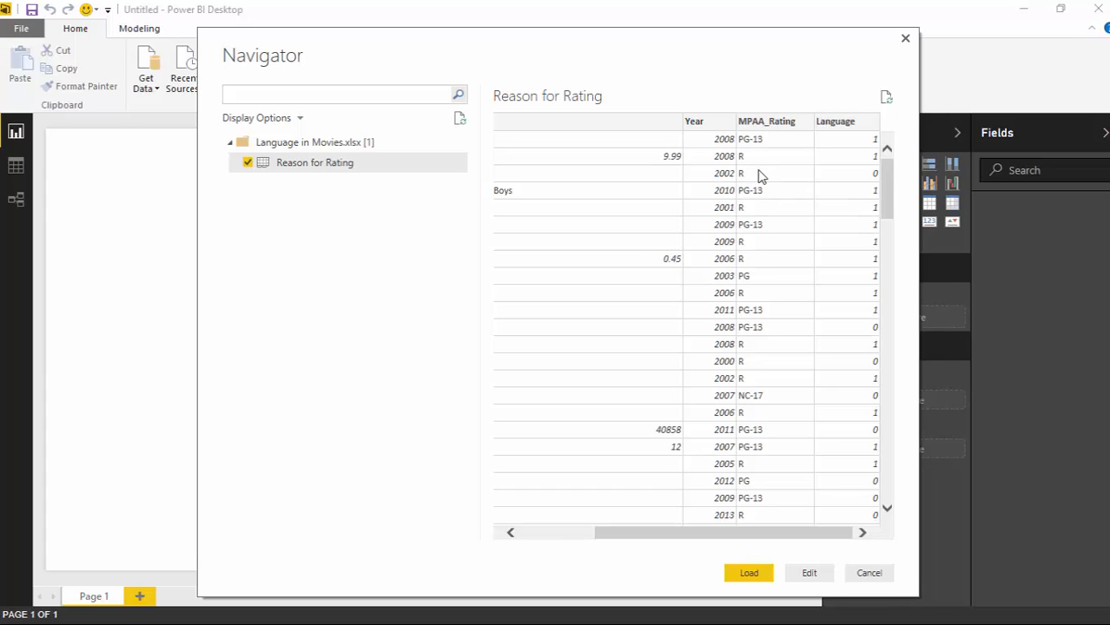
mouse_move(825, 207)
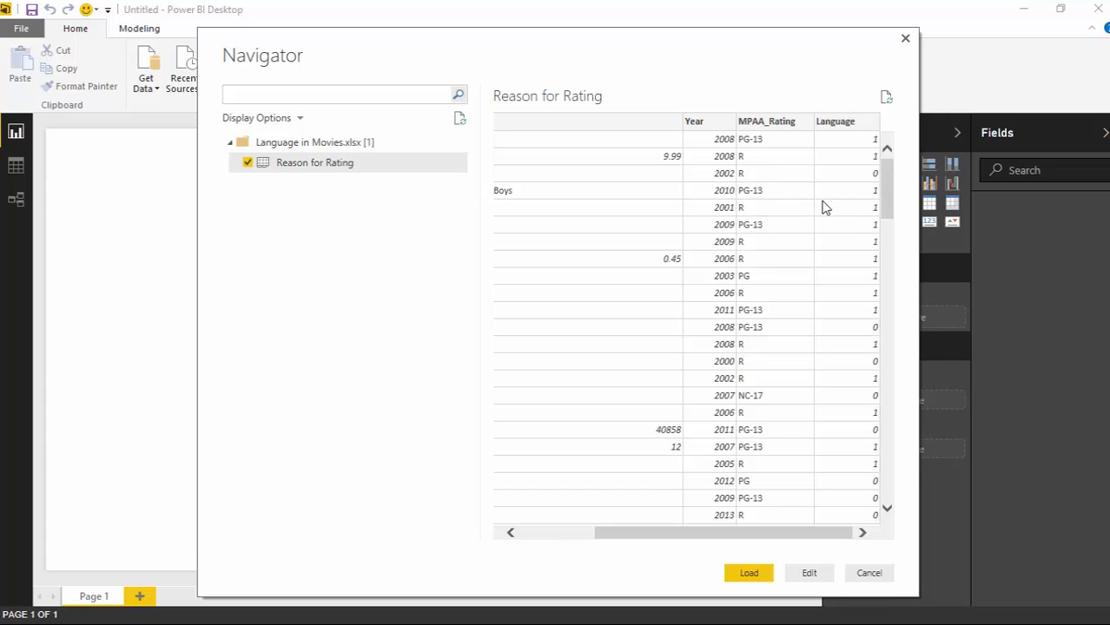
mouse_move(751, 184)
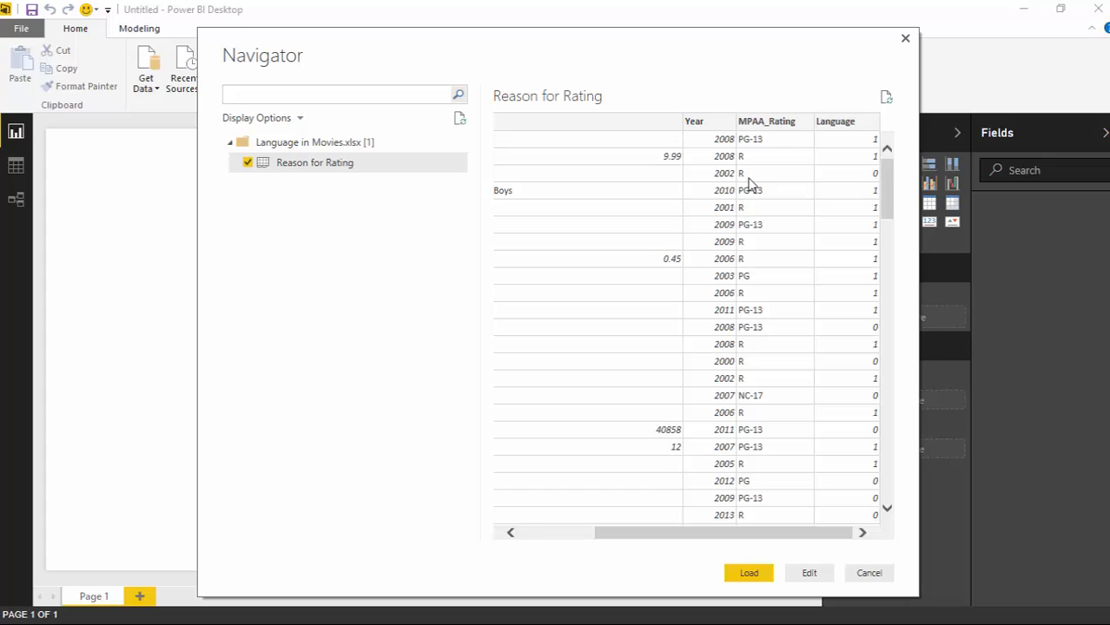
mouse_move(799, 182)
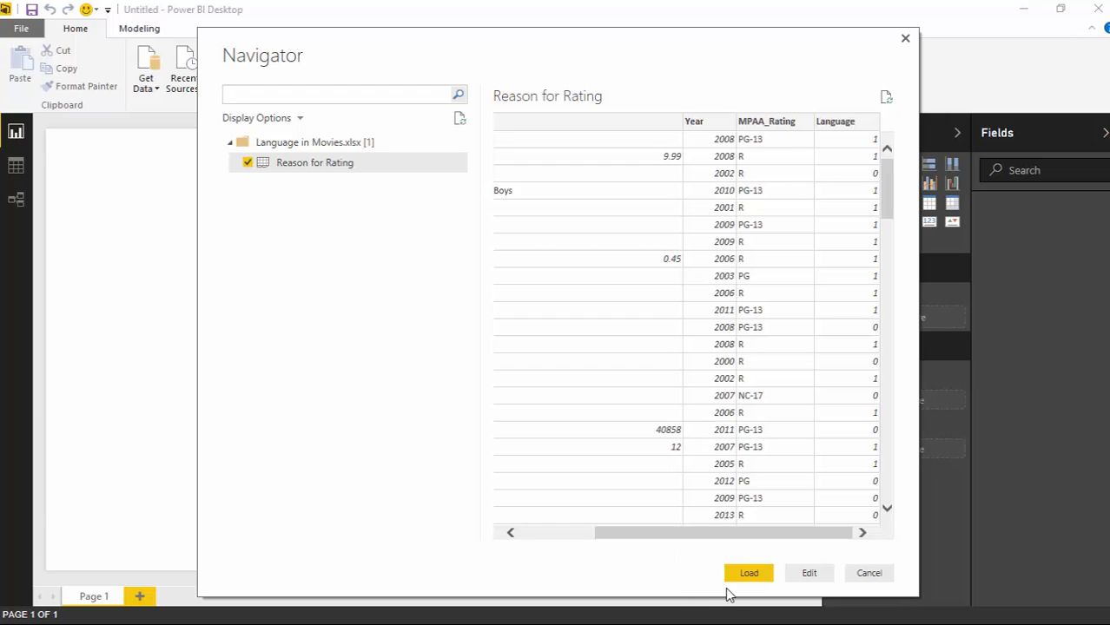
left_click(747, 572)
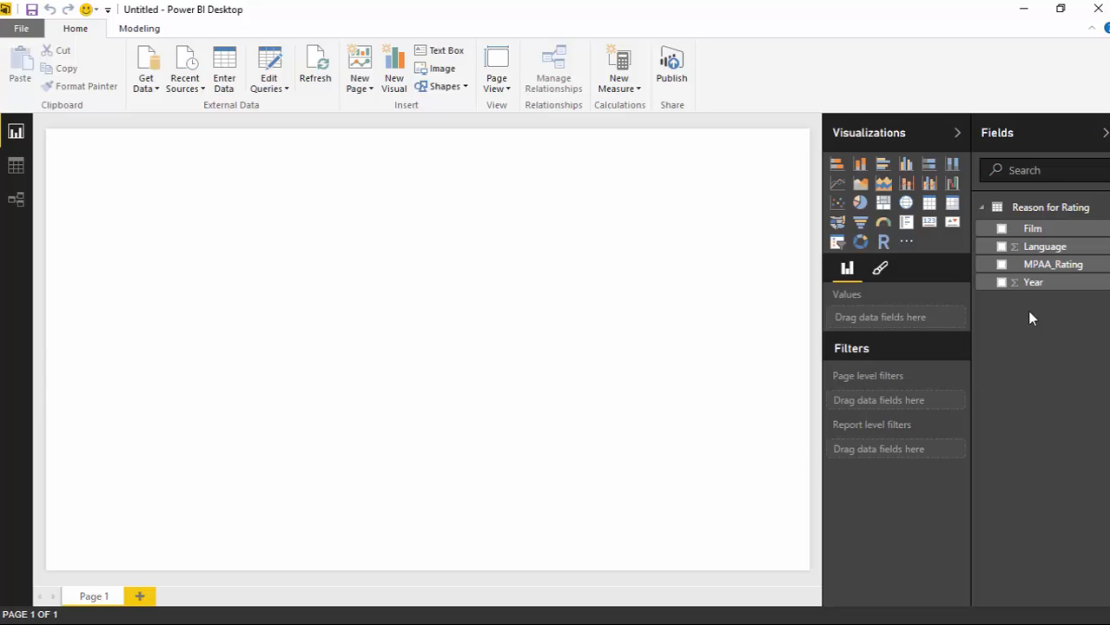
mouse_move(1053, 264)
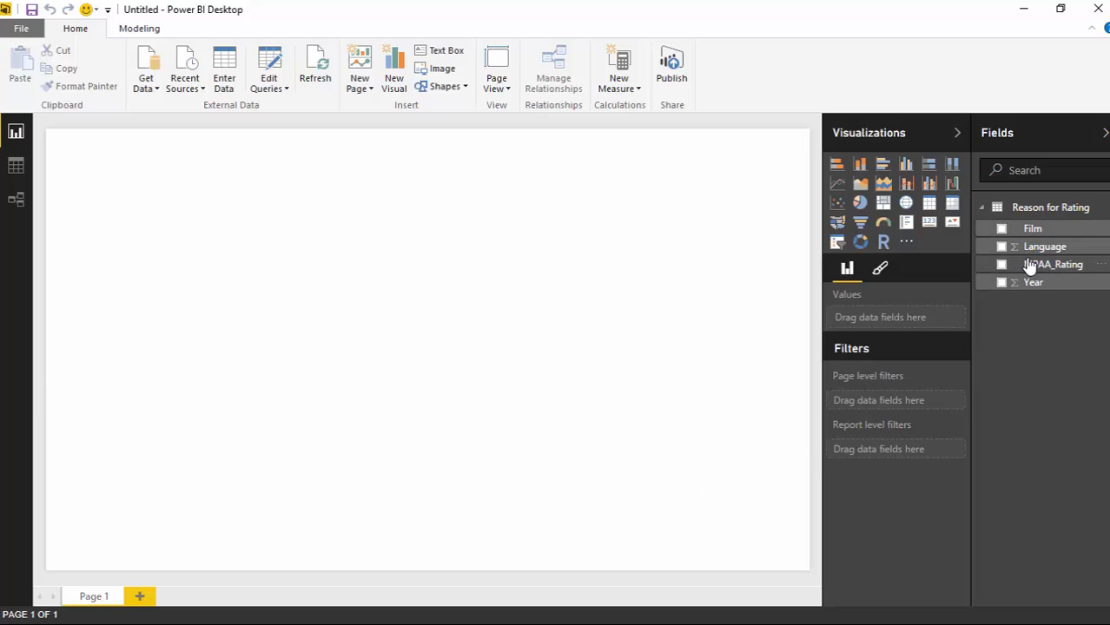
mouse_move(1044, 246)
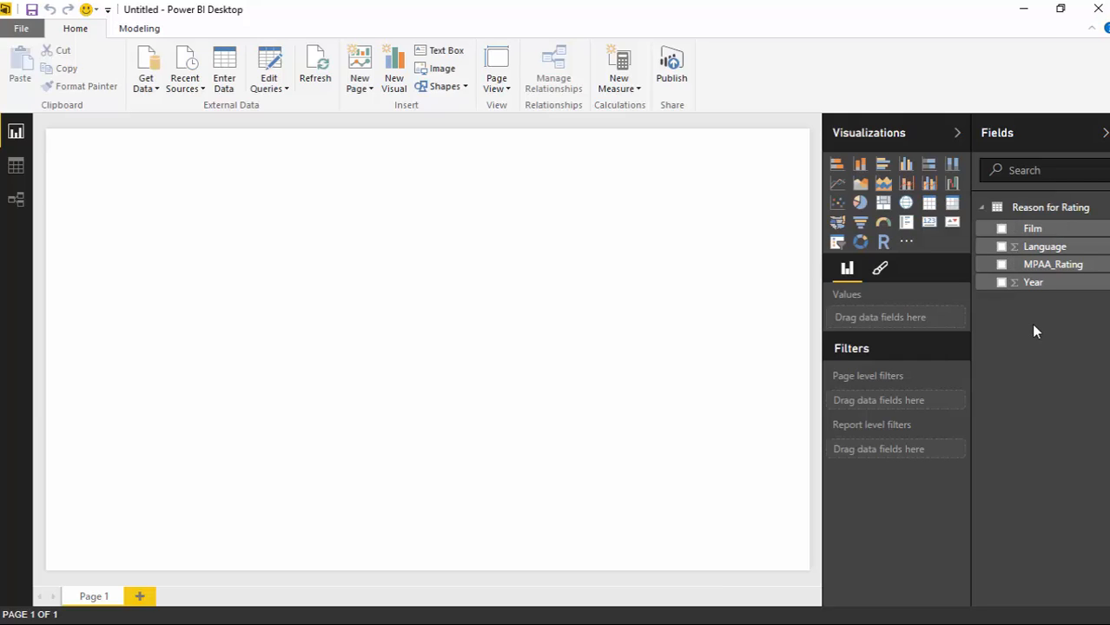
mouse_move(1036, 306)
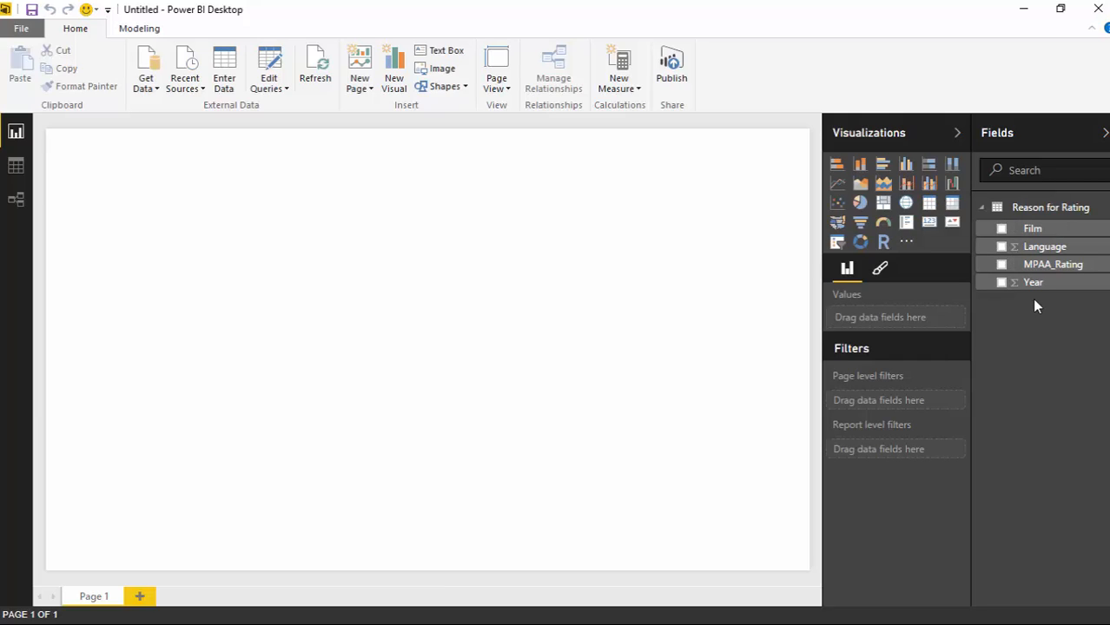
mouse_move(1038, 310)
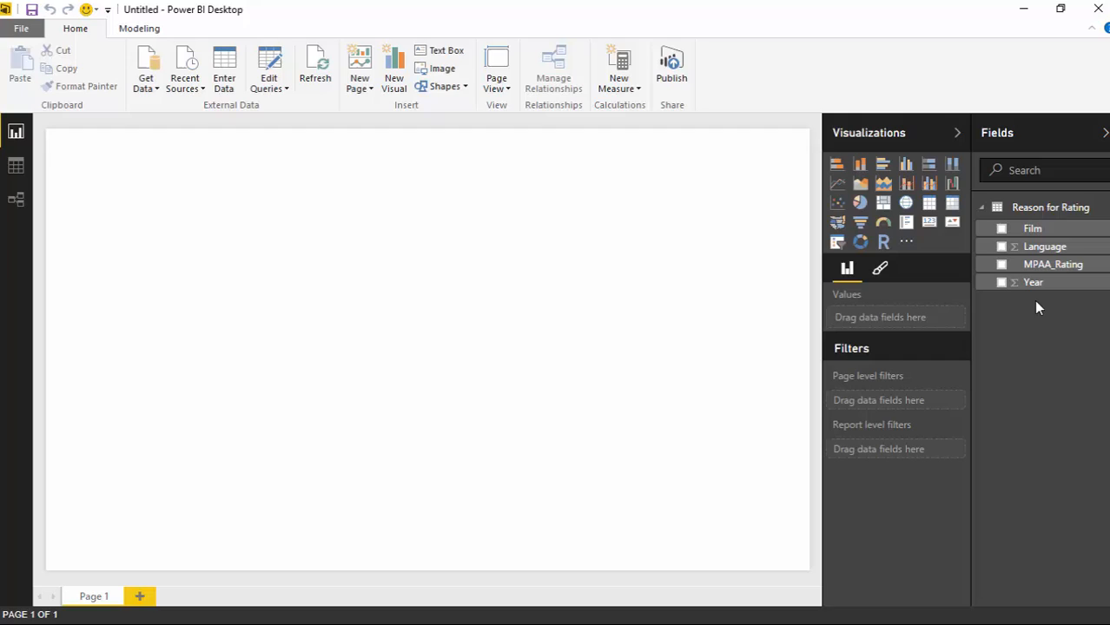
mouse_move(1053, 314)
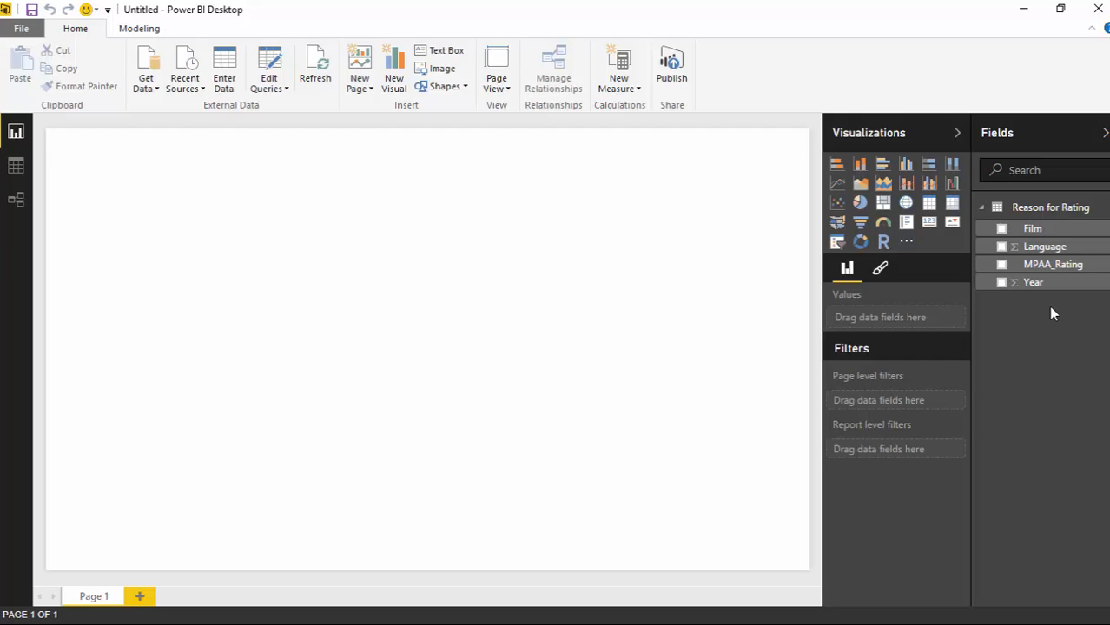
left_click(1034, 282)
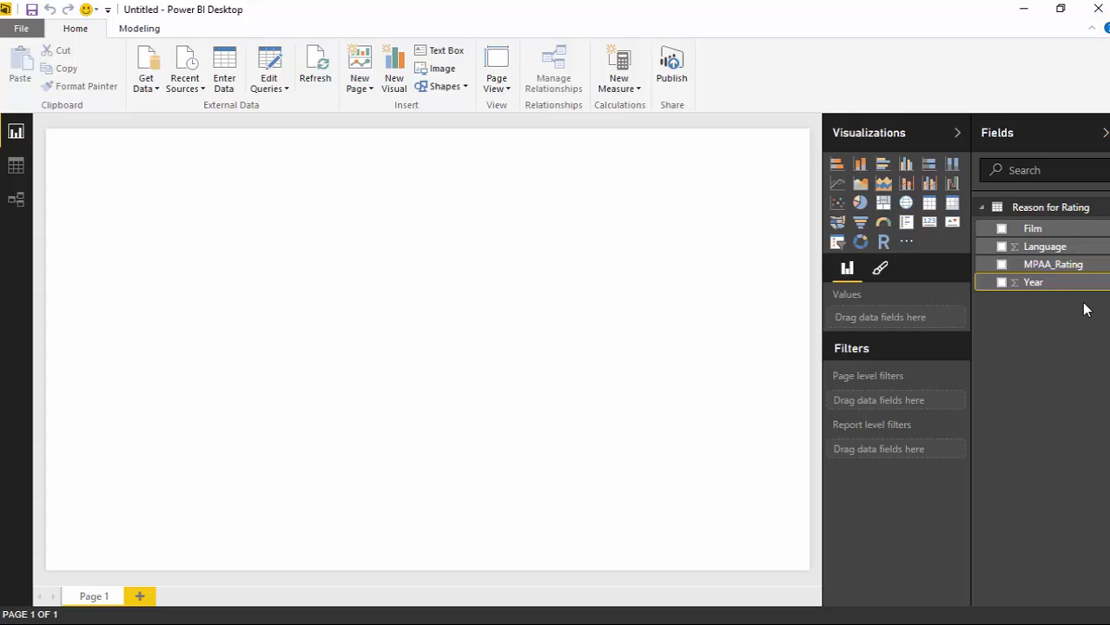
mouse_move(1055, 299)
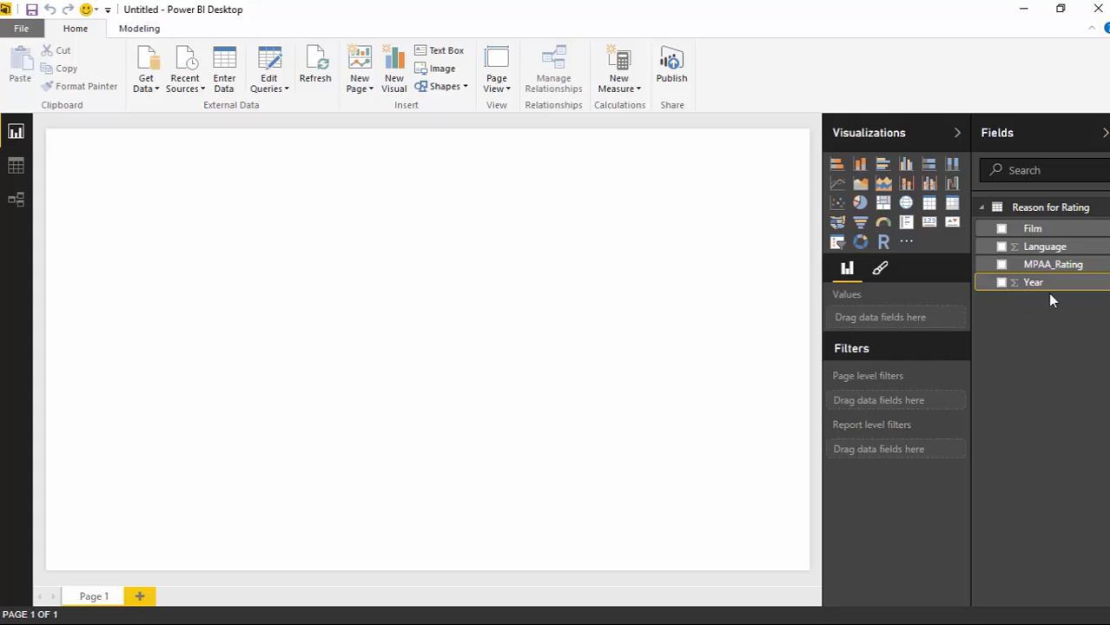
mouse_move(1033, 282)
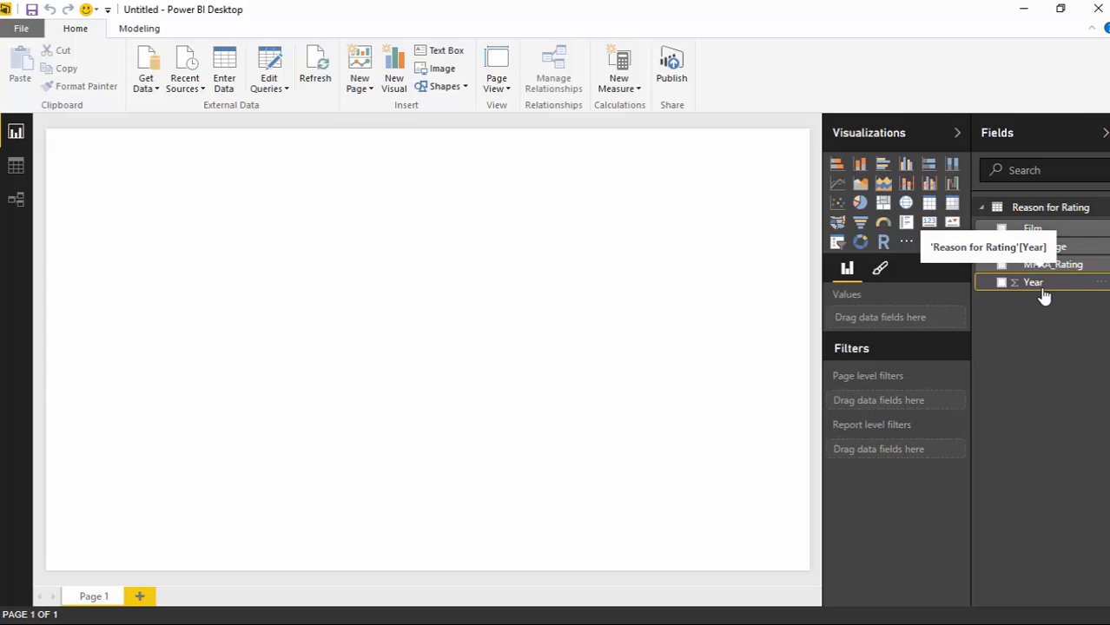
Set the Year field's default summarization to Do Not Summarize
left_click(138, 28)
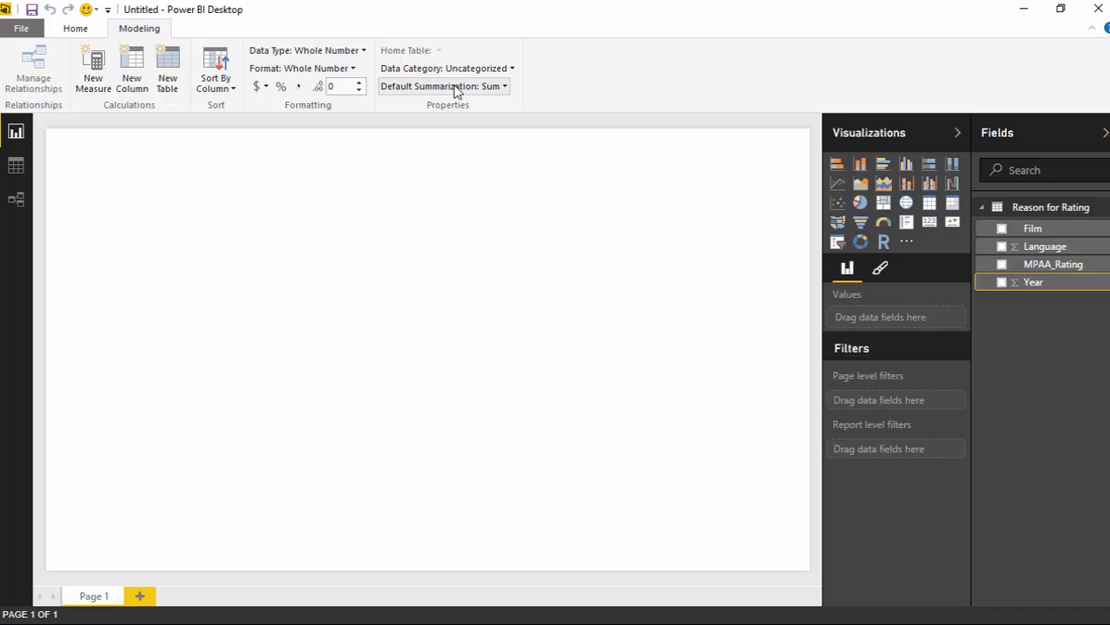
mouse_move(503, 86)
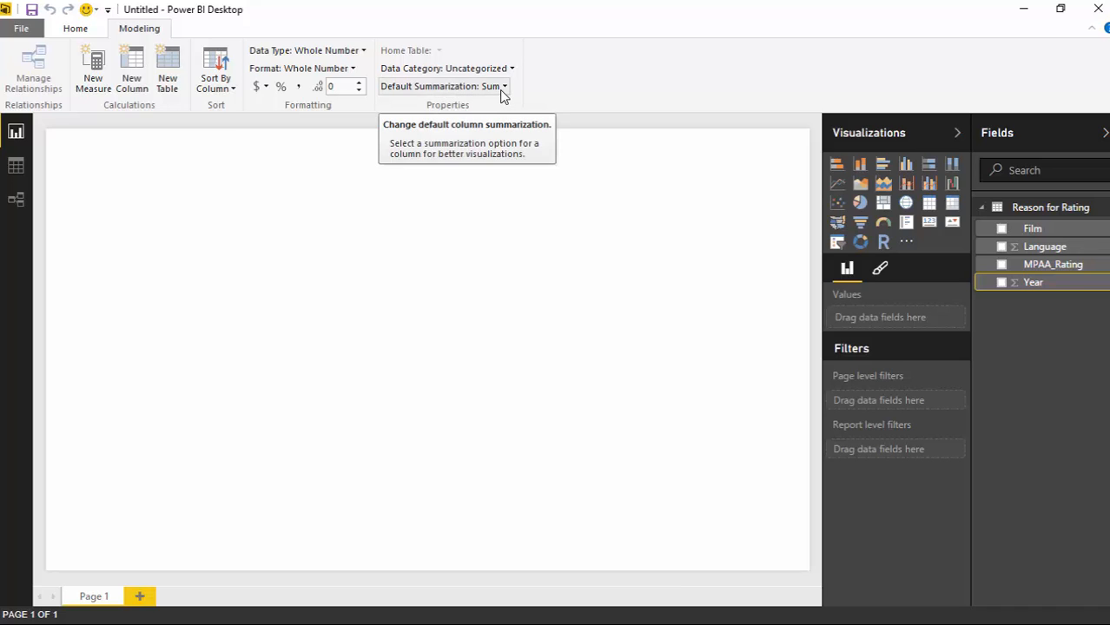
left_click(444, 86)
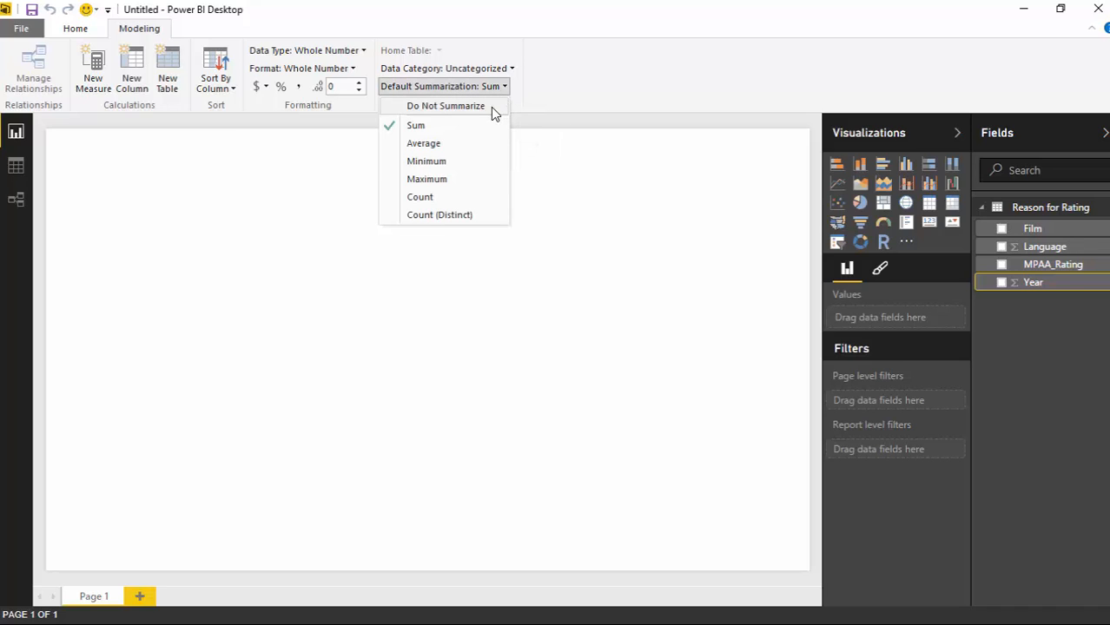
left_click(445, 105)
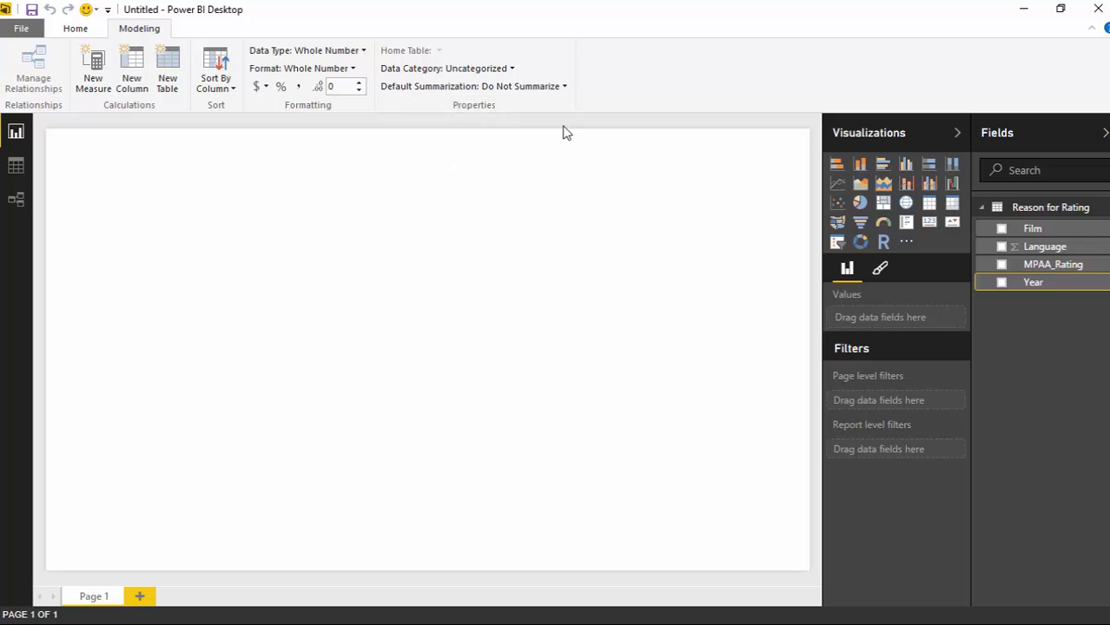
mouse_move(563, 142)
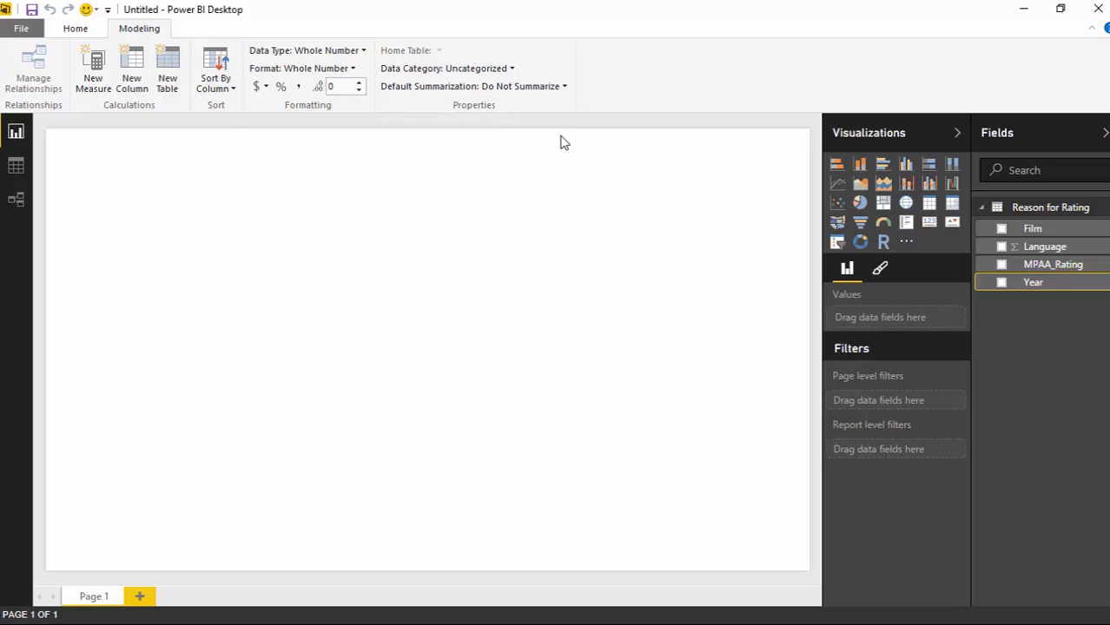
mouse_move(607, 140)
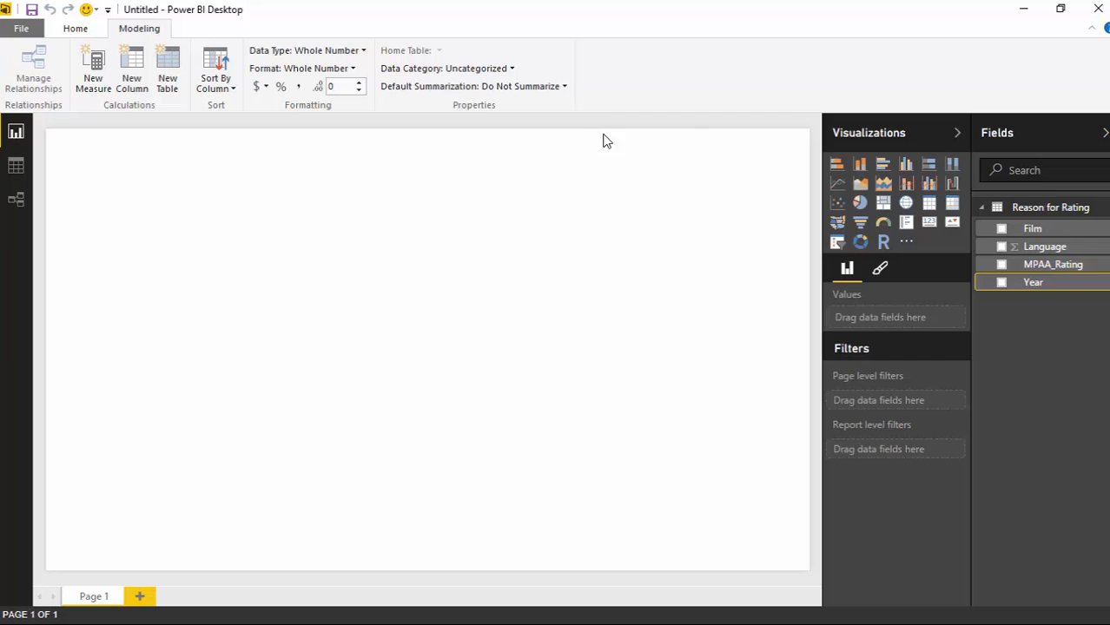
mouse_move(609, 146)
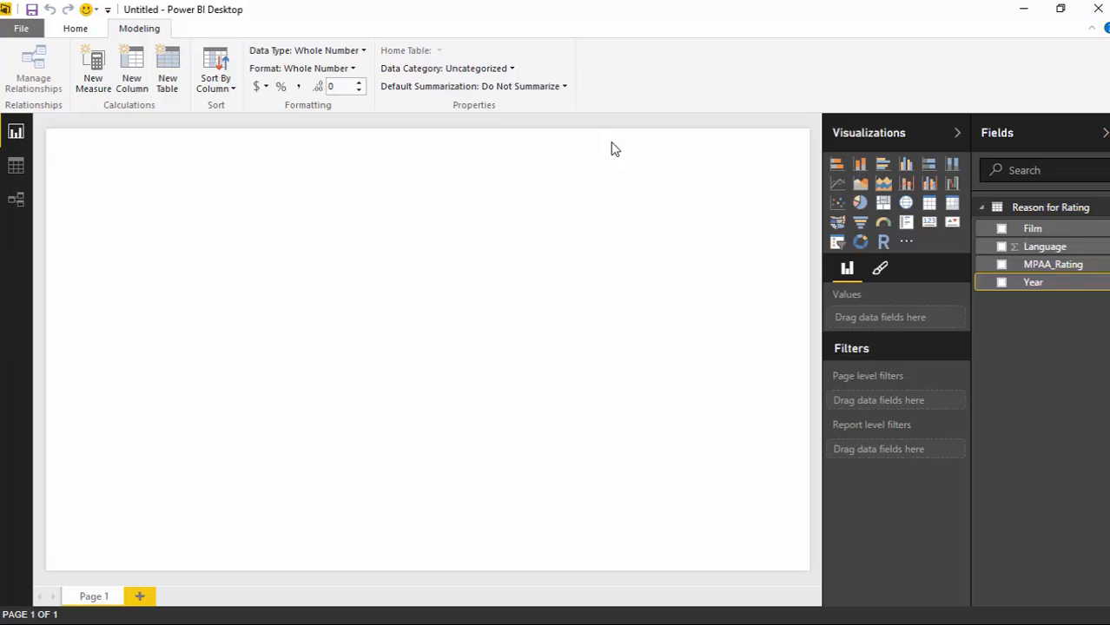
mouse_move(864, 258)
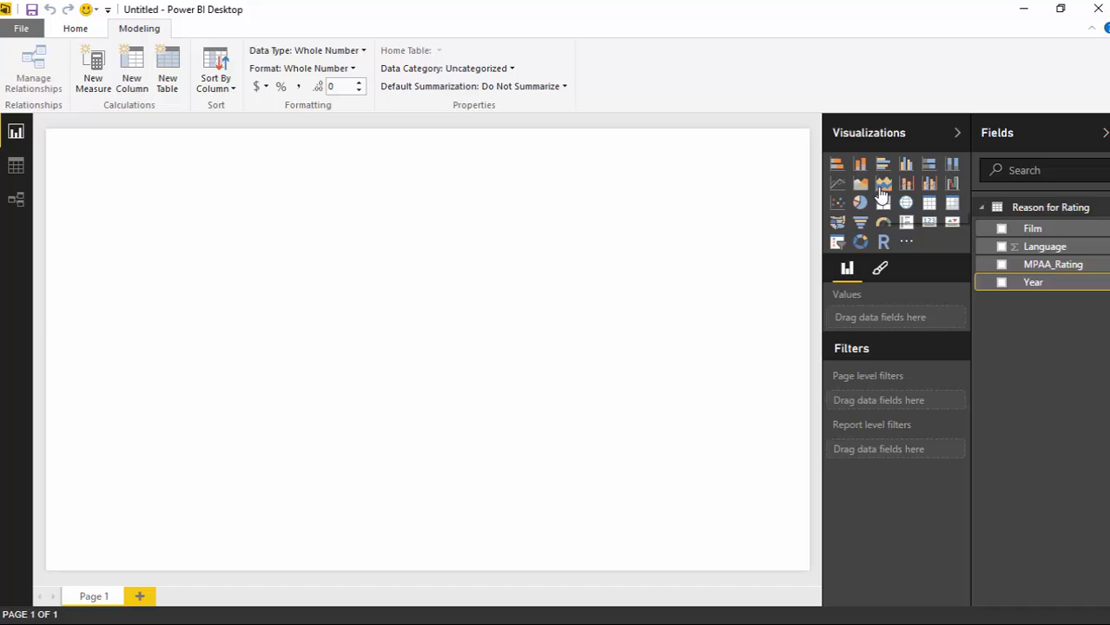
Insert a stacked area chart of Language by Year, split by MPAA_Rating
left_click(882, 183)
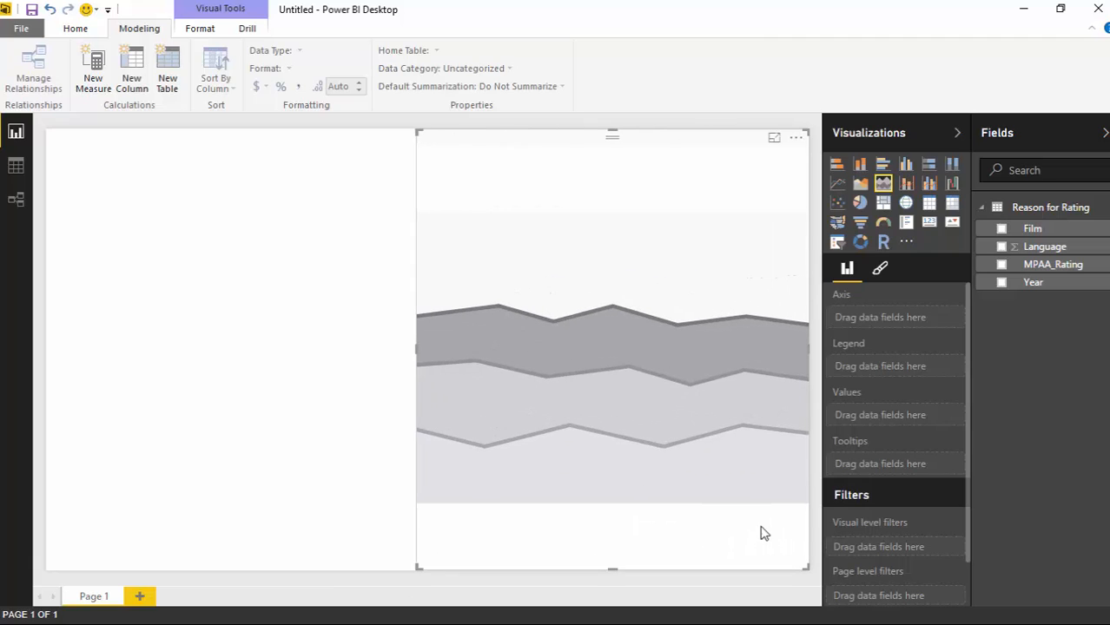
mouse_move(824, 463)
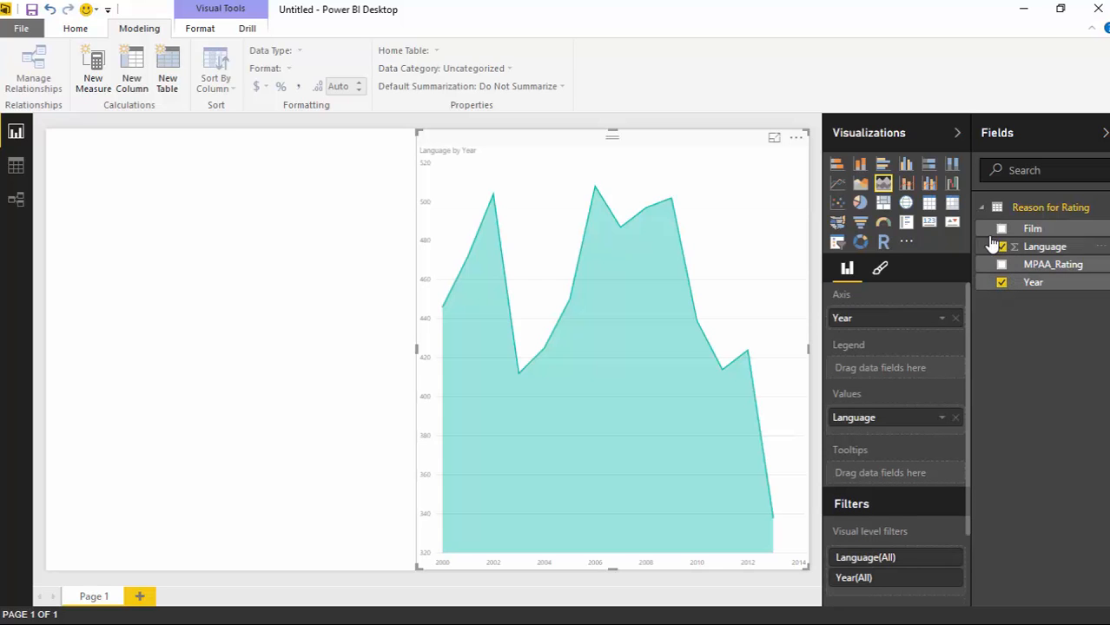
left_click(1001, 247)
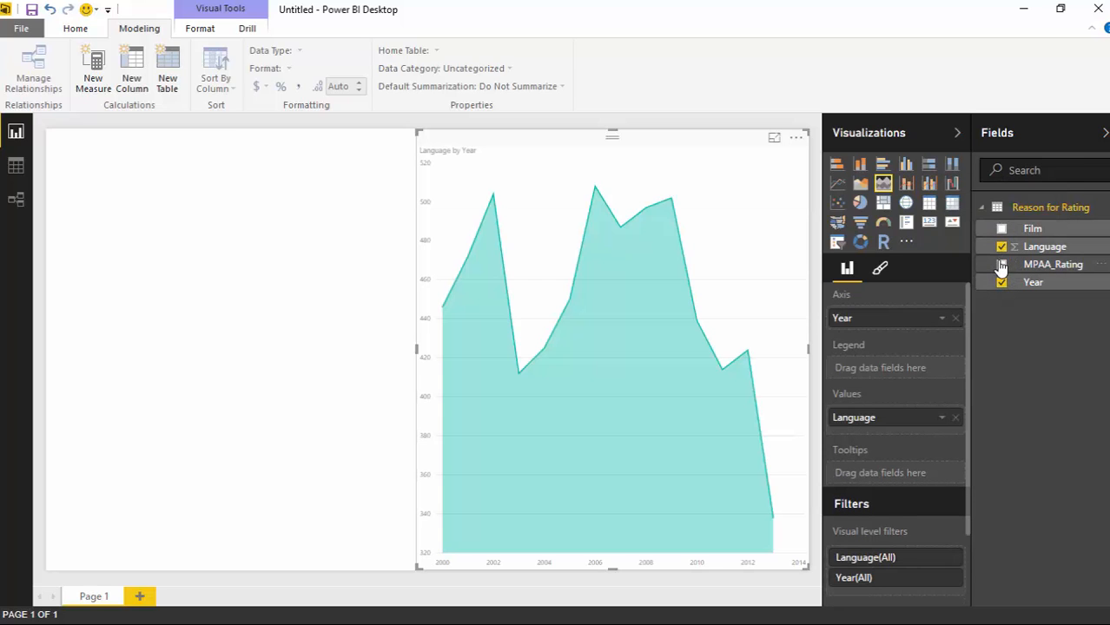
left_click(1001, 264)
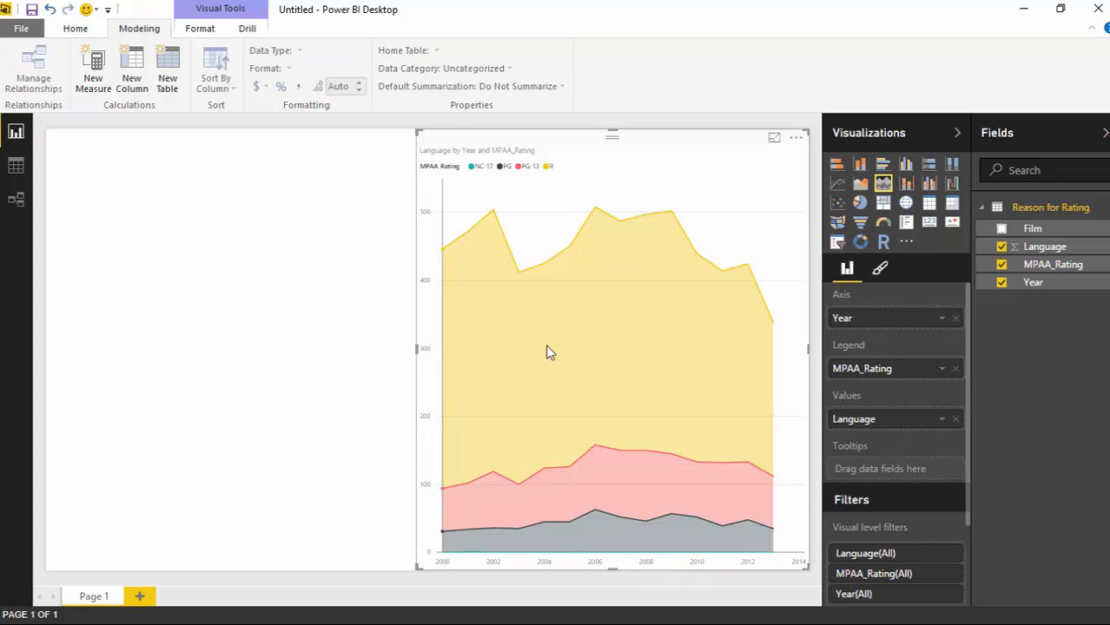
mouse_move(565, 325)
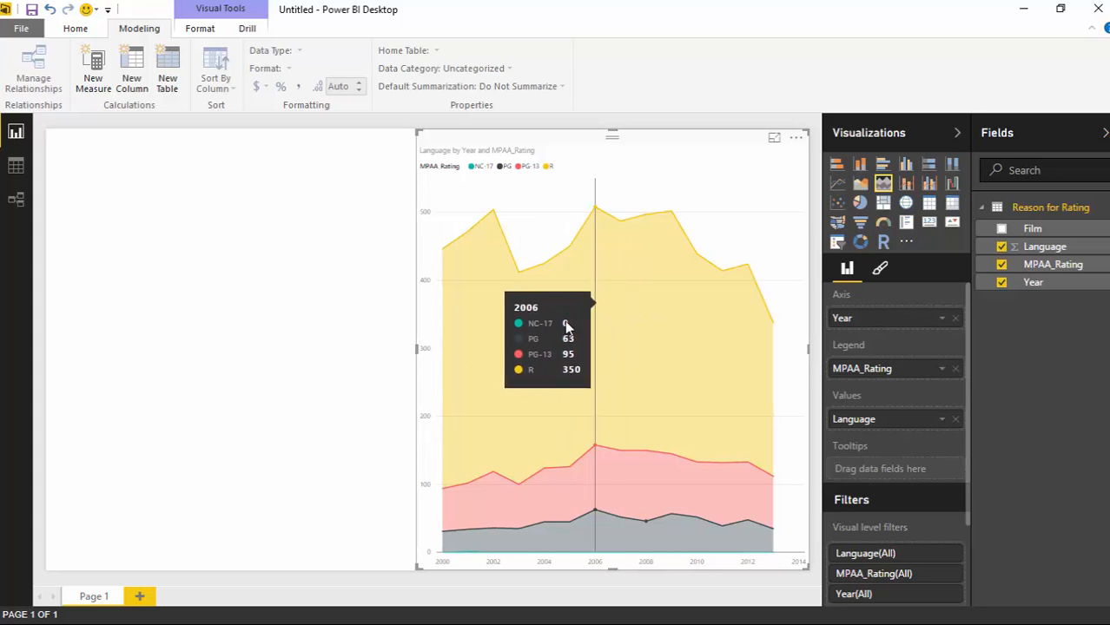
mouse_move(403, 376)
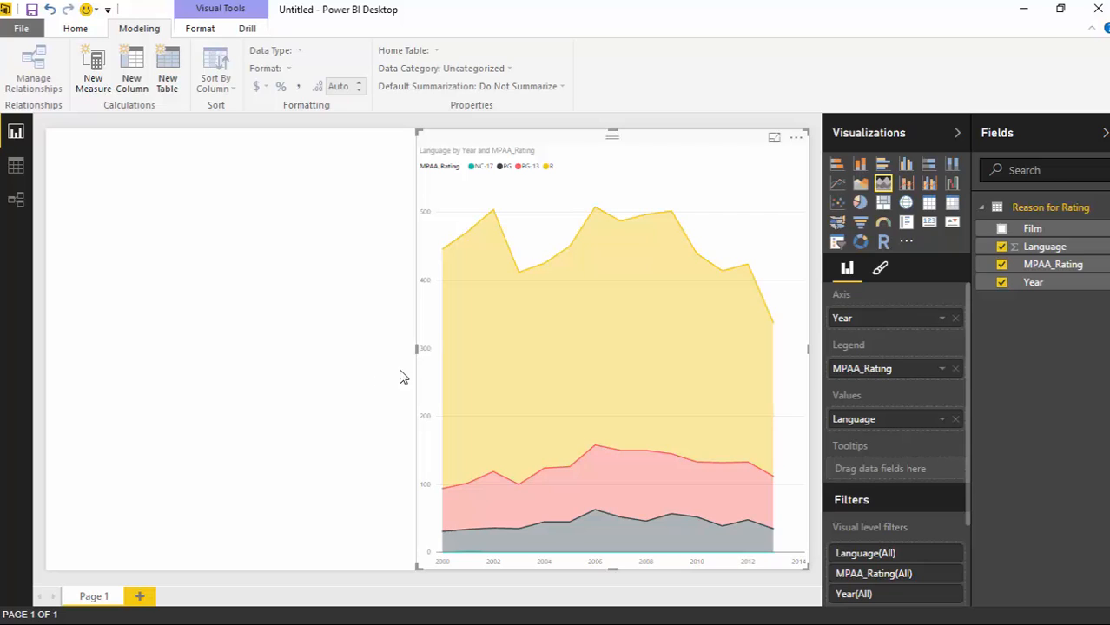
mouse_move(469, 304)
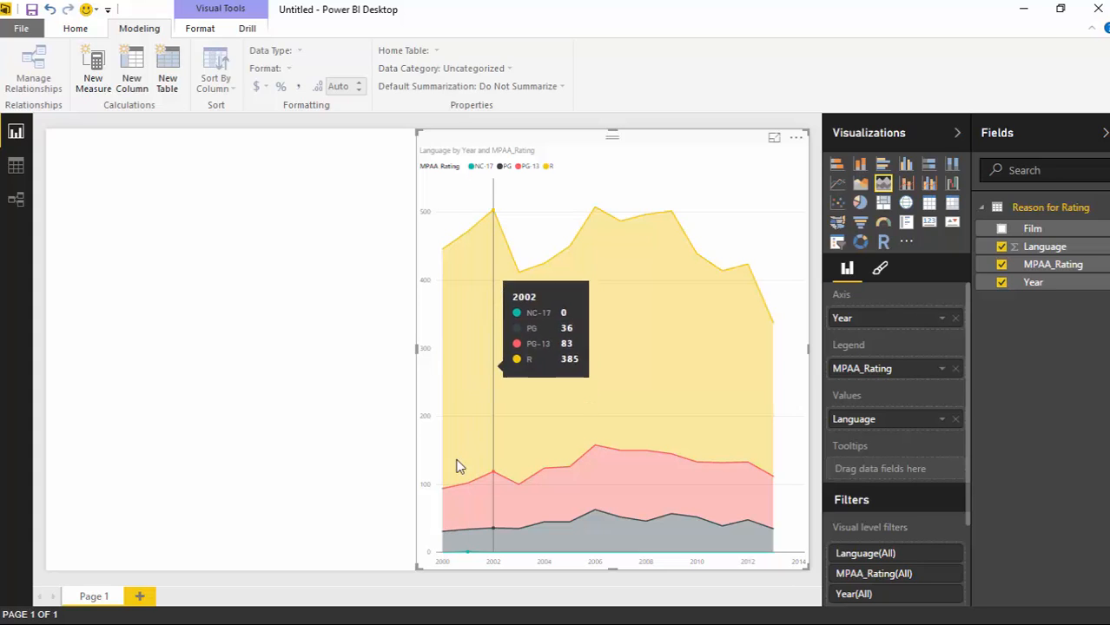
mouse_move(536, 506)
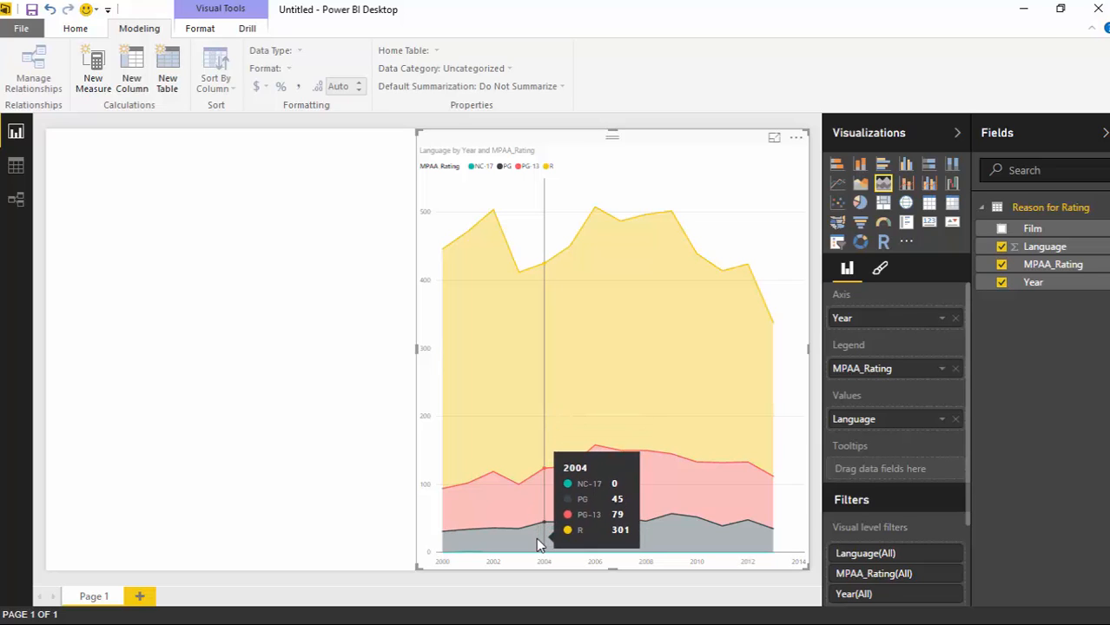
mouse_move(443, 491)
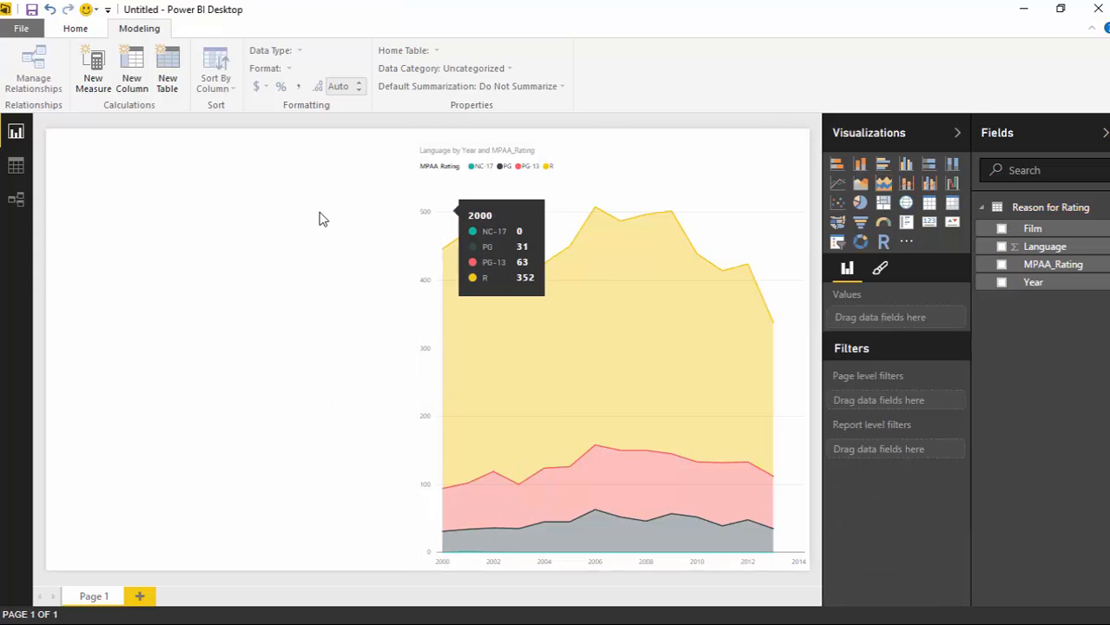
mouse_move(325, 216)
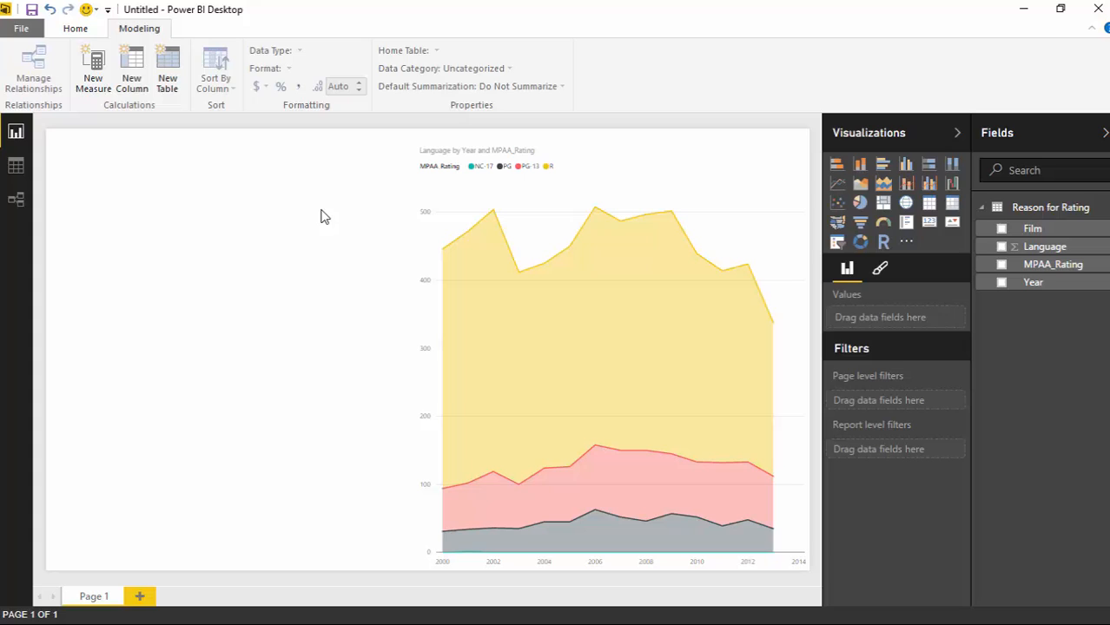
mouse_move(901, 261)
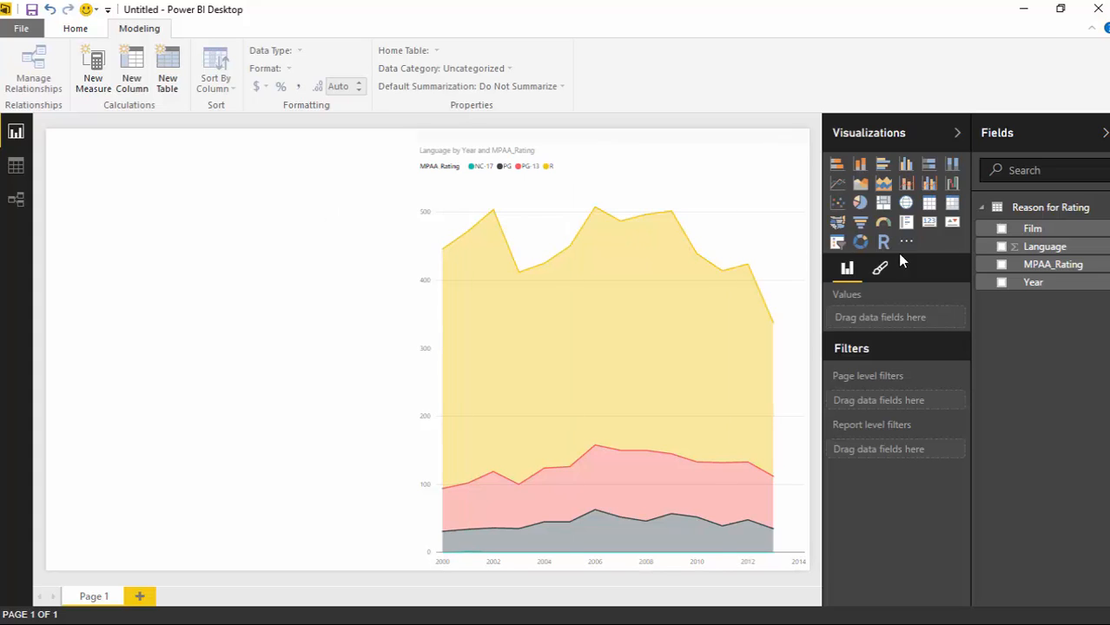
mouse_move(906, 242)
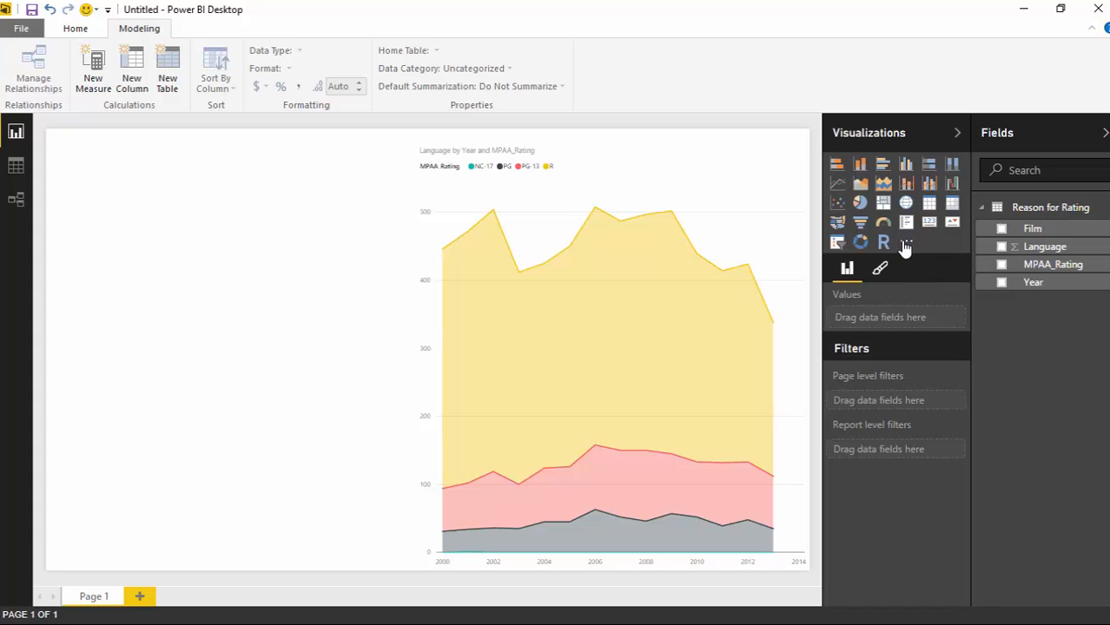
mouse_move(906, 242)
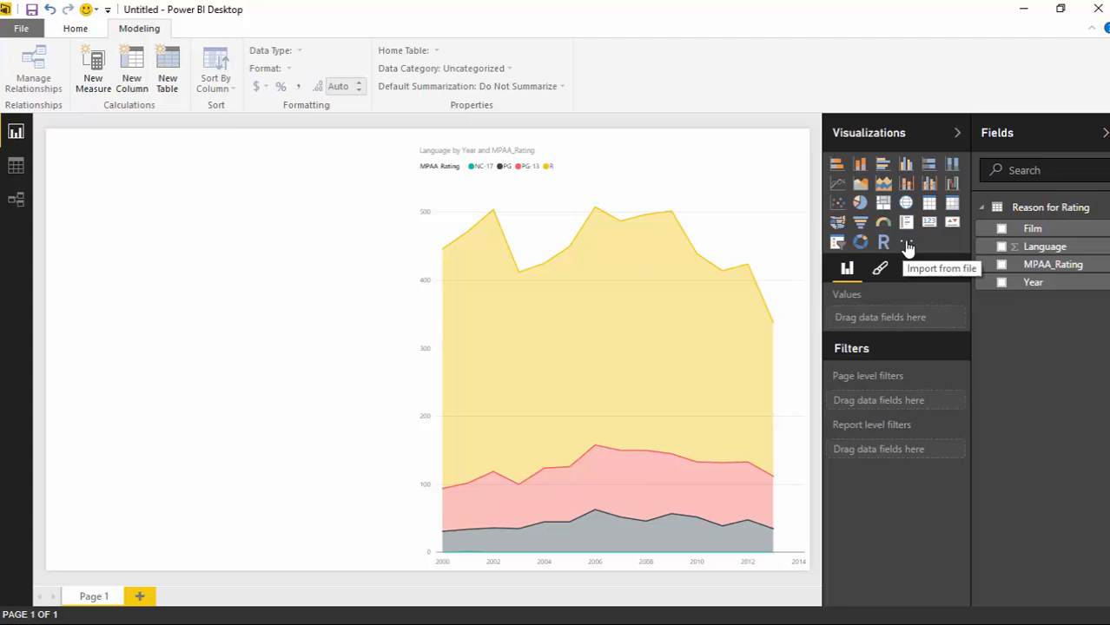
Choose Import from file in the Visualizations pane's ellipsis menu
left_click(905, 241)
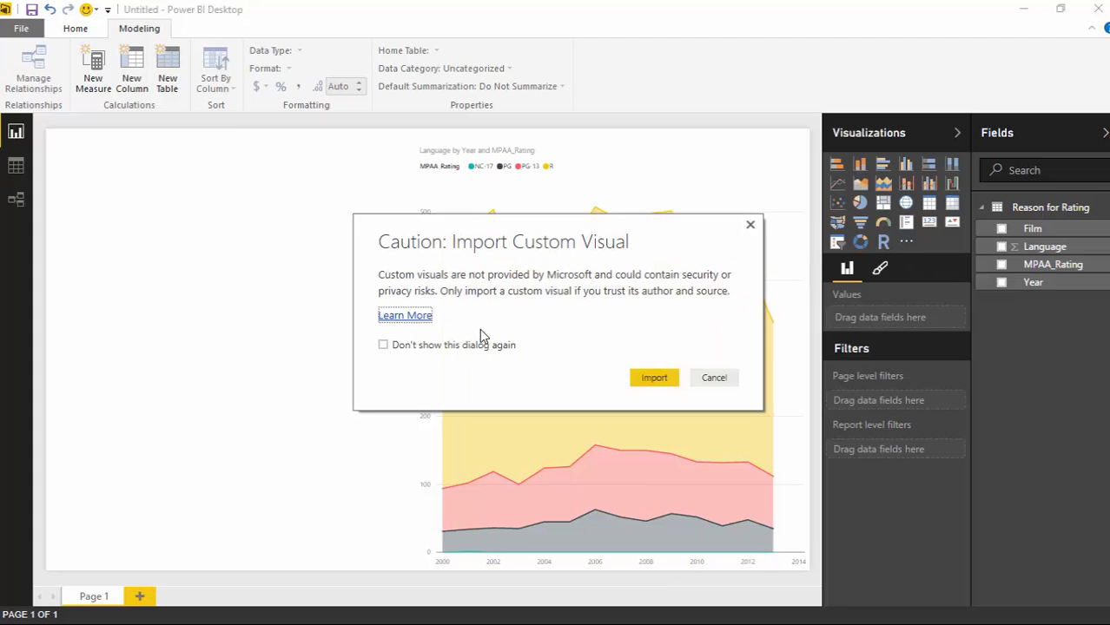
mouse_move(616, 382)
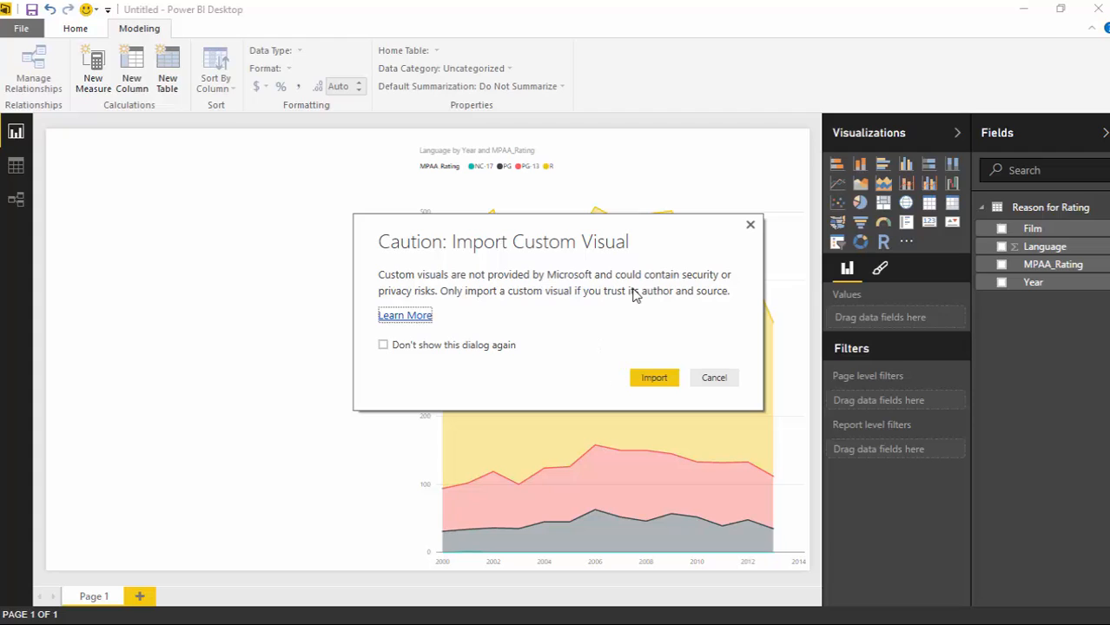
mouse_move(628, 336)
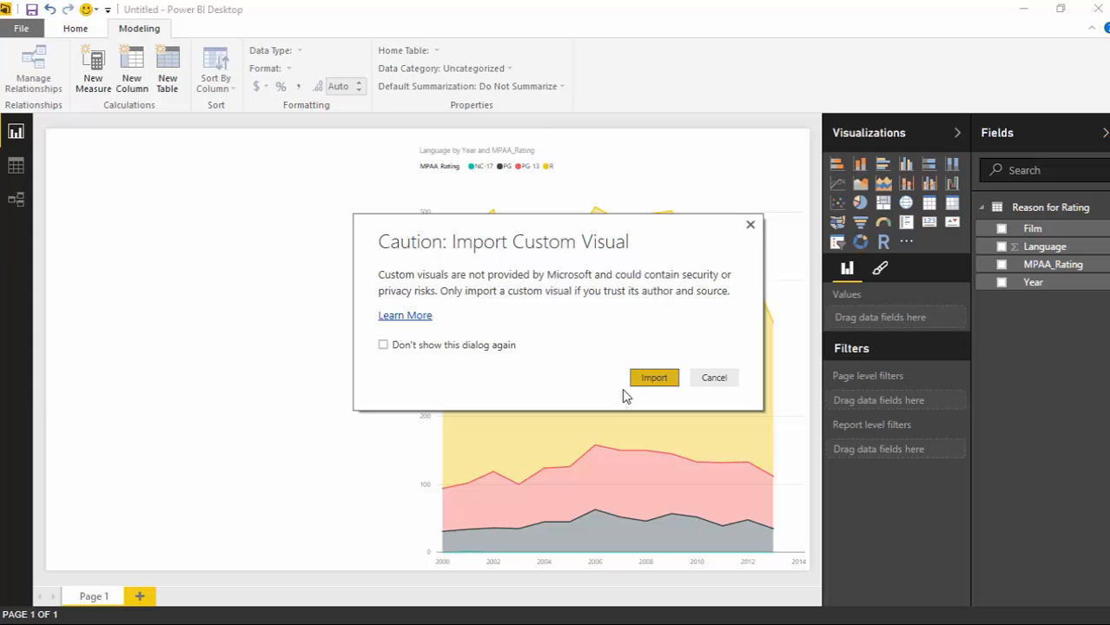
Accept the Import Custom Visual caution to browse for a .pbiviz file
left_click(653, 377)
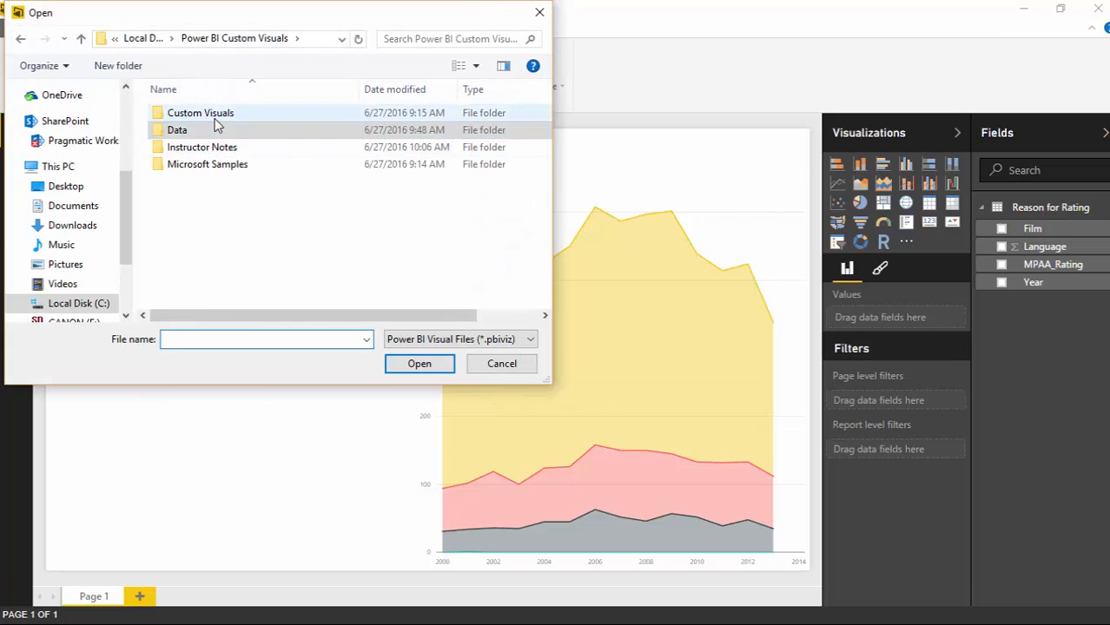
Open the Custom Visuals folder and import the visual's .pbiviz file
double_click(201, 112)
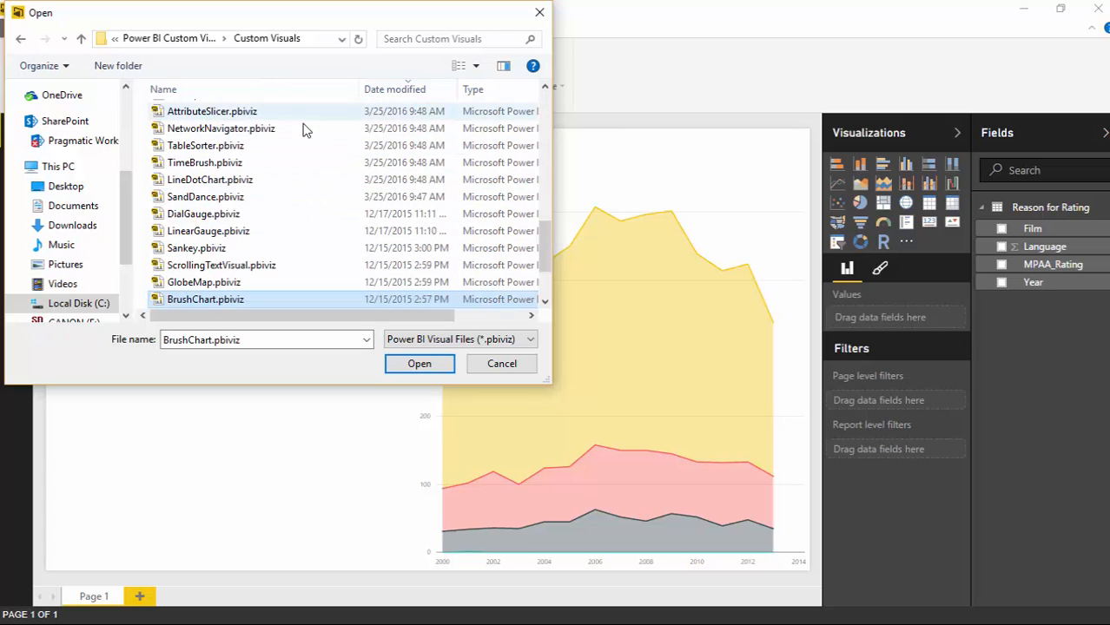
scroll("down", 3)
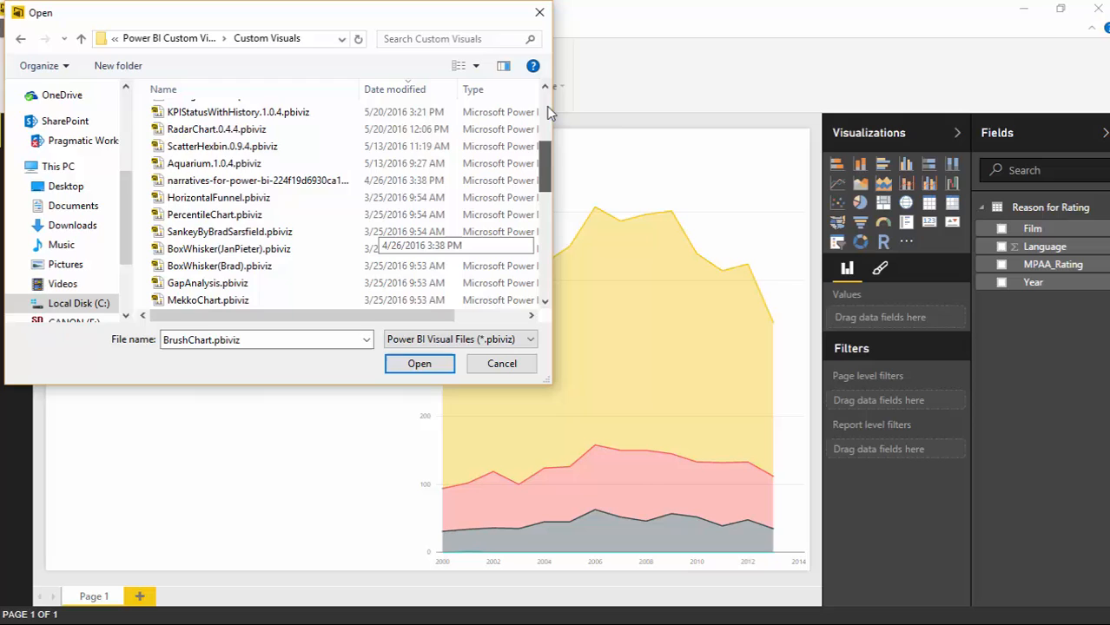
left_click(420, 363)
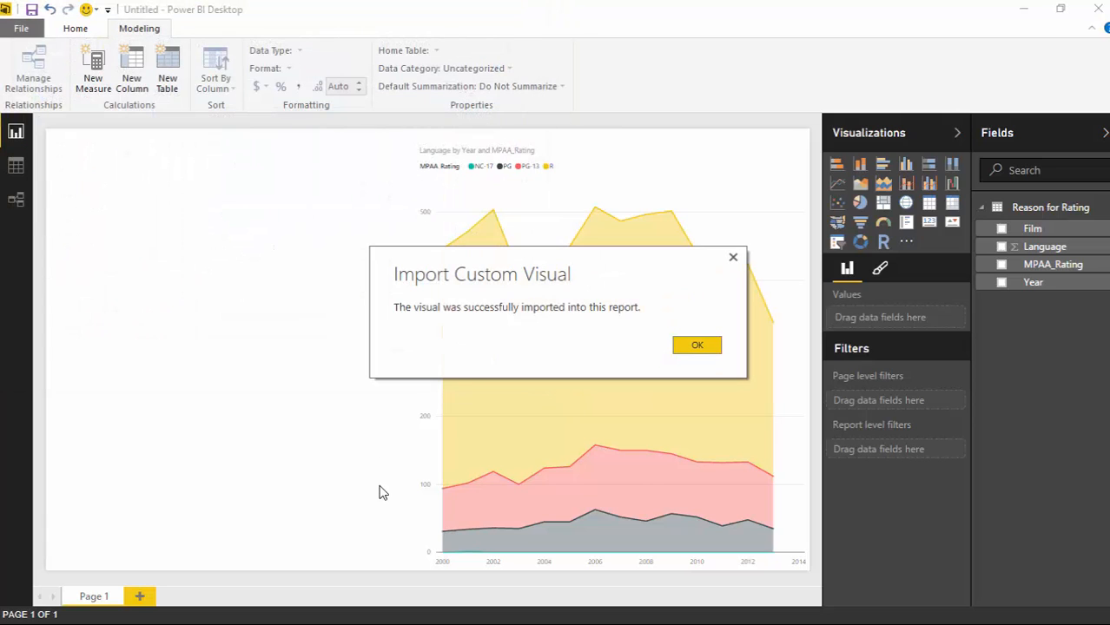
mouse_move(554, 379)
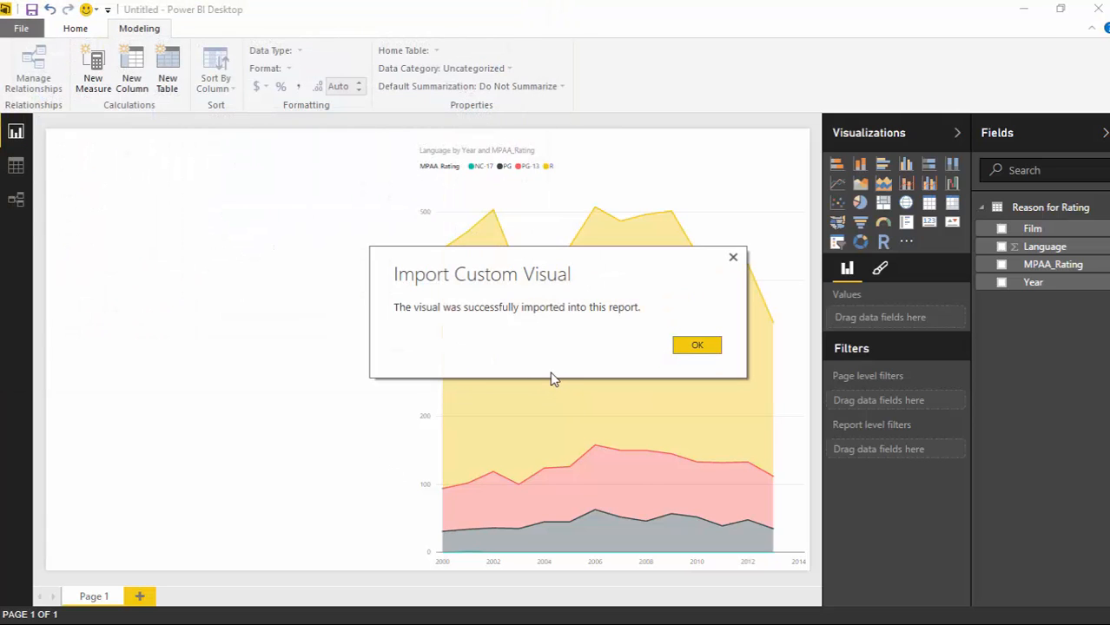
mouse_move(571, 319)
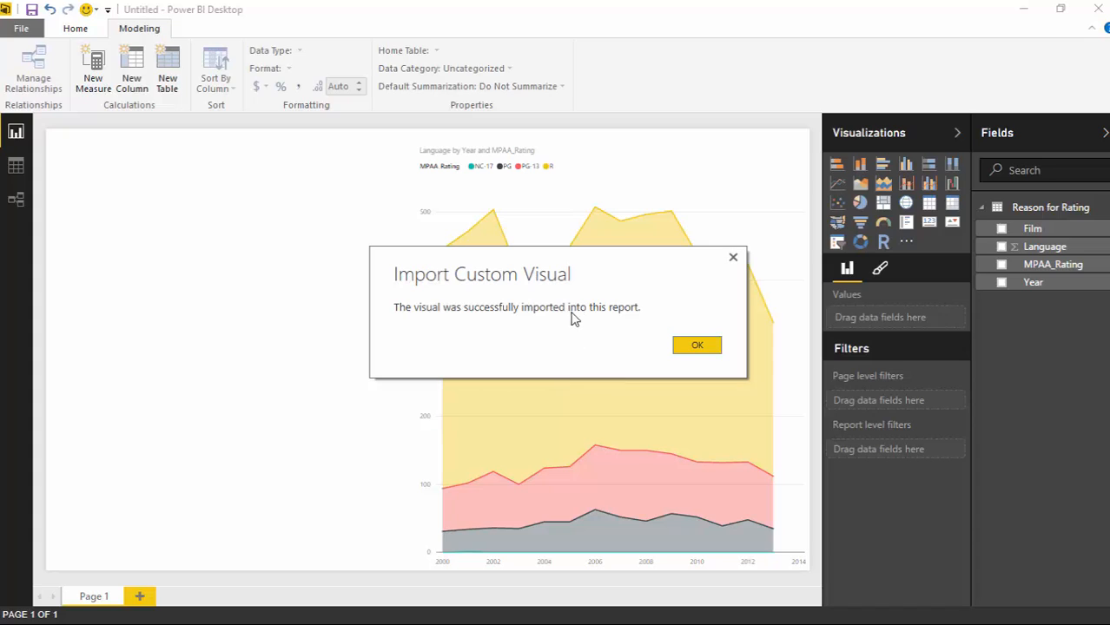
mouse_move(591, 333)
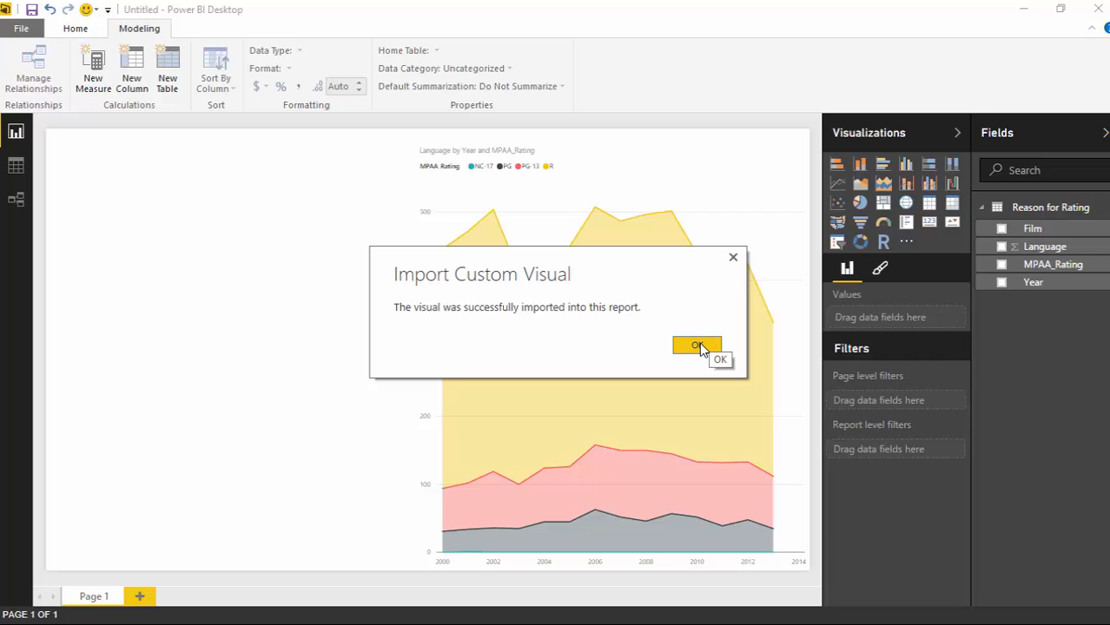
Dismiss the successful custom visual import confirmation with OK
left_click(696, 346)
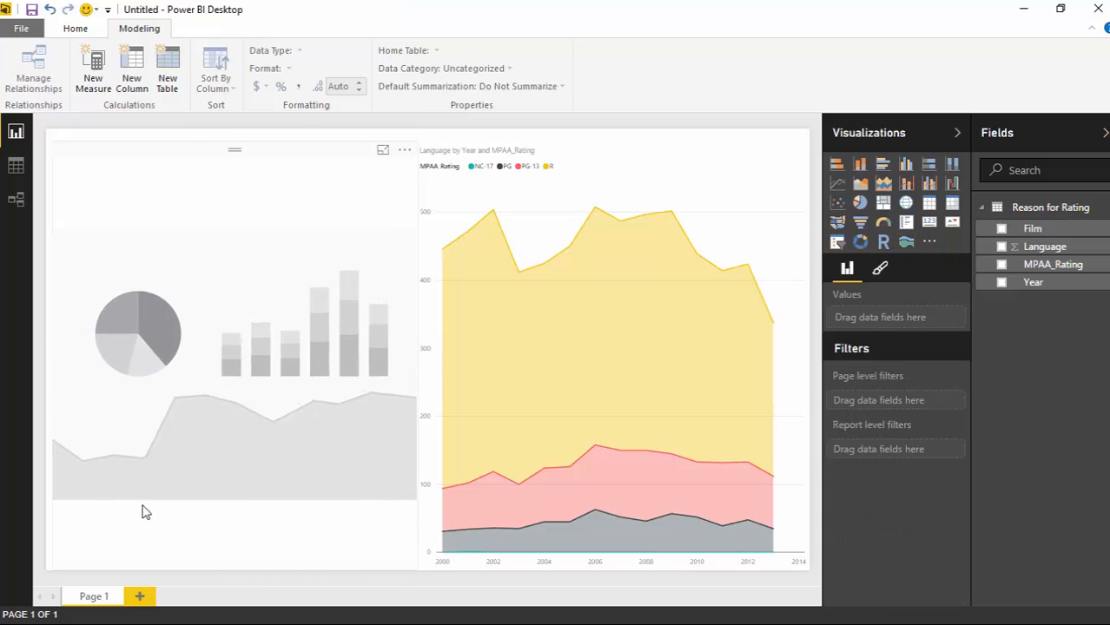
mouse_move(415, 402)
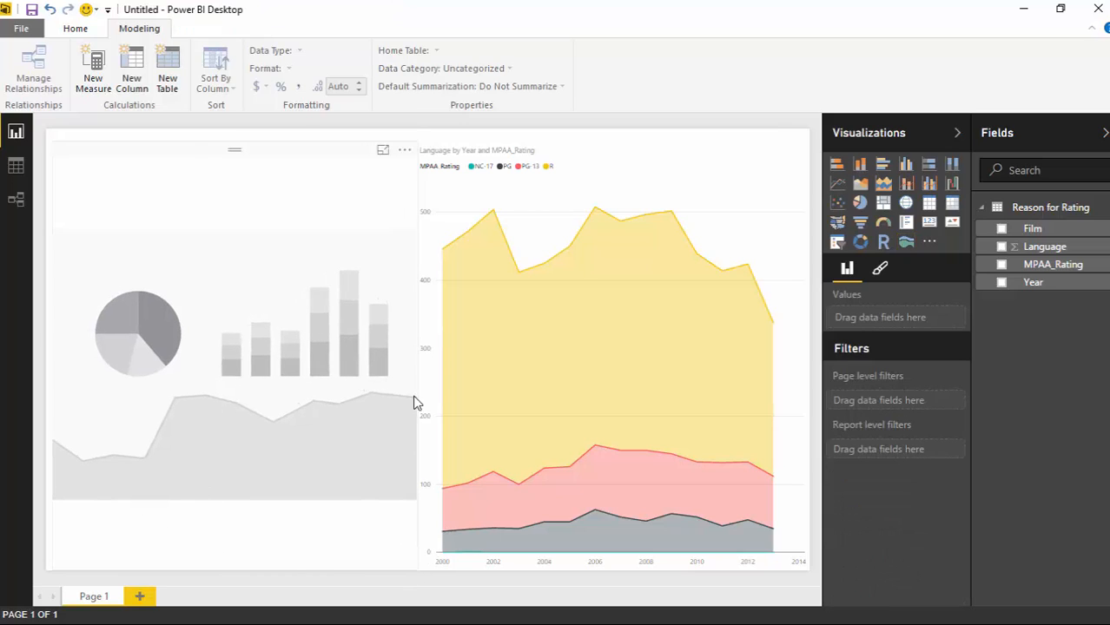
mouse_move(354, 441)
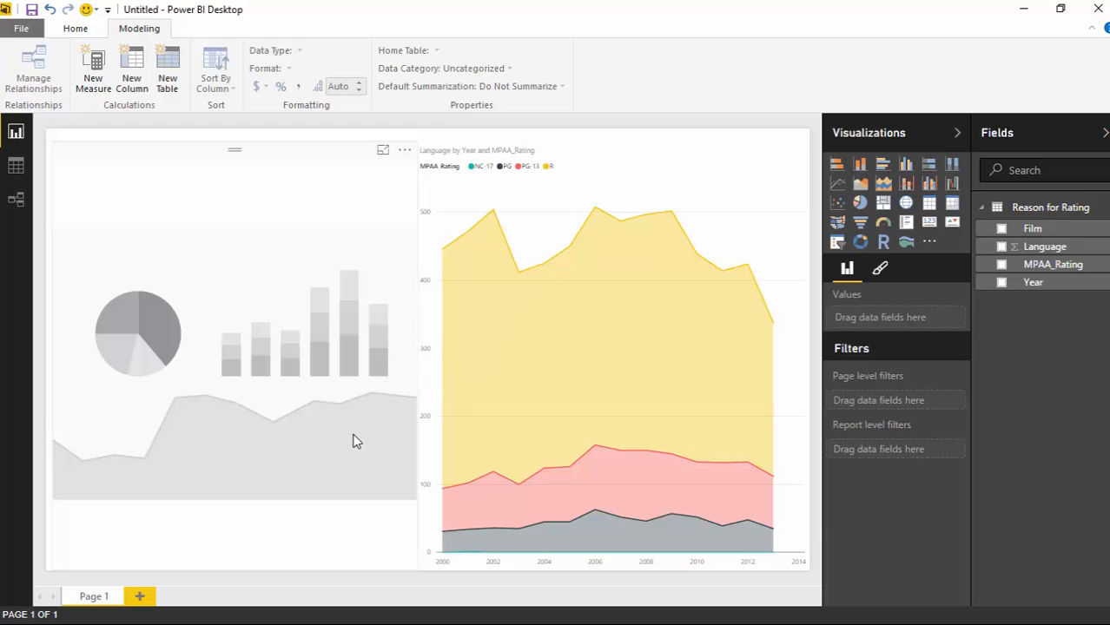
mouse_move(312, 350)
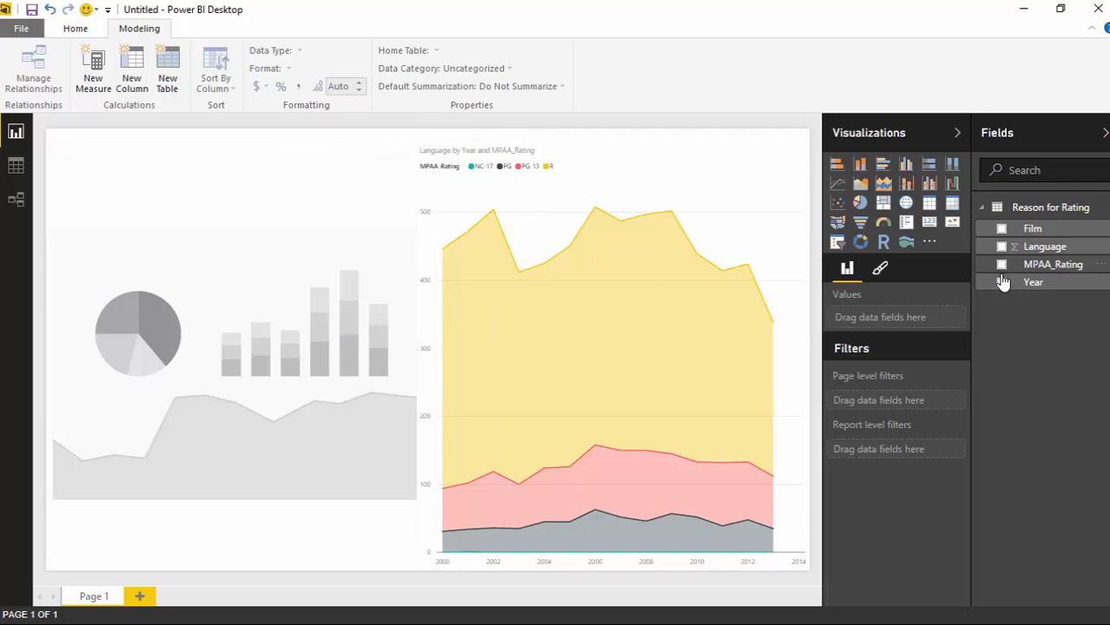
Build a Stream Graph plotting Language by Year with MPAA_Rating series
left_click(1001, 281)
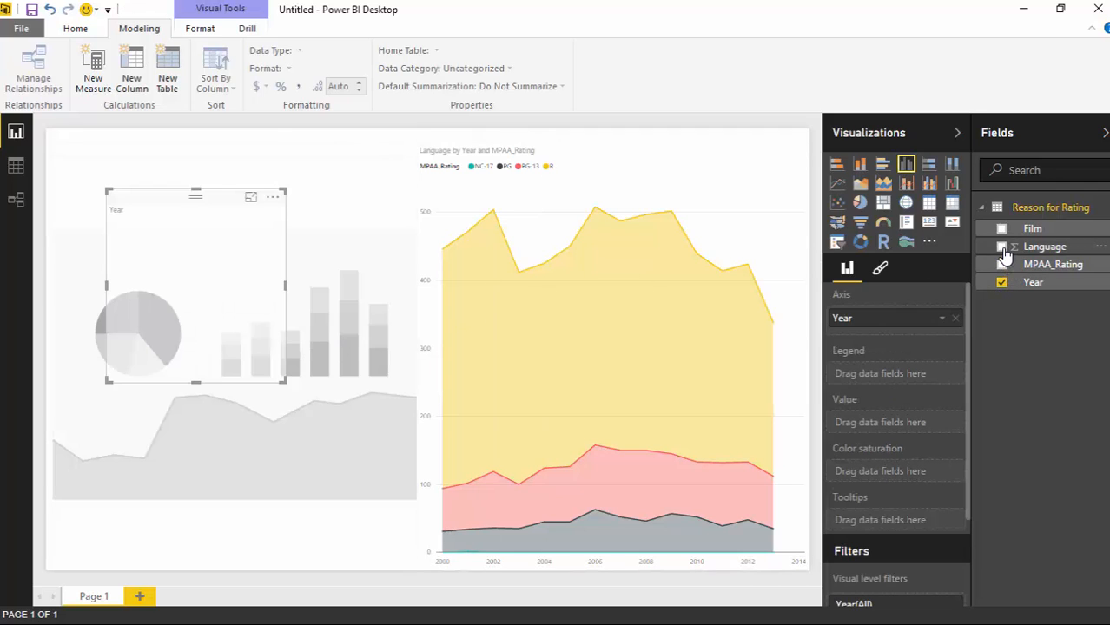
left_click(1001, 247)
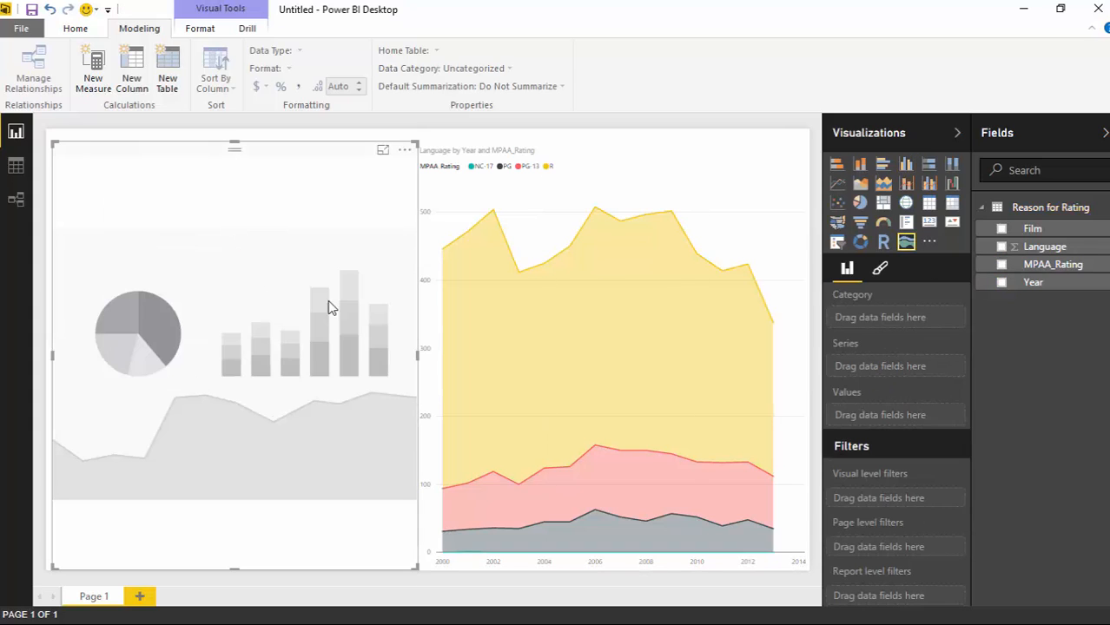
left_click(1001, 283)
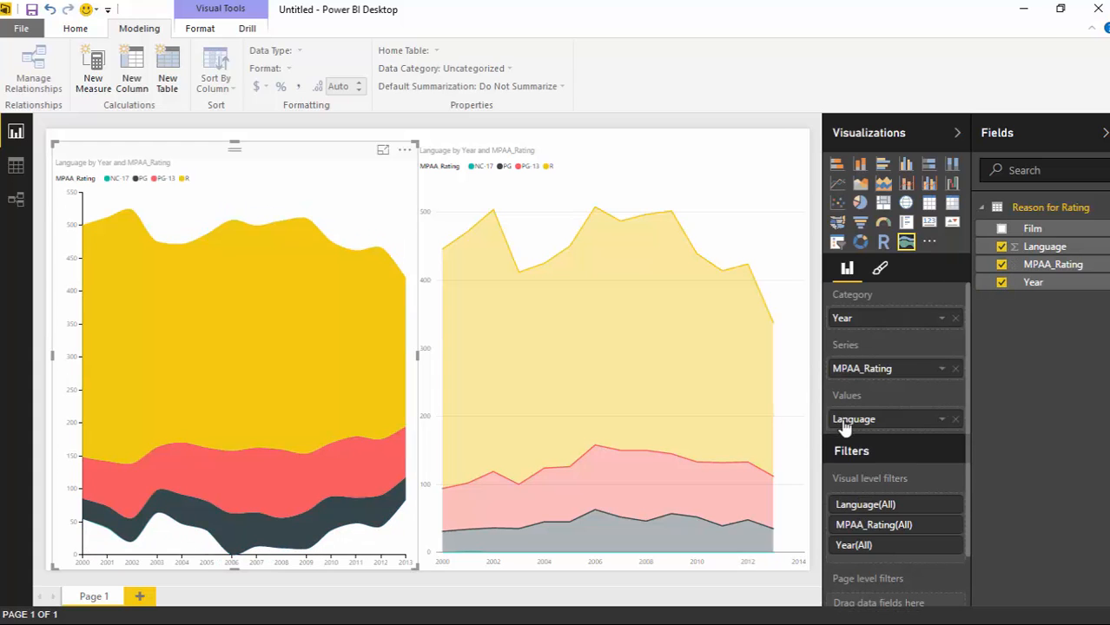
mouse_move(268, 244)
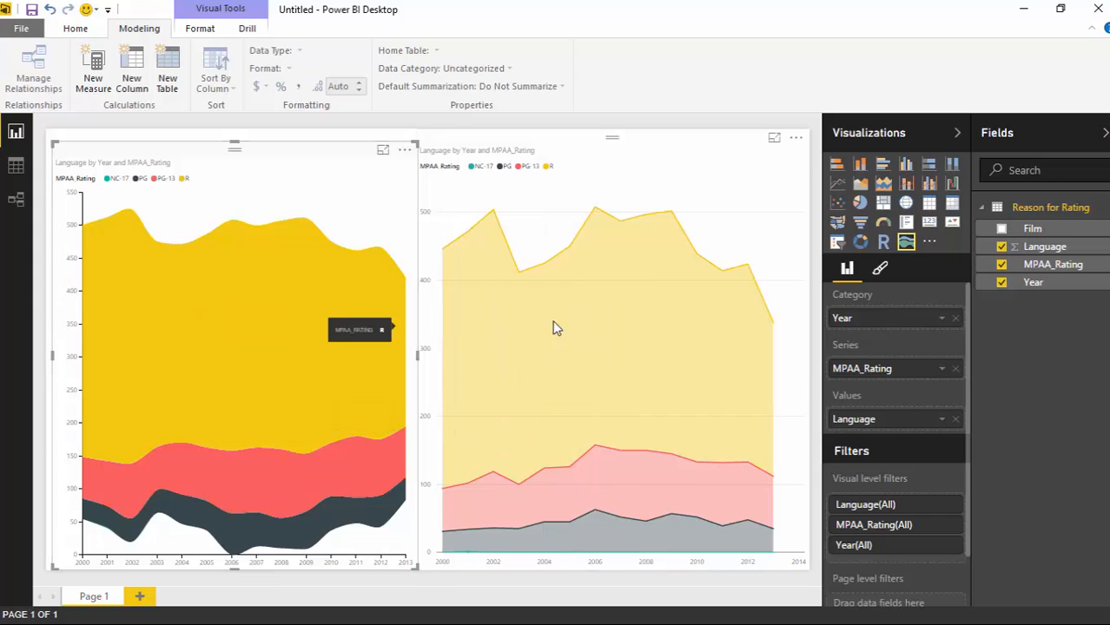
mouse_move(647, 343)
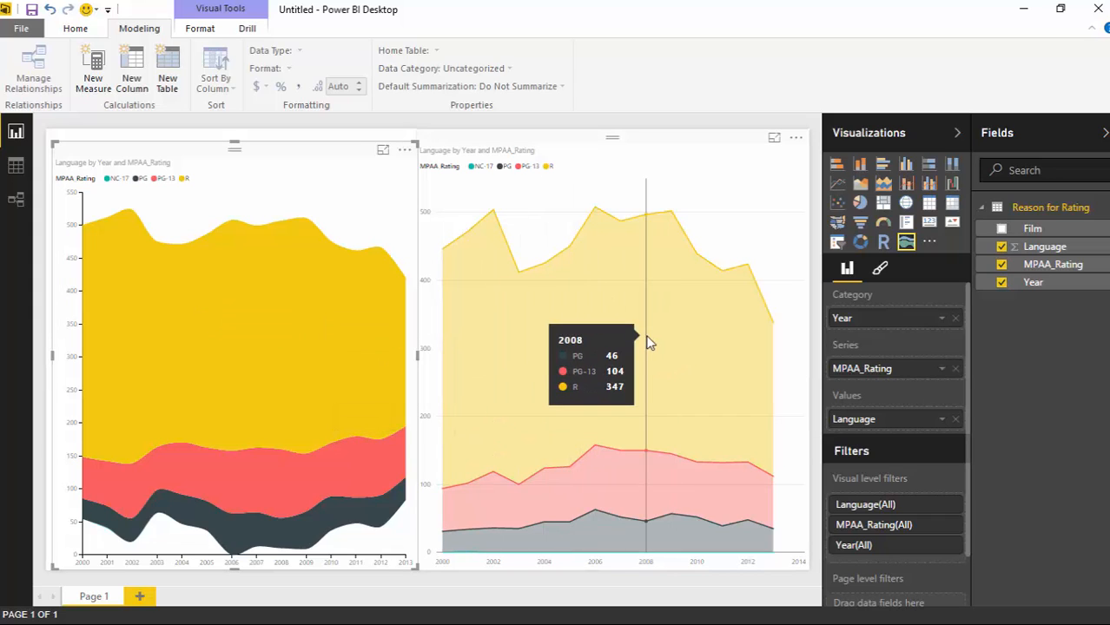
mouse_move(128, 439)
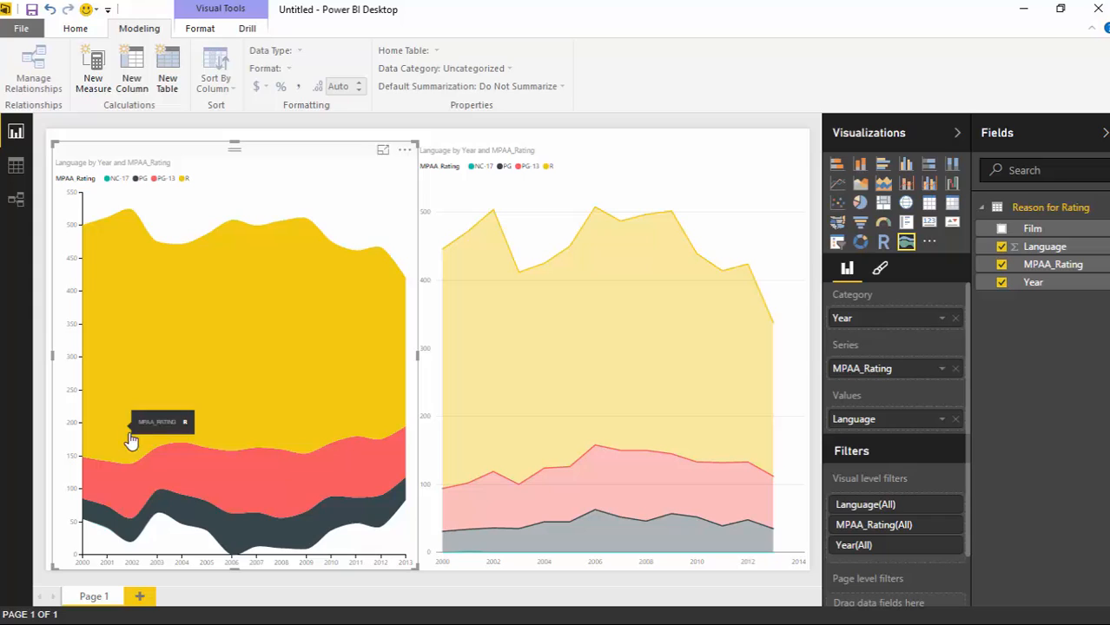
mouse_move(69, 215)
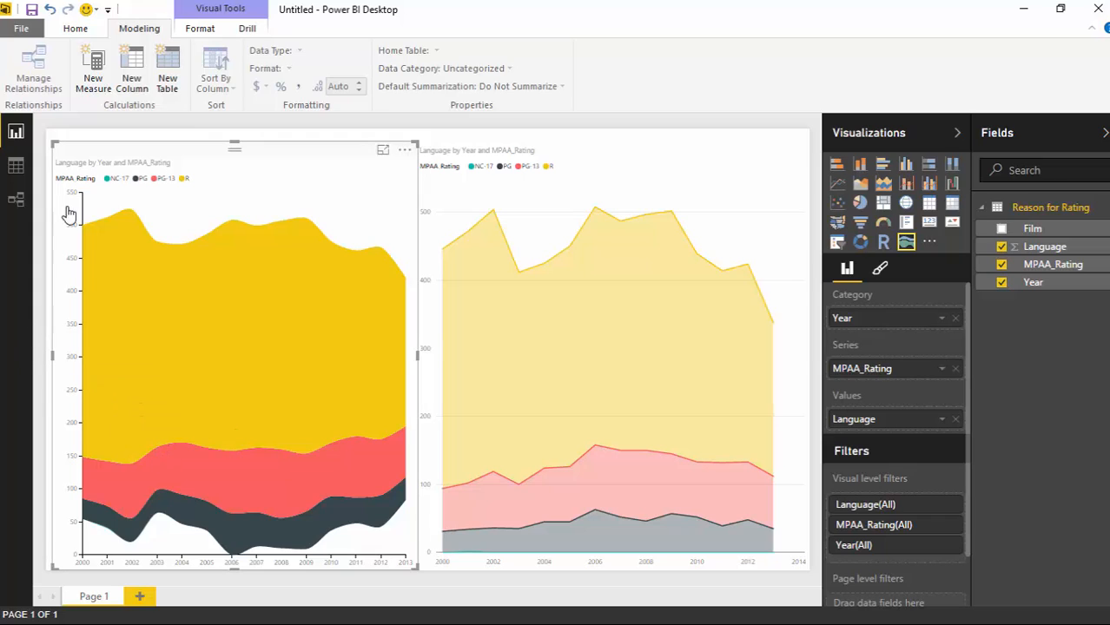
mouse_move(98, 534)
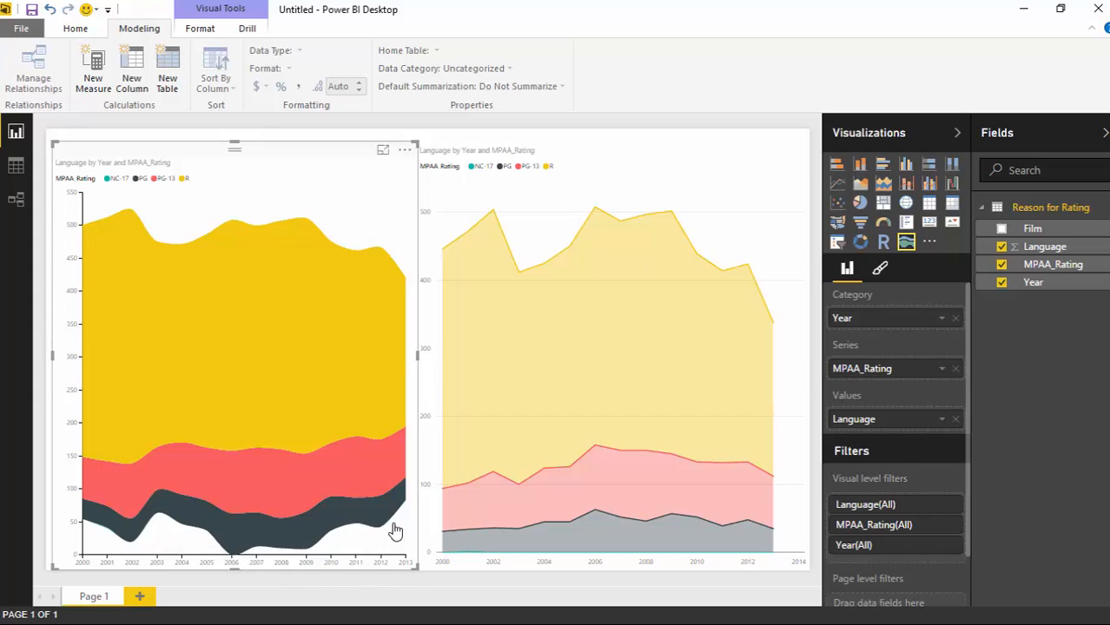
mouse_move(382, 478)
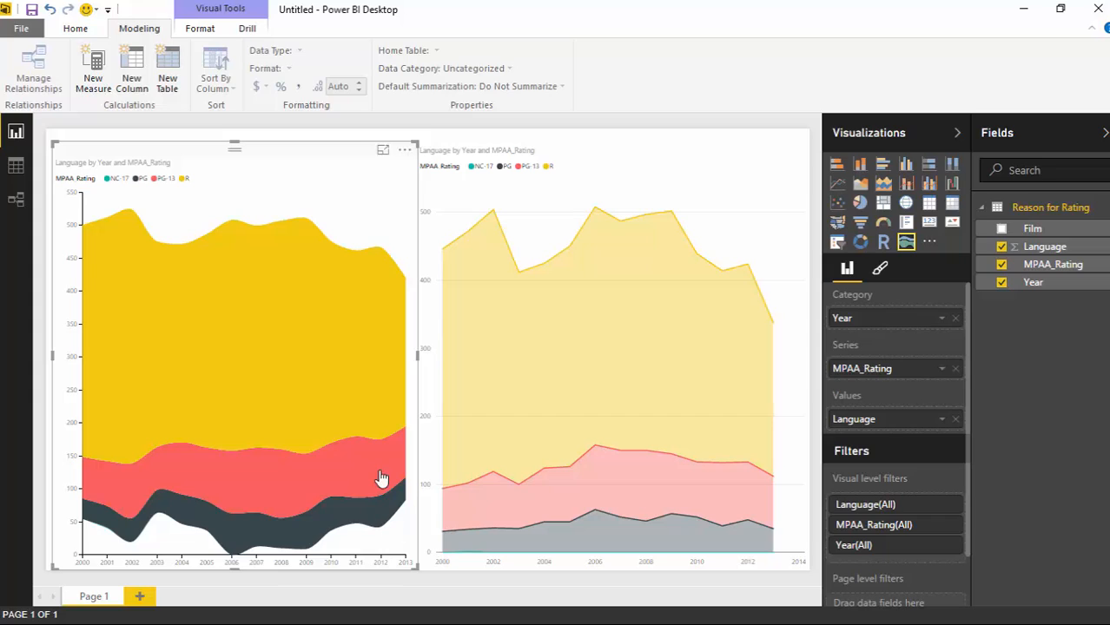
mouse_move(394, 538)
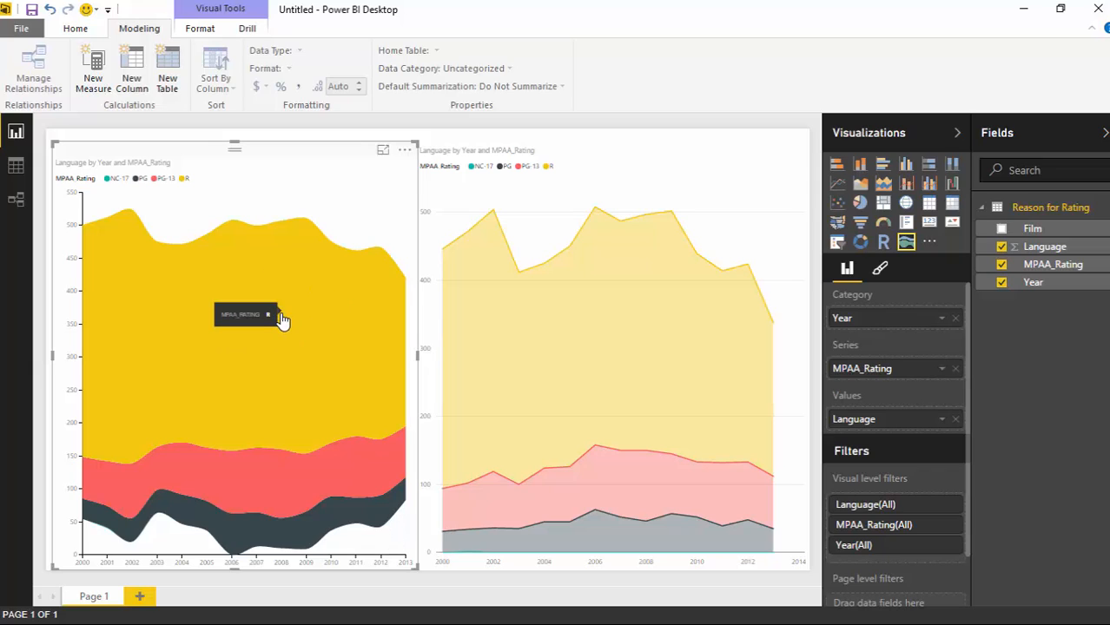
mouse_move(224, 197)
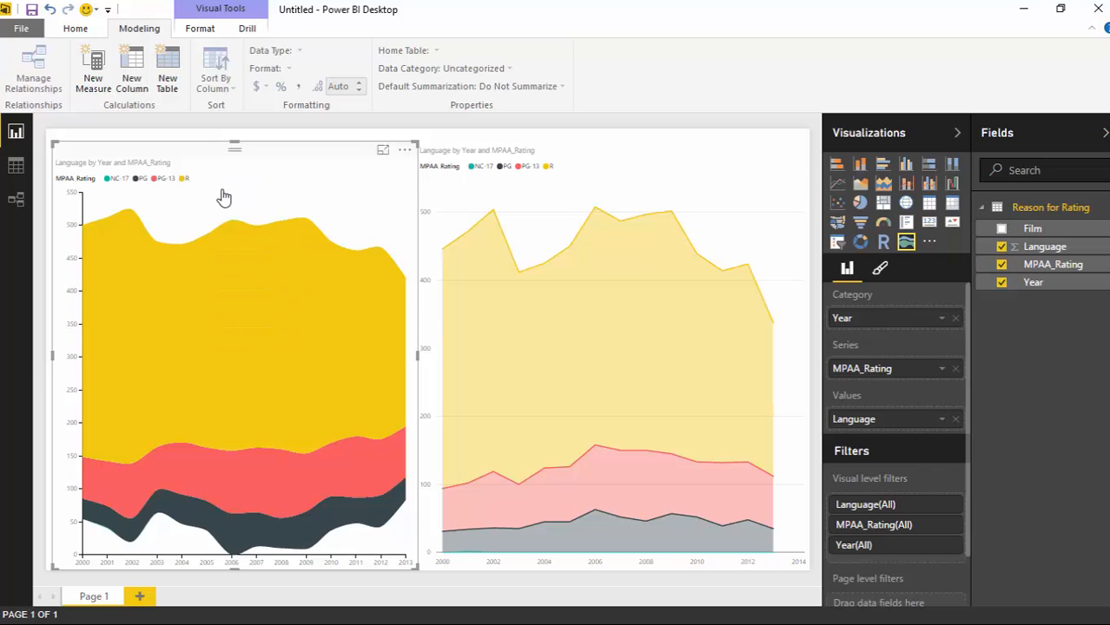
mouse_move(53, 421)
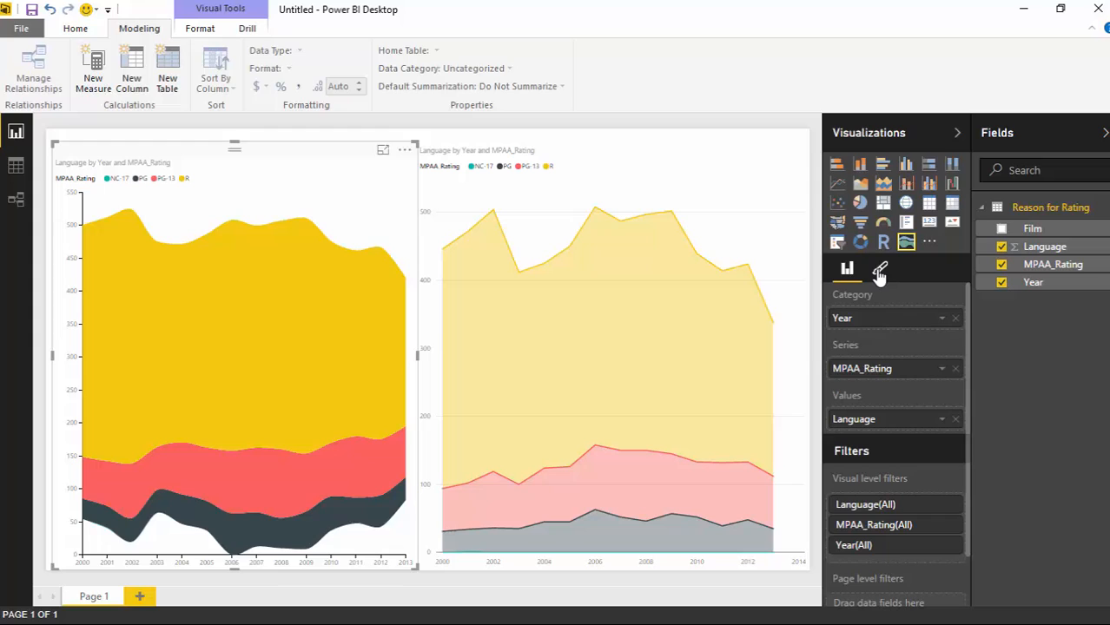
Open the stream graph's Format options, then turn data labels on and back off
left_click(879, 267)
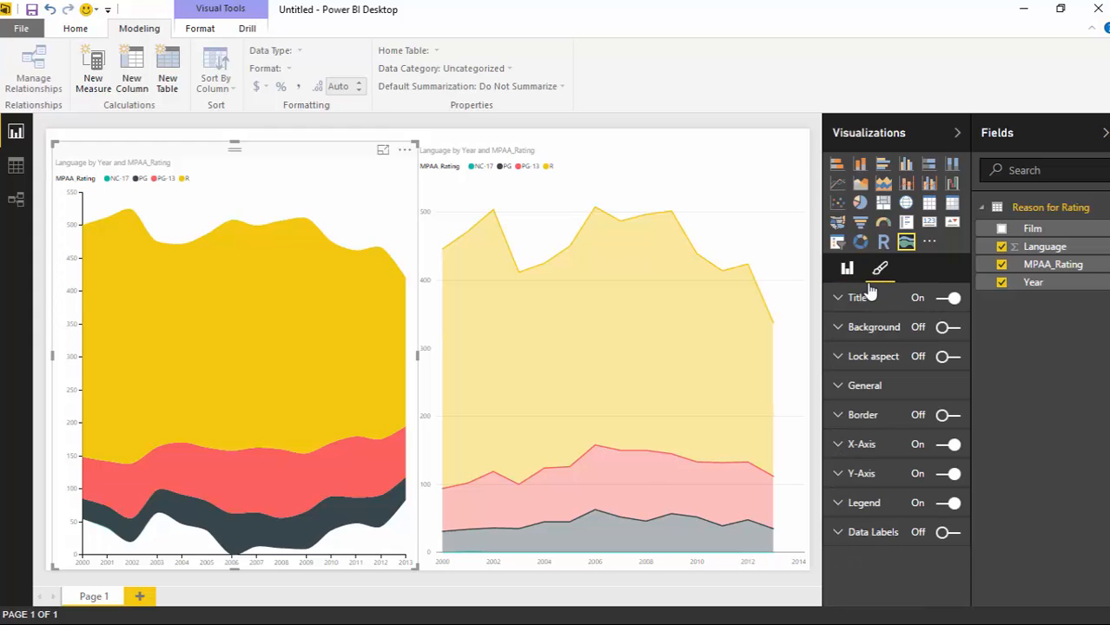
mouse_move(857, 568)
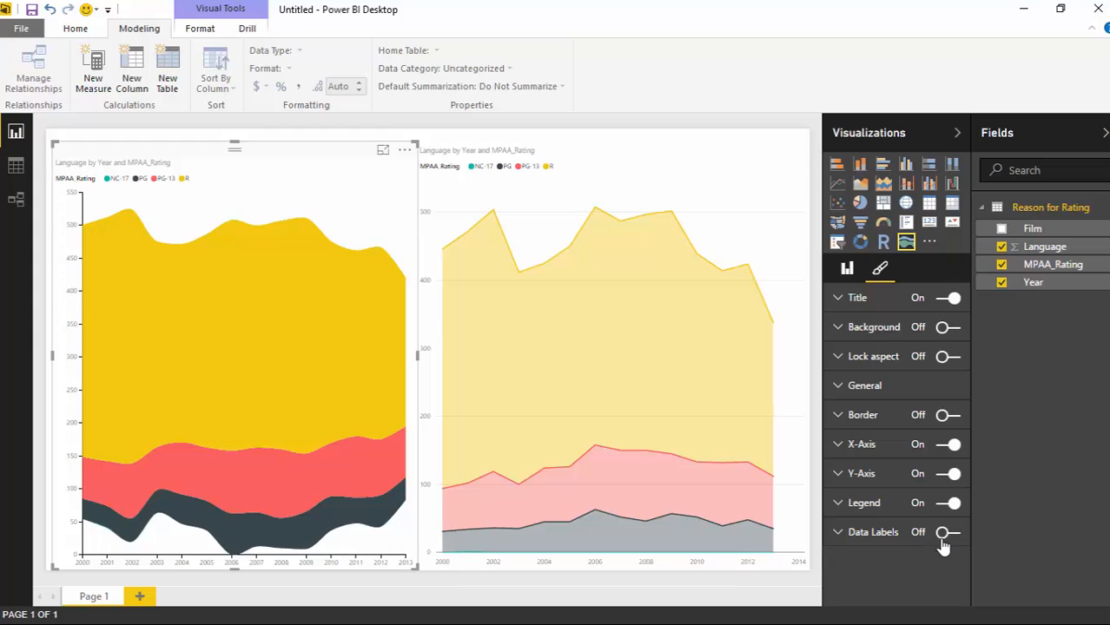
left_click(947, 531)
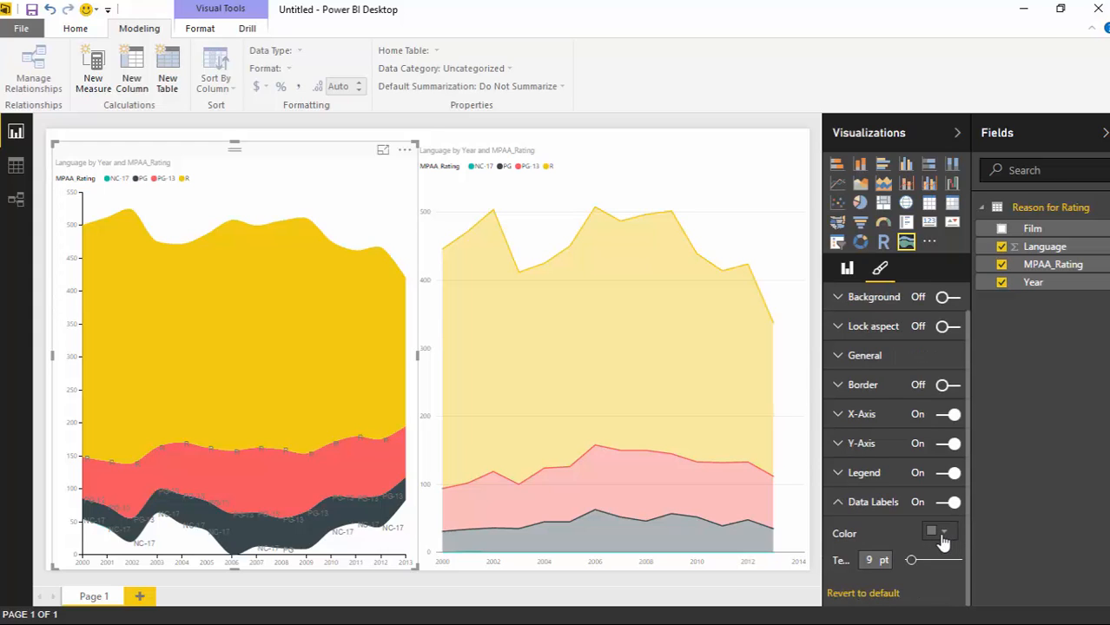
left_click(931, 533)
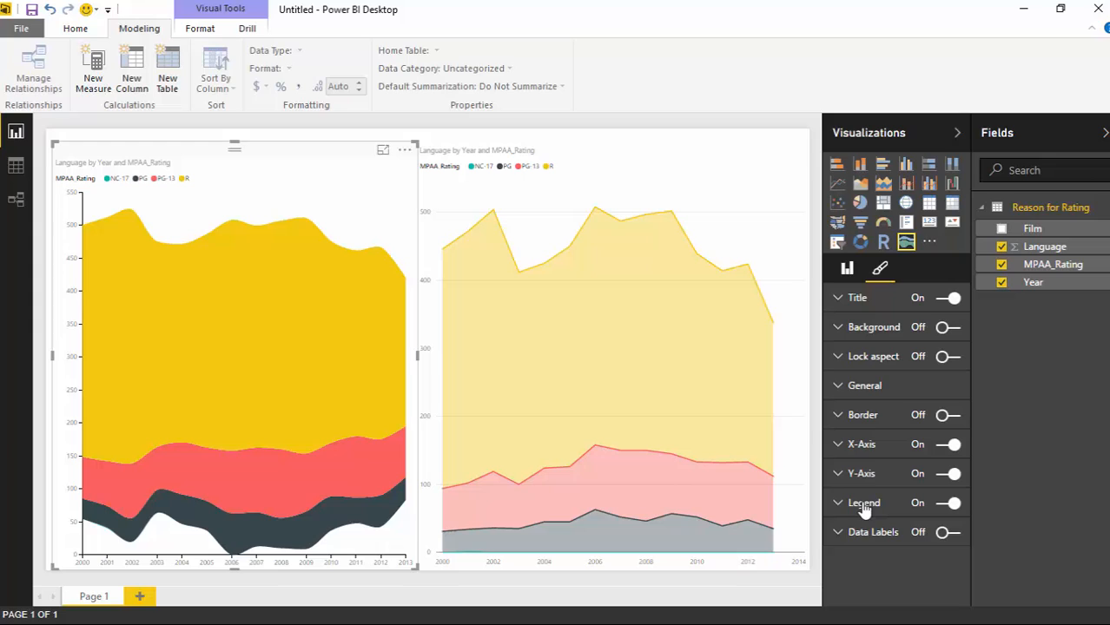
Expand Legend and select the existing MPAA_Rating legend title to rename it
left_click(863, 503)
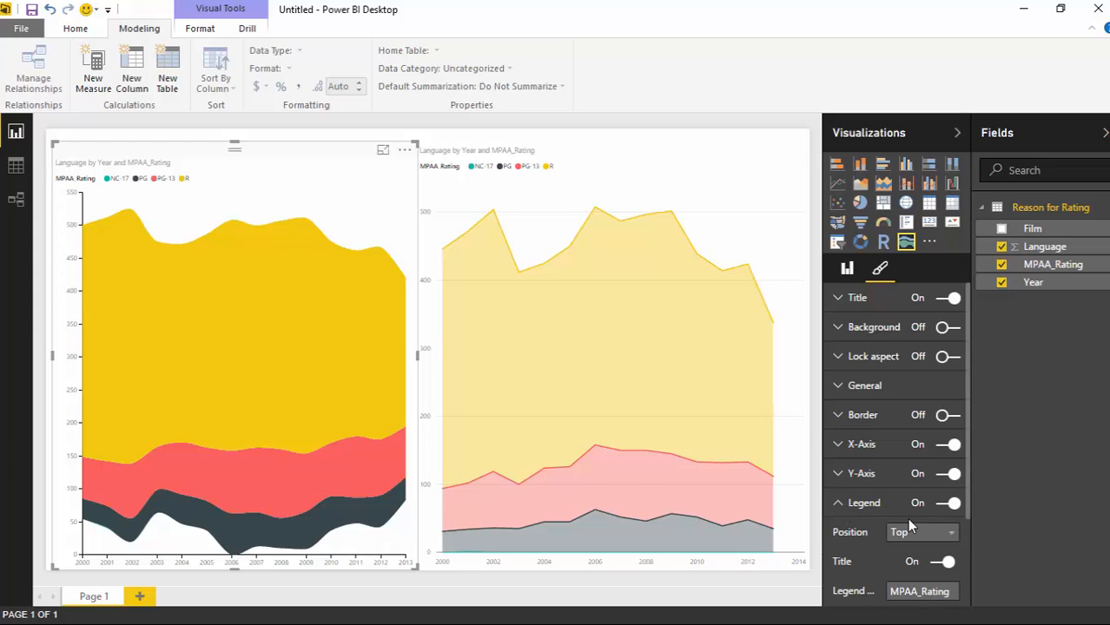
scroll("down", 3)
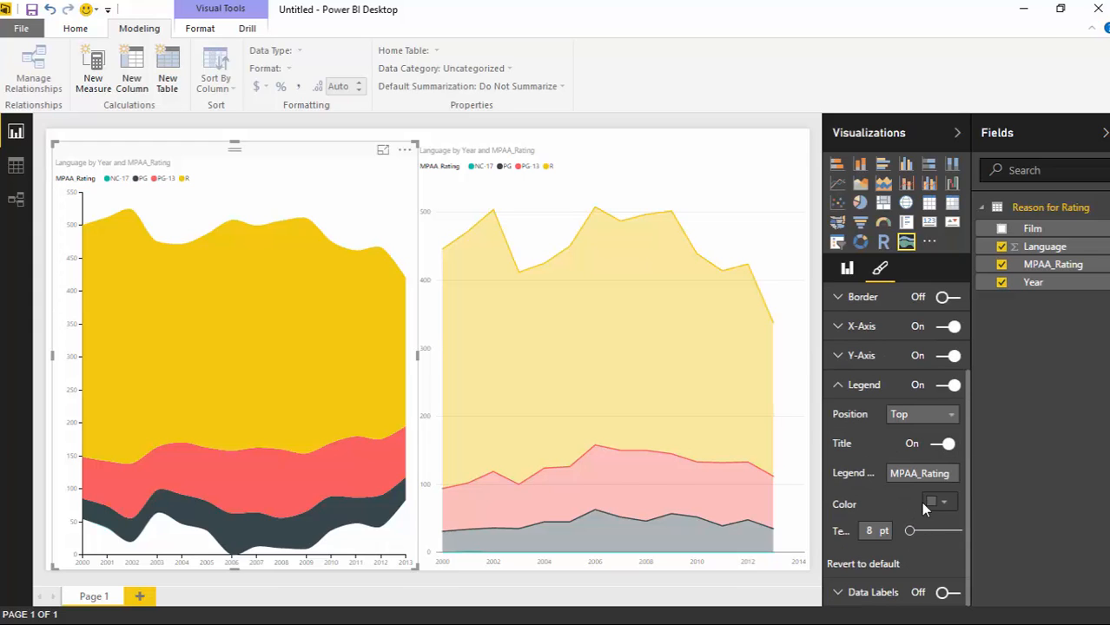
left_click(920, 473)
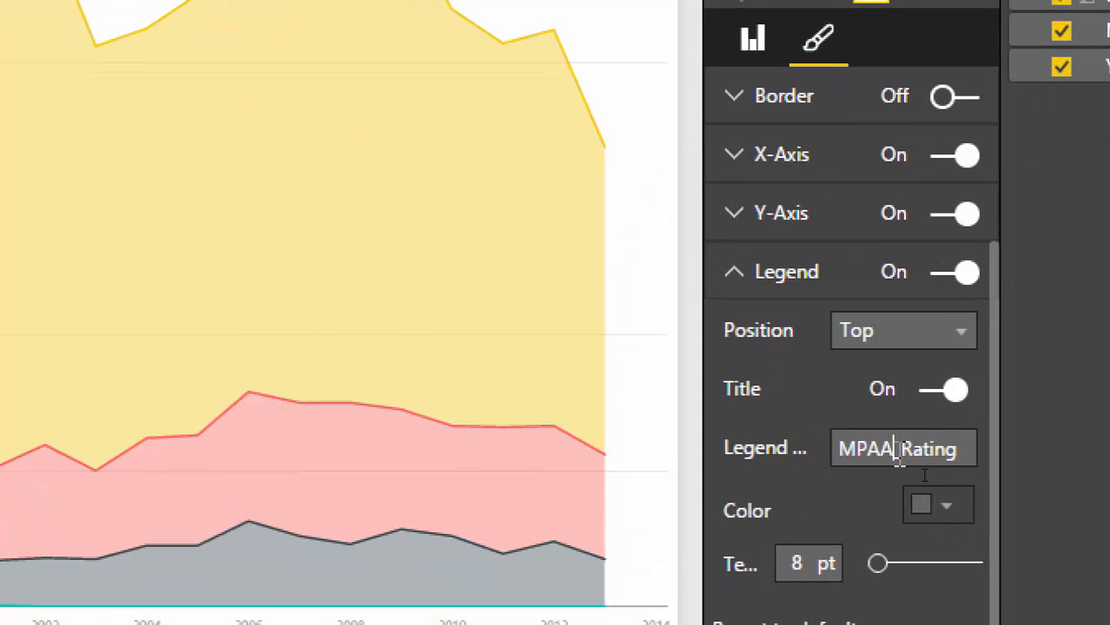
double_click(868, 448)
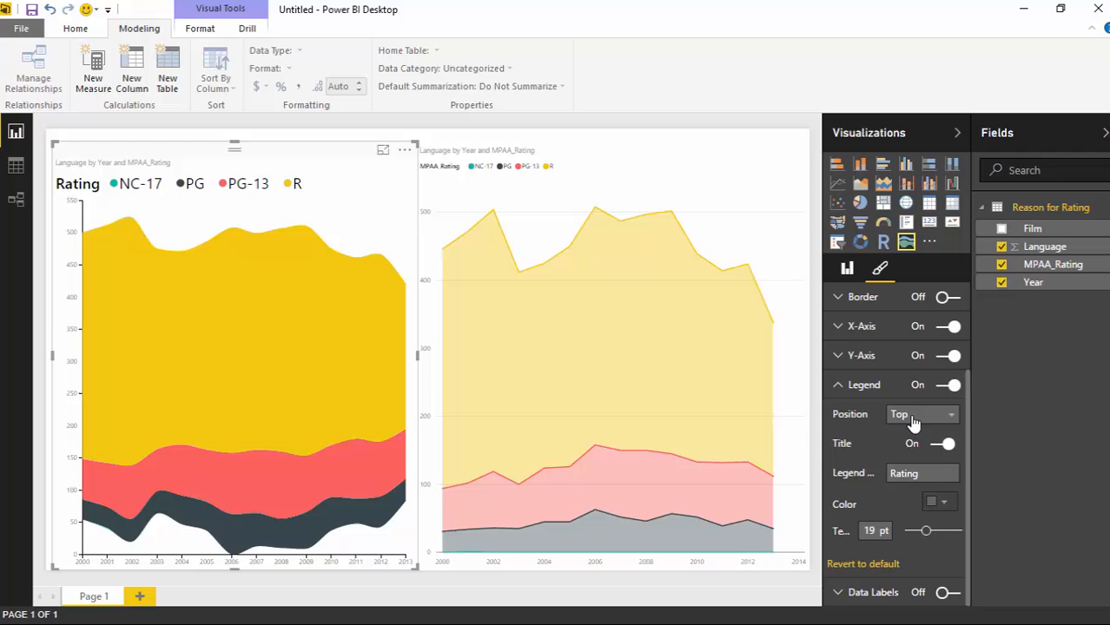
Try placing the legend at the bottom, then turn the legend back on
left_click(921, 413)
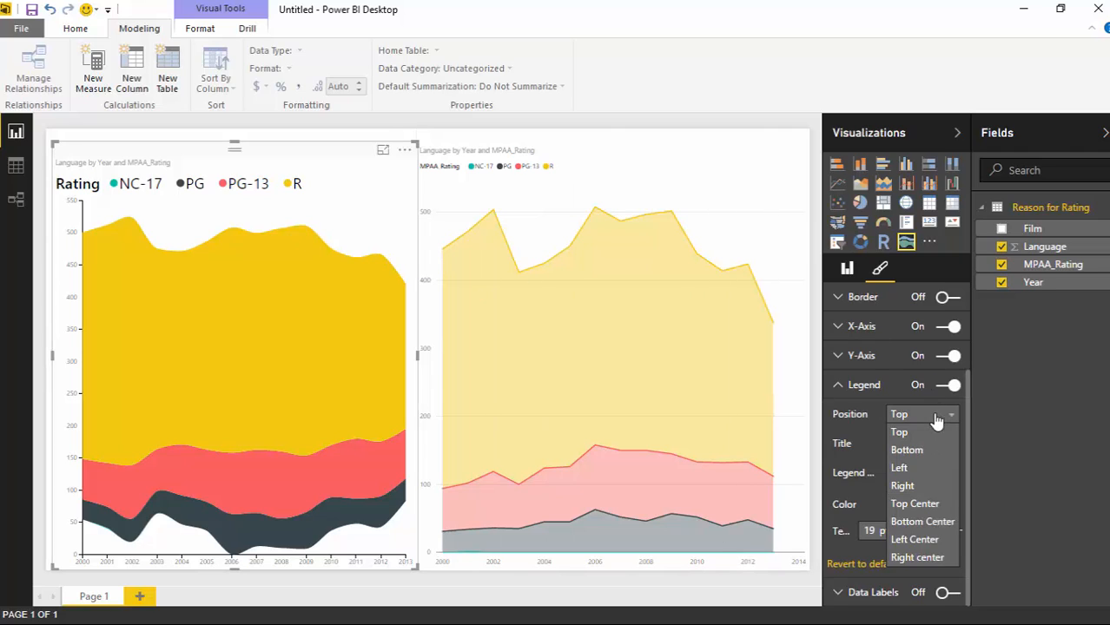
left_click(906, 450)
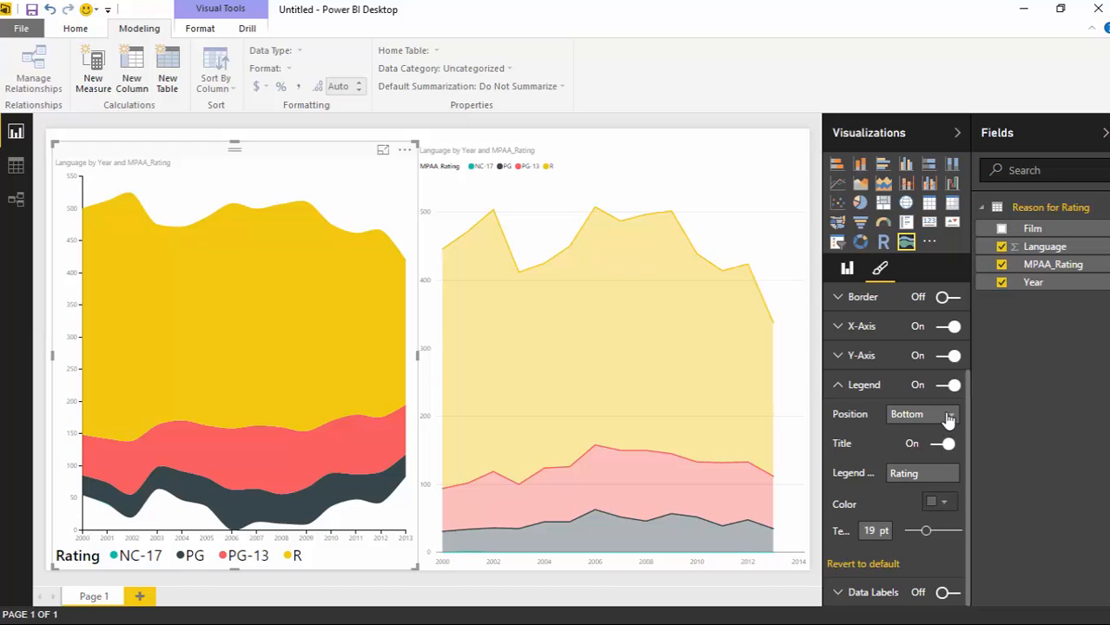
left_click(920, 415)
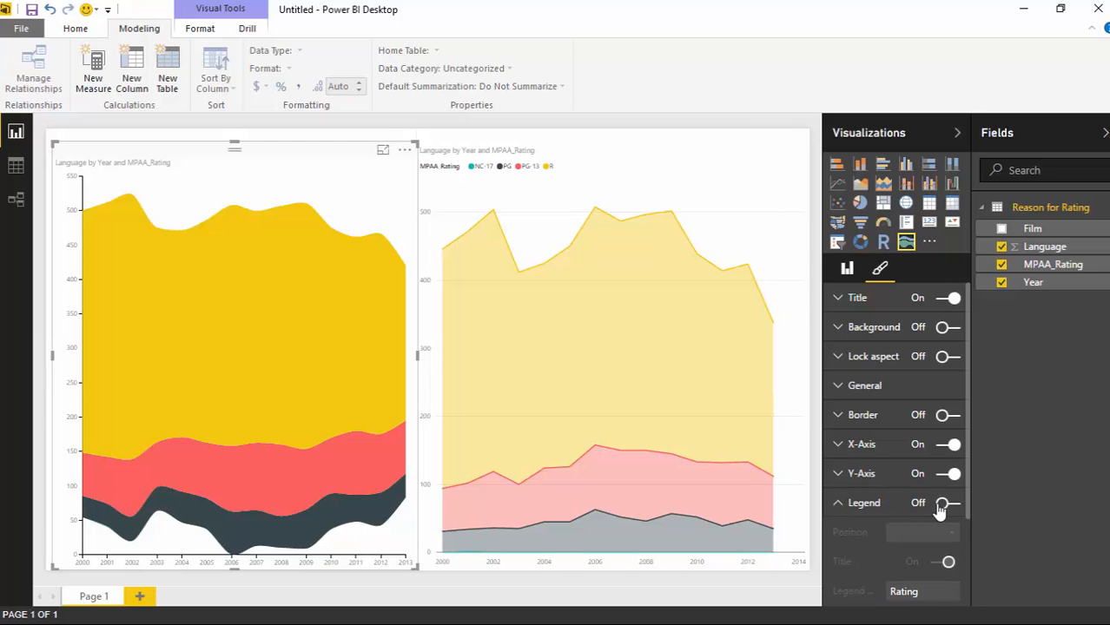
left_click(947, 501)
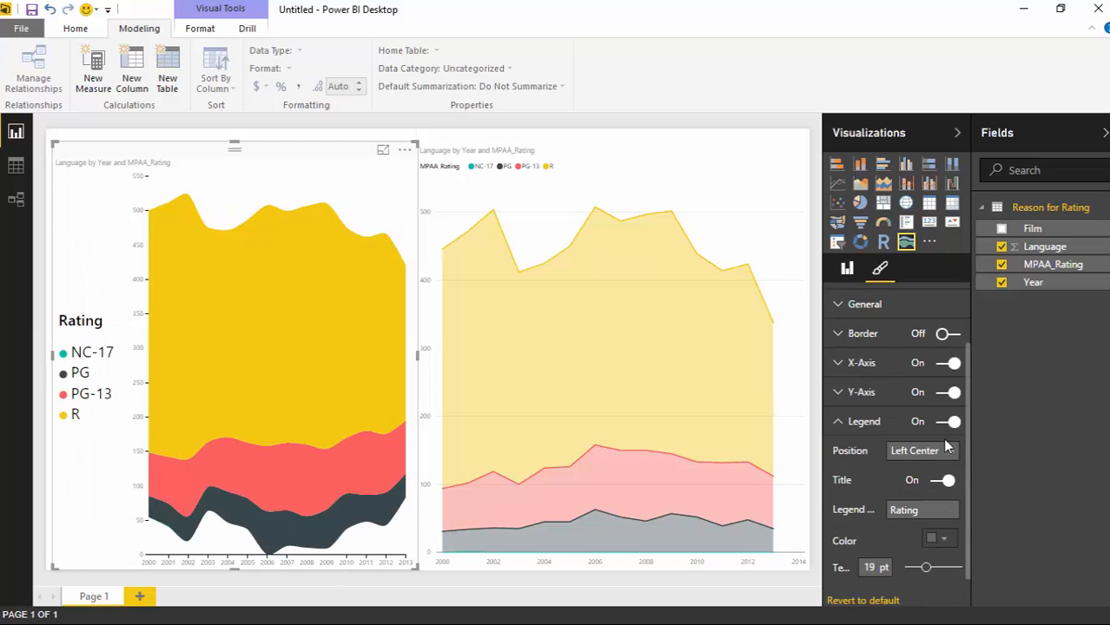
Try right-centre, settle the legend at Top, and collapse the Legend card
left_click(920, 450)
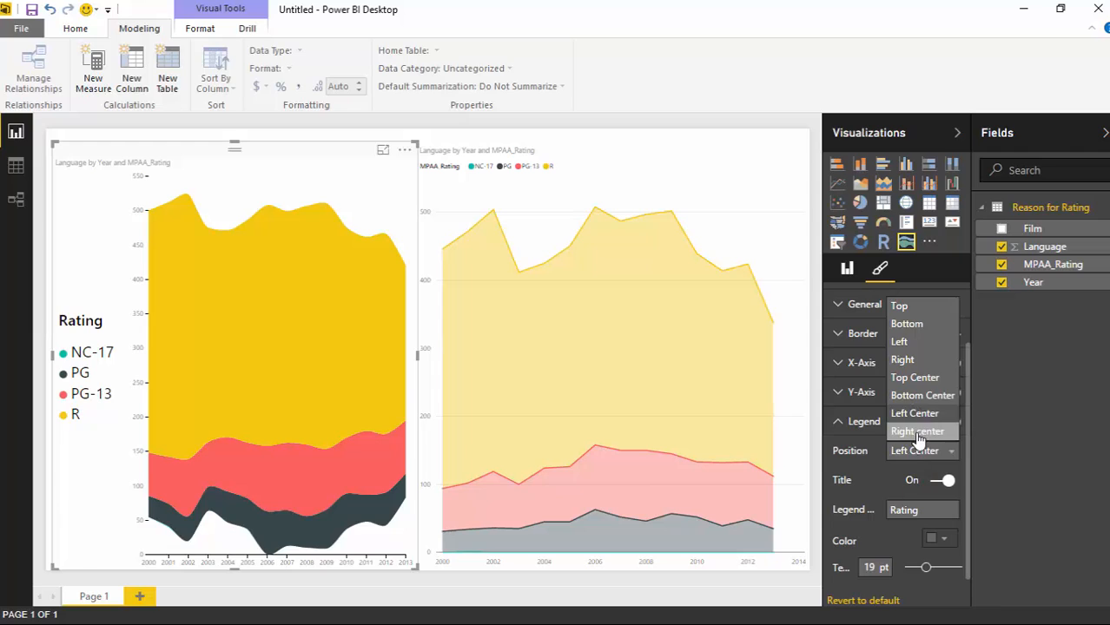
left_click(916, 431)
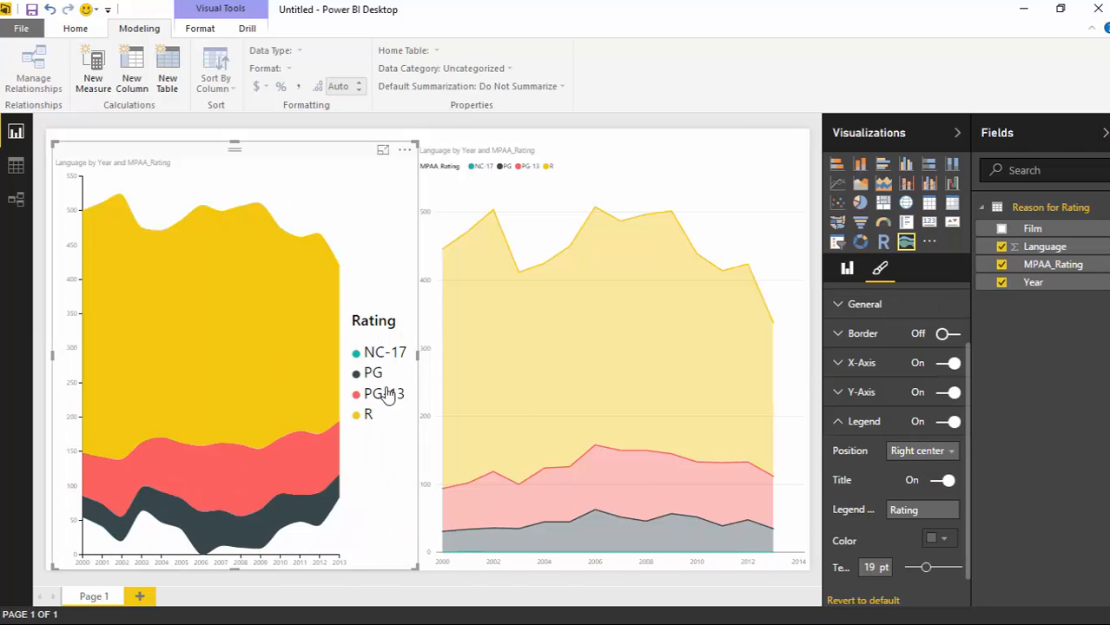
left_click(921, 450)
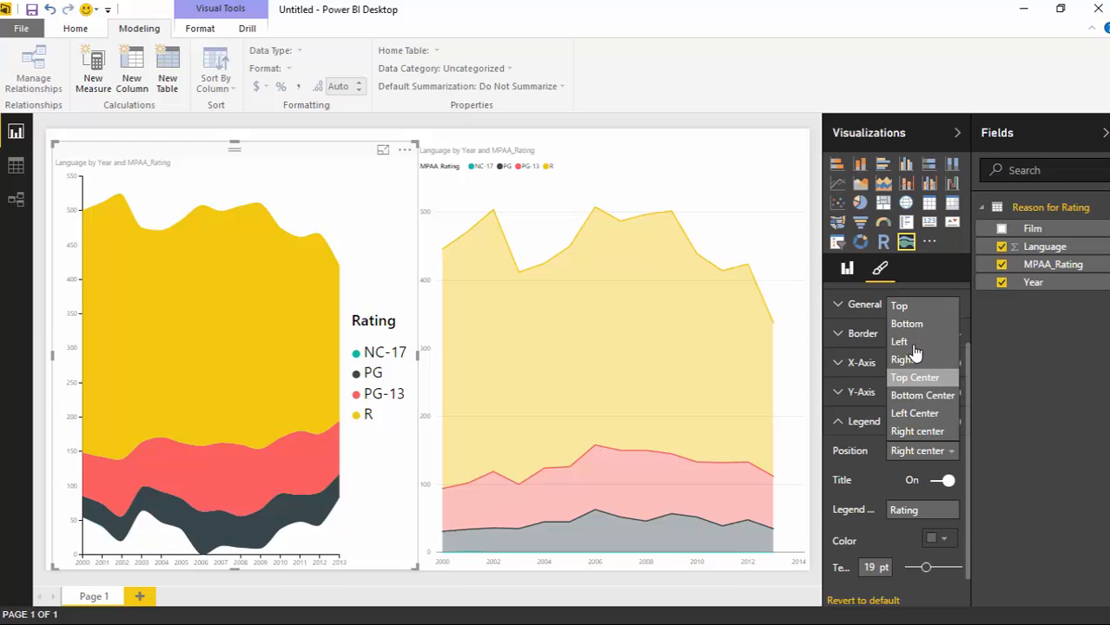
left_click(899, 305)
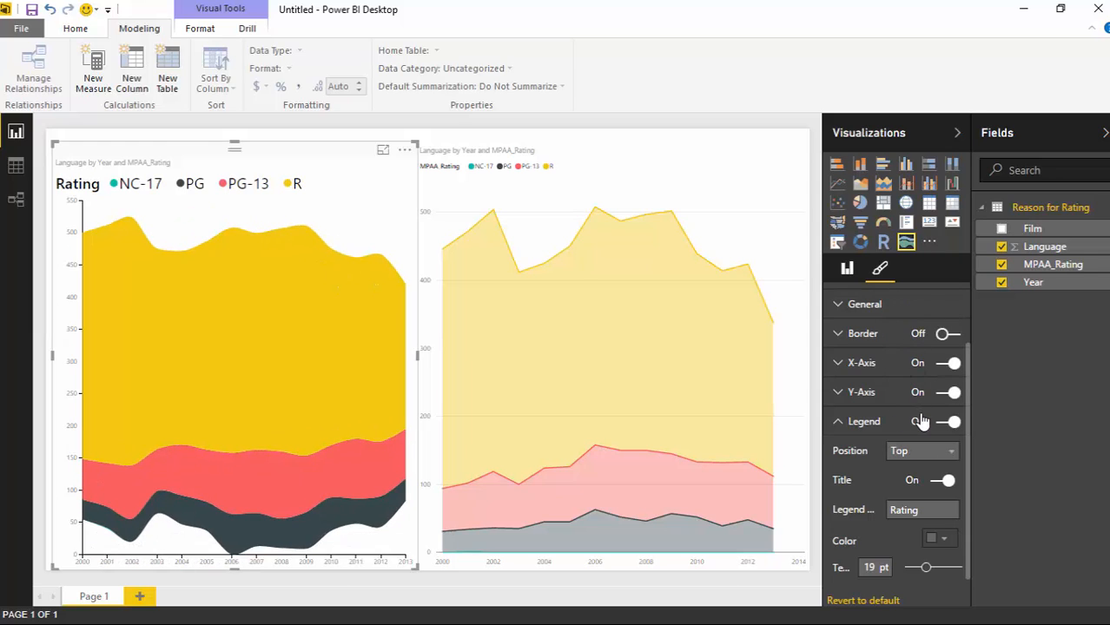
left_click(863, 421)
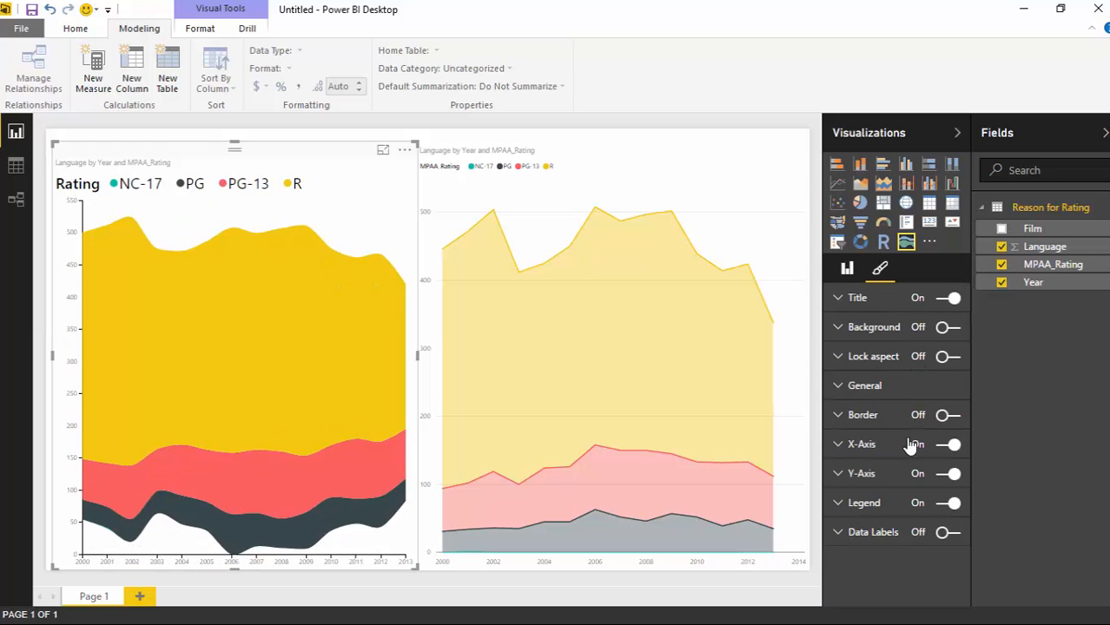
left_click(947, 443)
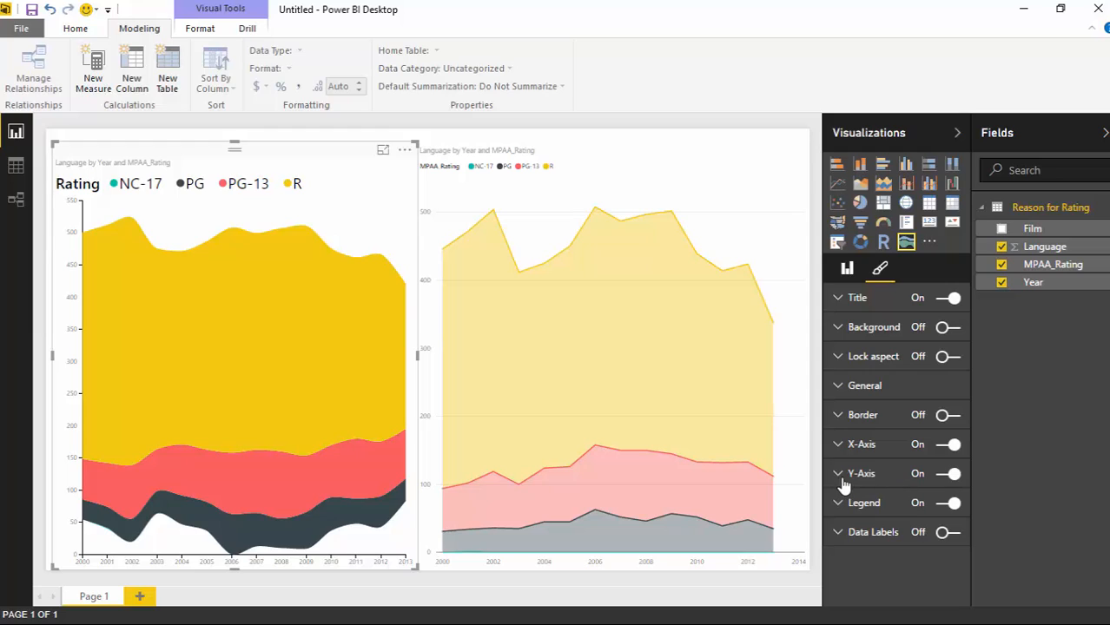
Expand the Y-Axis and X-Axis cards, briefly showing the Year axis title before hiding it
left_click(837, 473)
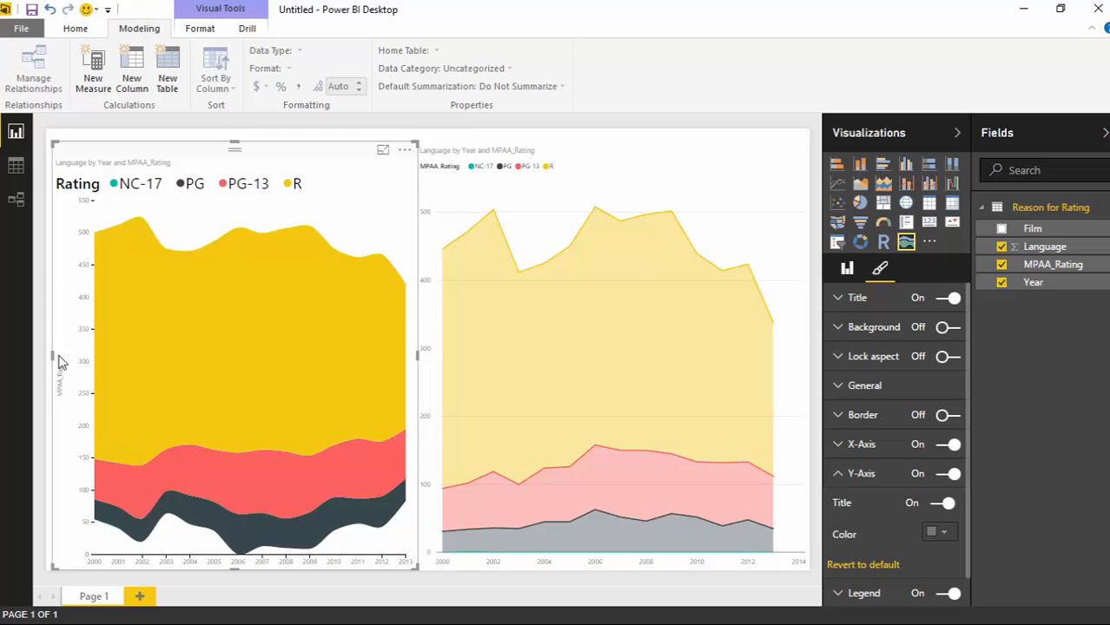
mouse_move(450, 456)
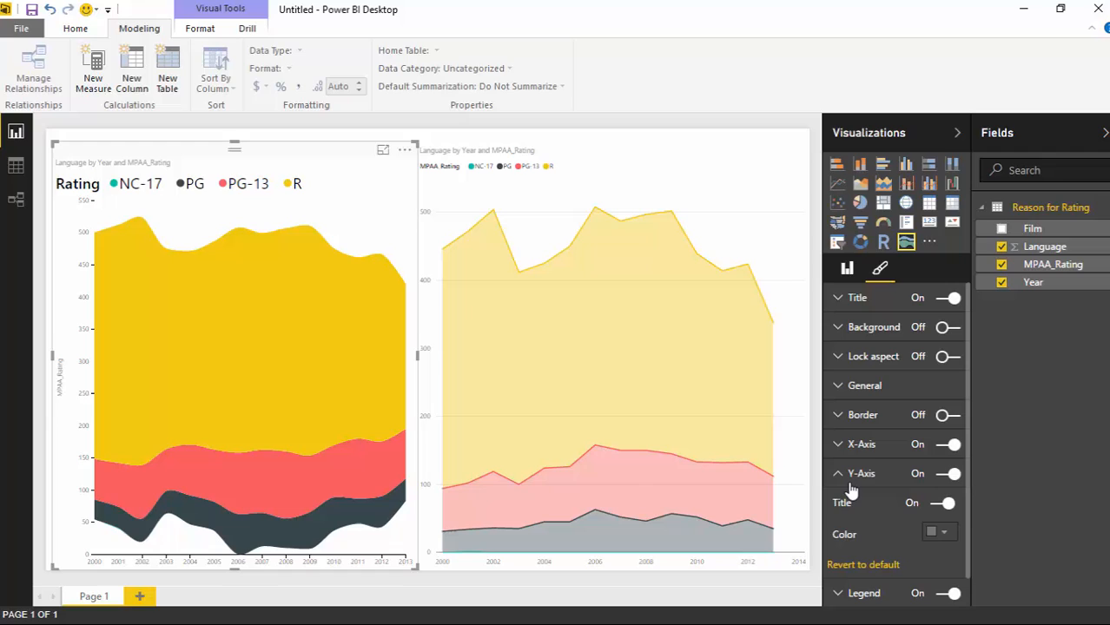
left_click(942, 502)
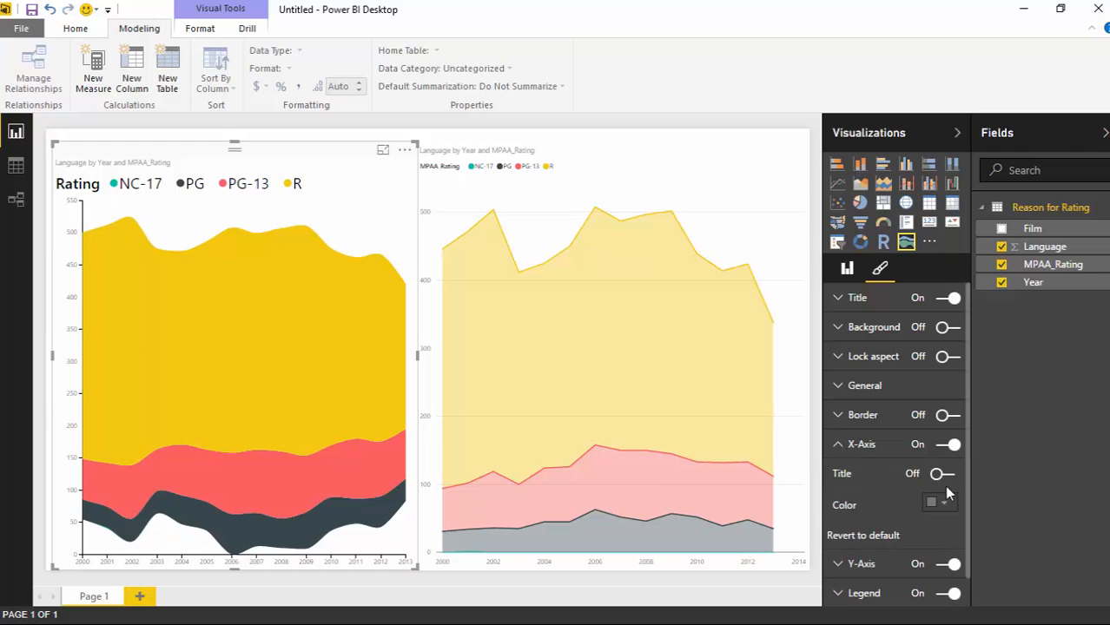
left_click(942, 473)
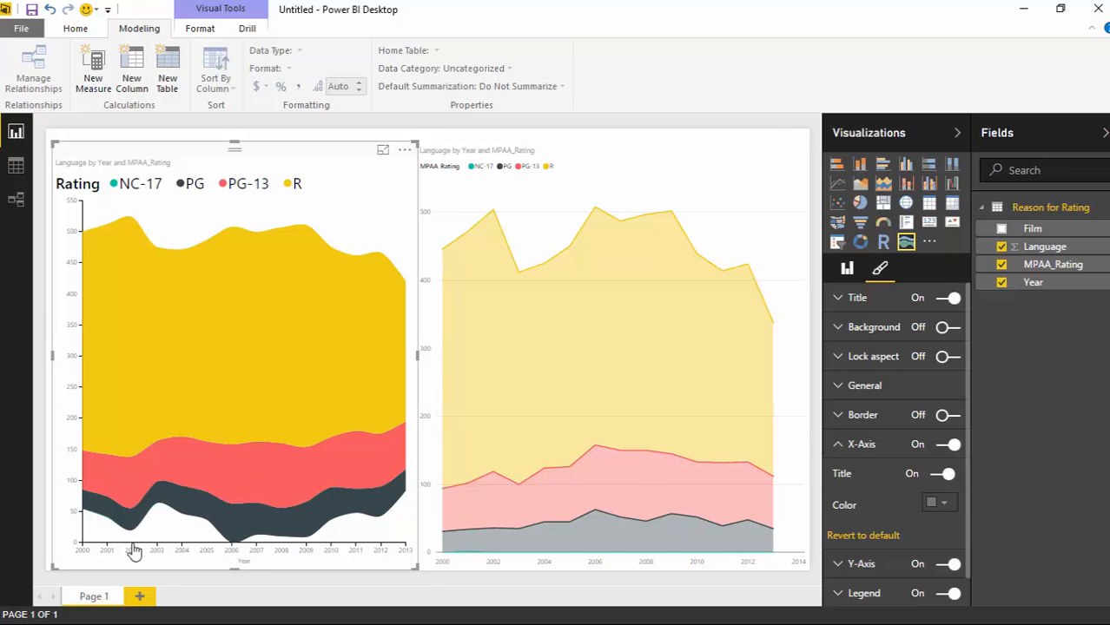
mouse_move(244, 574)
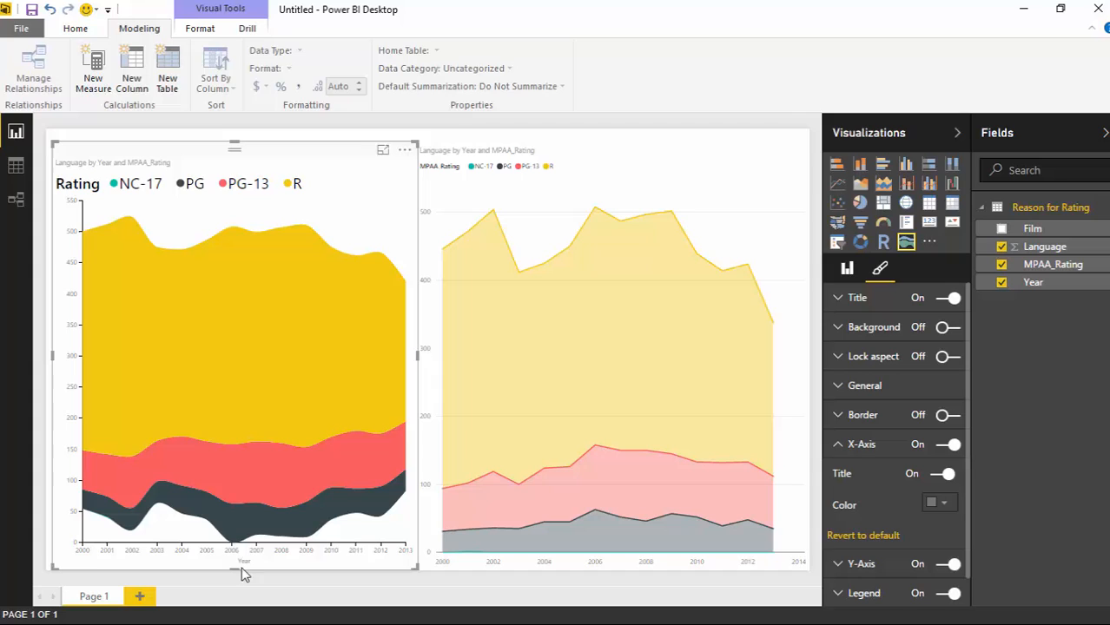
mouse_move(296, 557)
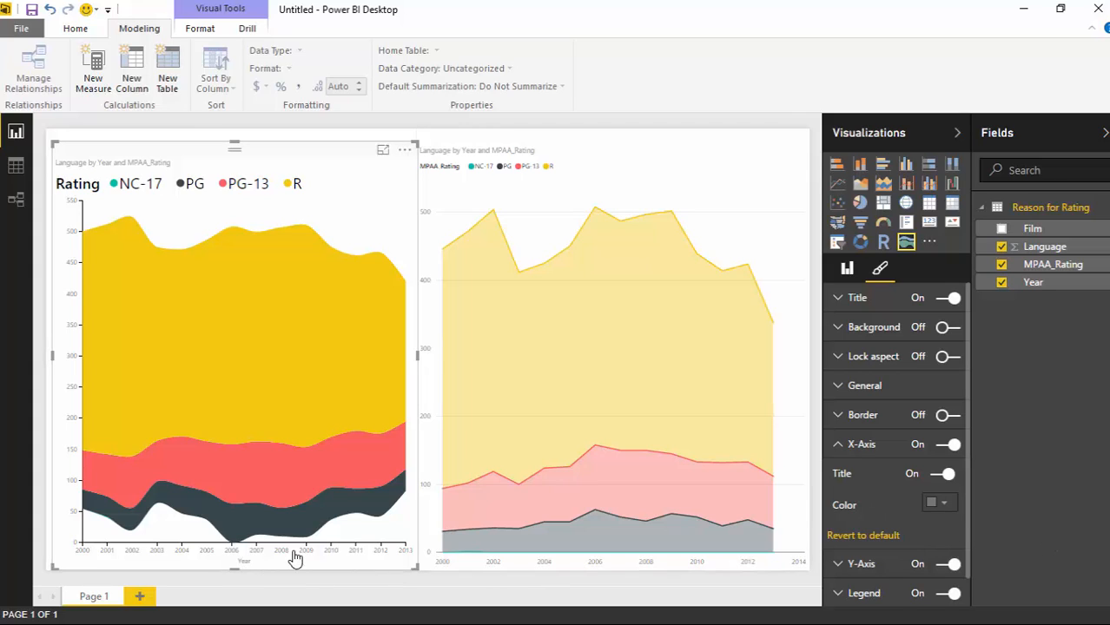
mouse_move(322, 567)
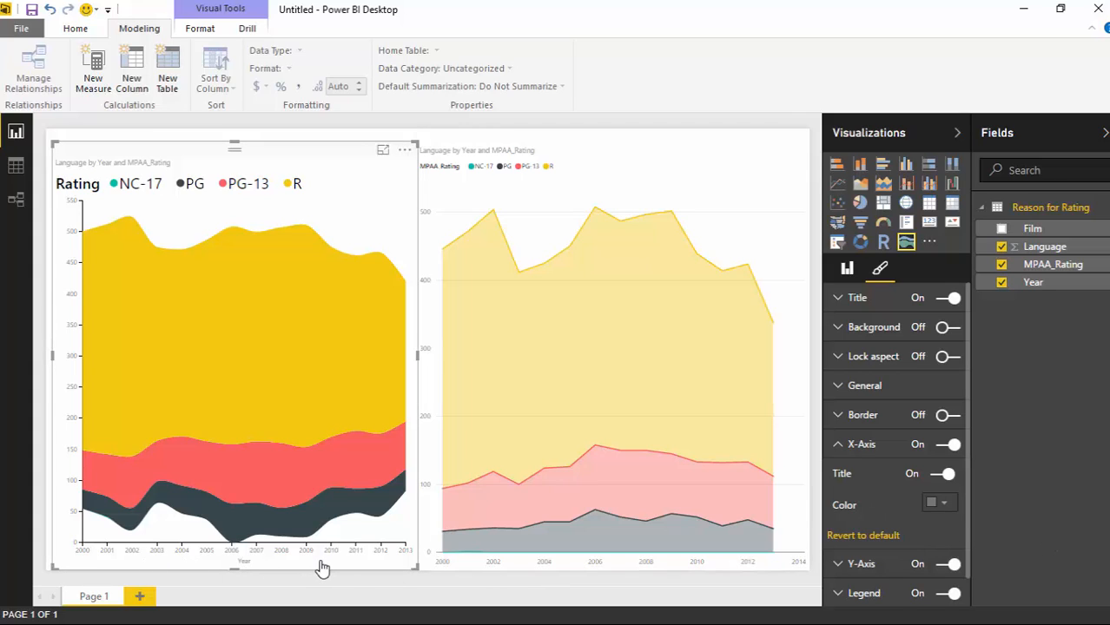
left_click(942, 473)
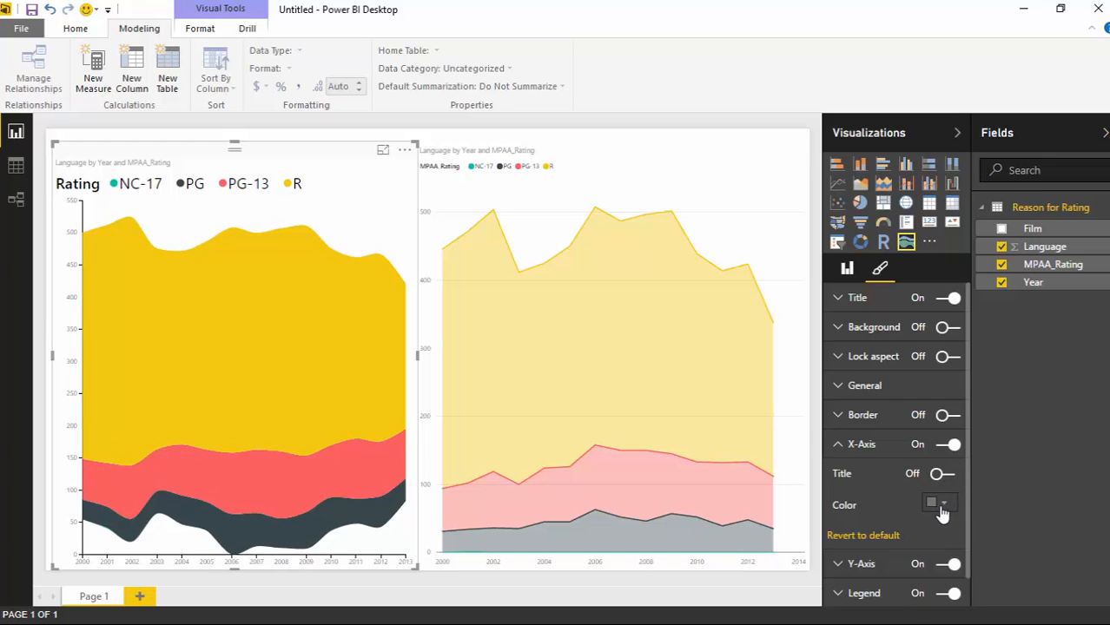
Collapse the X-Axis card and expand General to show position, size and wiggle
left_click(942, 505)
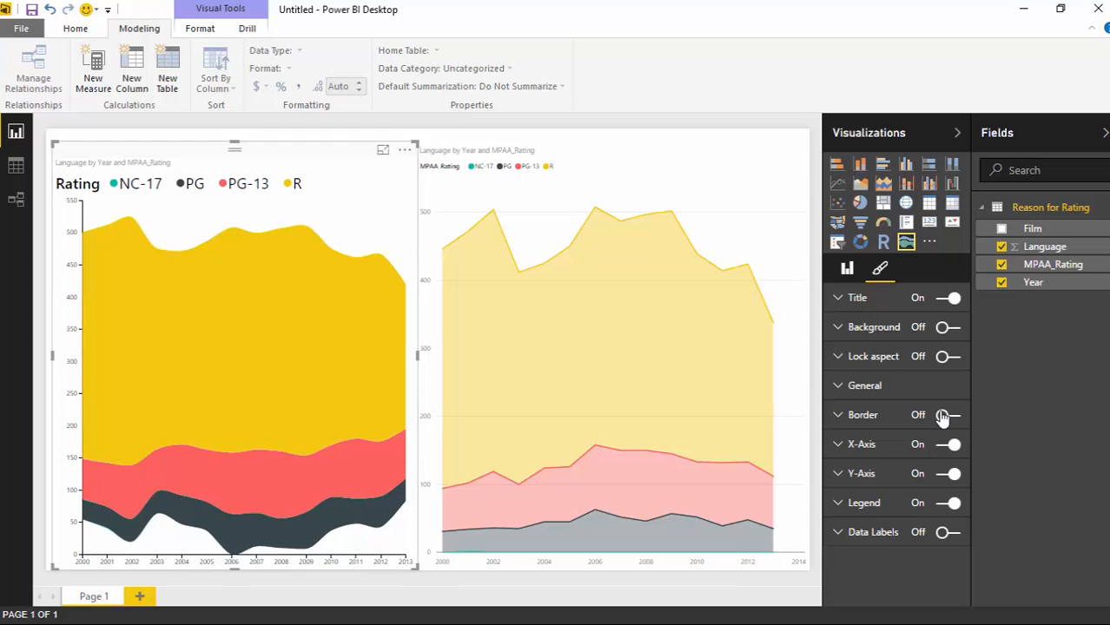
mouse_move(885, 426)
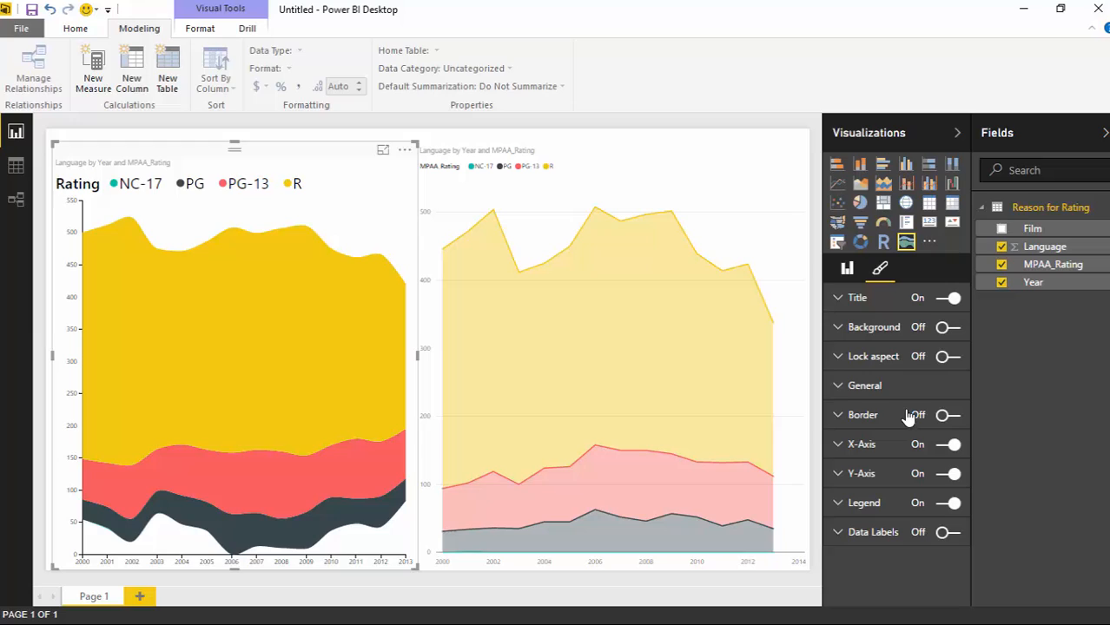
left_click(864, 386)
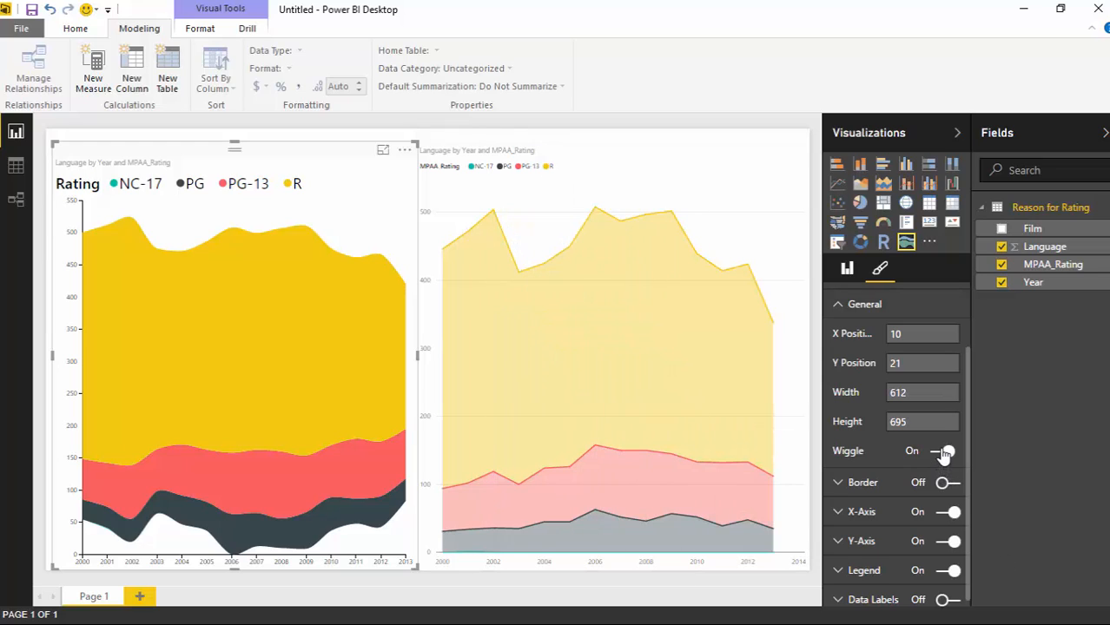
left_click(944, 451)
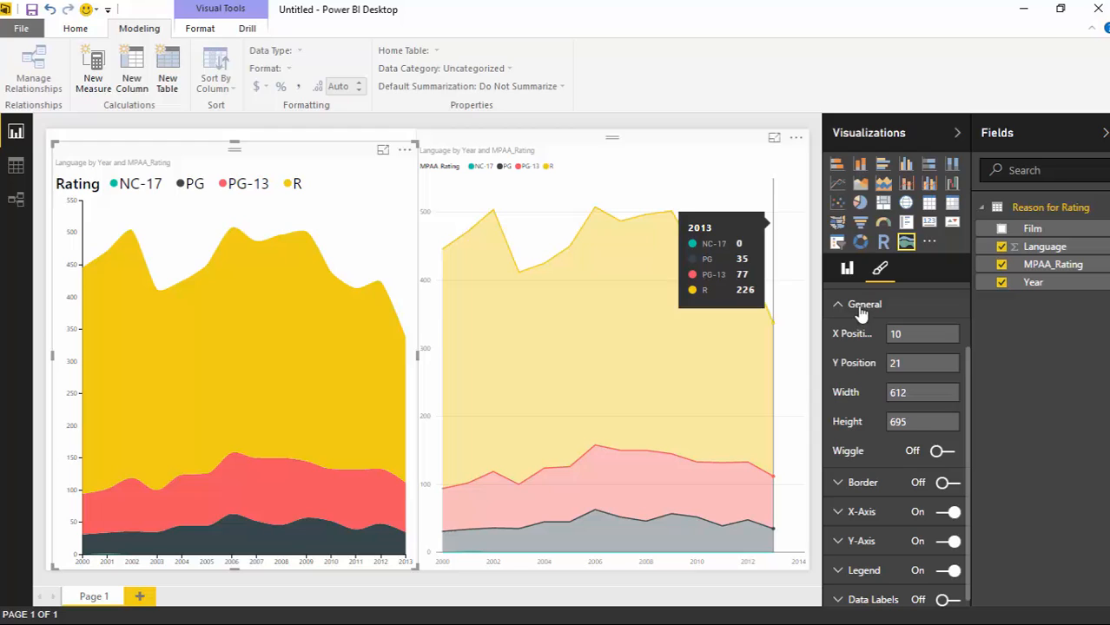
mouse_move(833, 481)
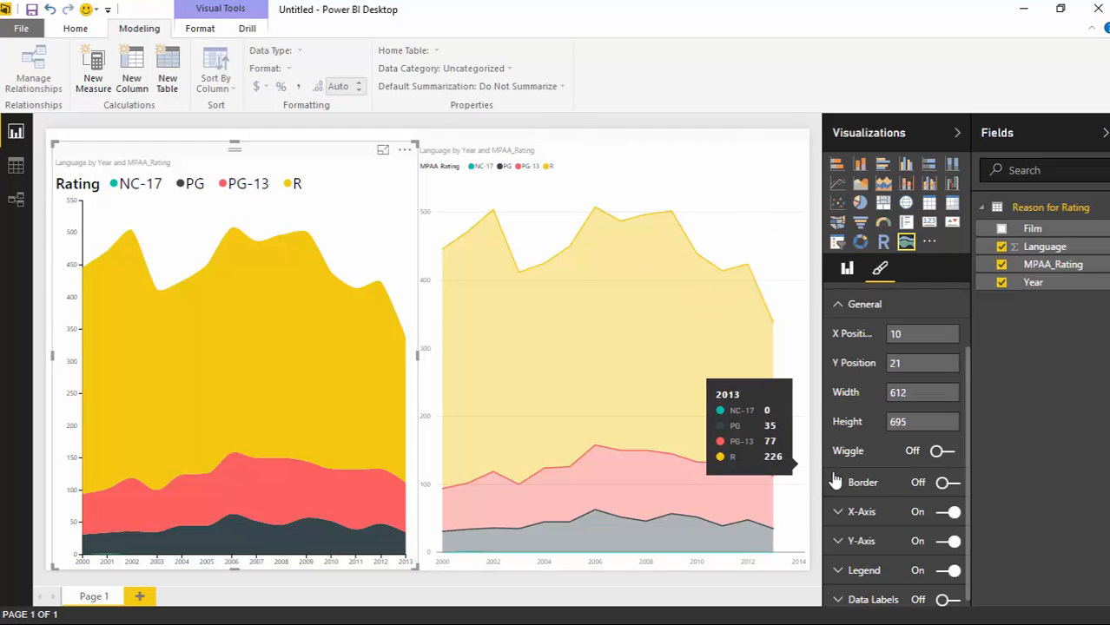
mouse_move(835, 482)
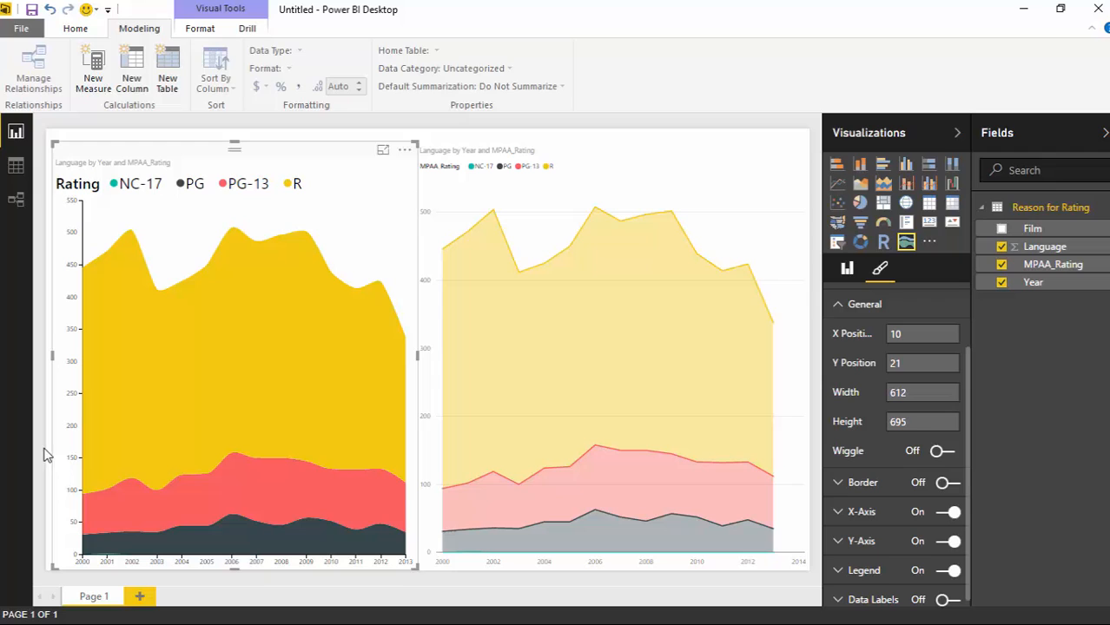
mouse_move(890, 461)
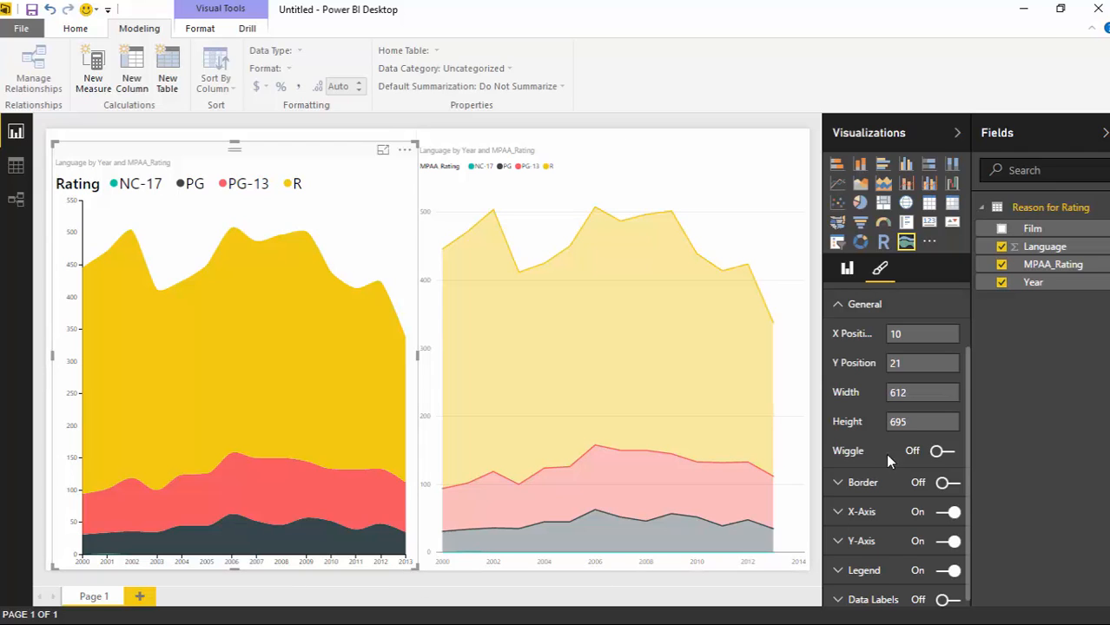
left_click(941, 450)
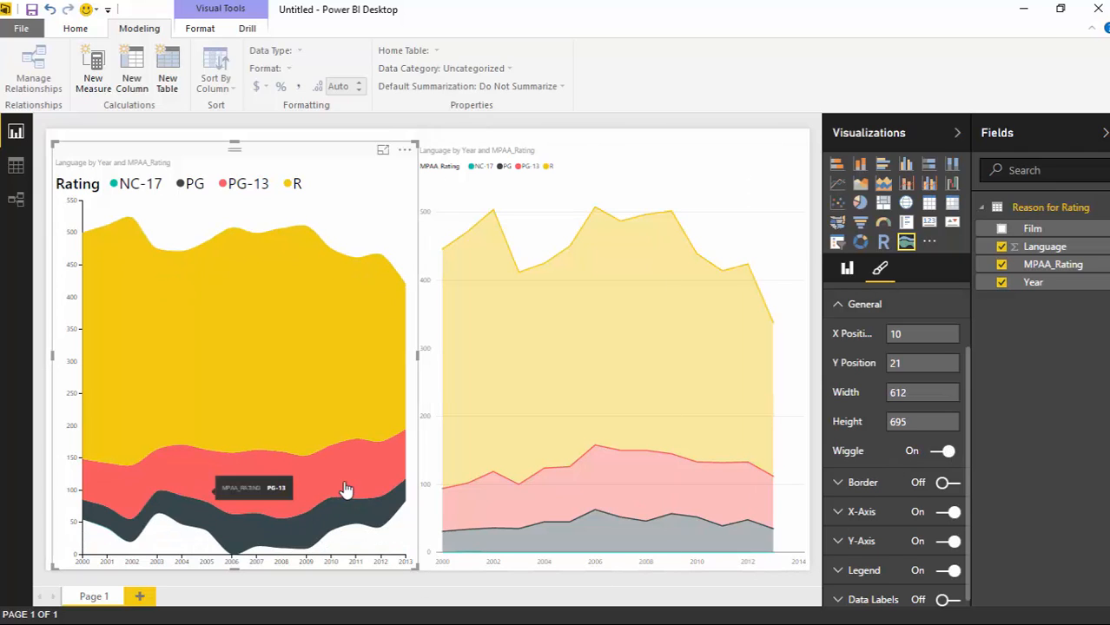
mouse_move(117, 284)
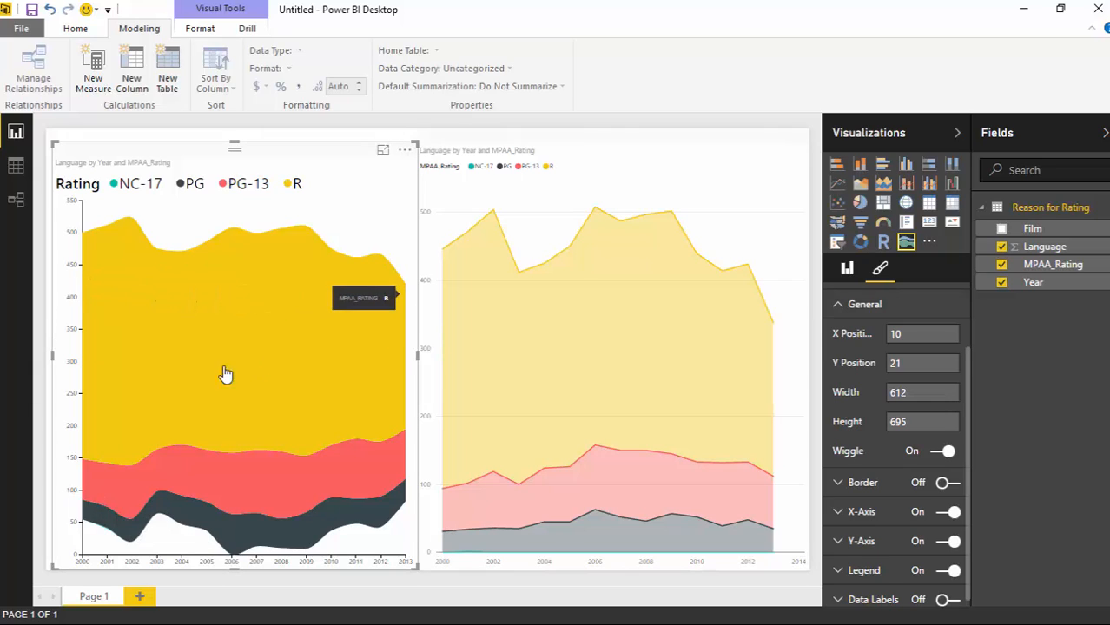
mouse_move(119, 436)
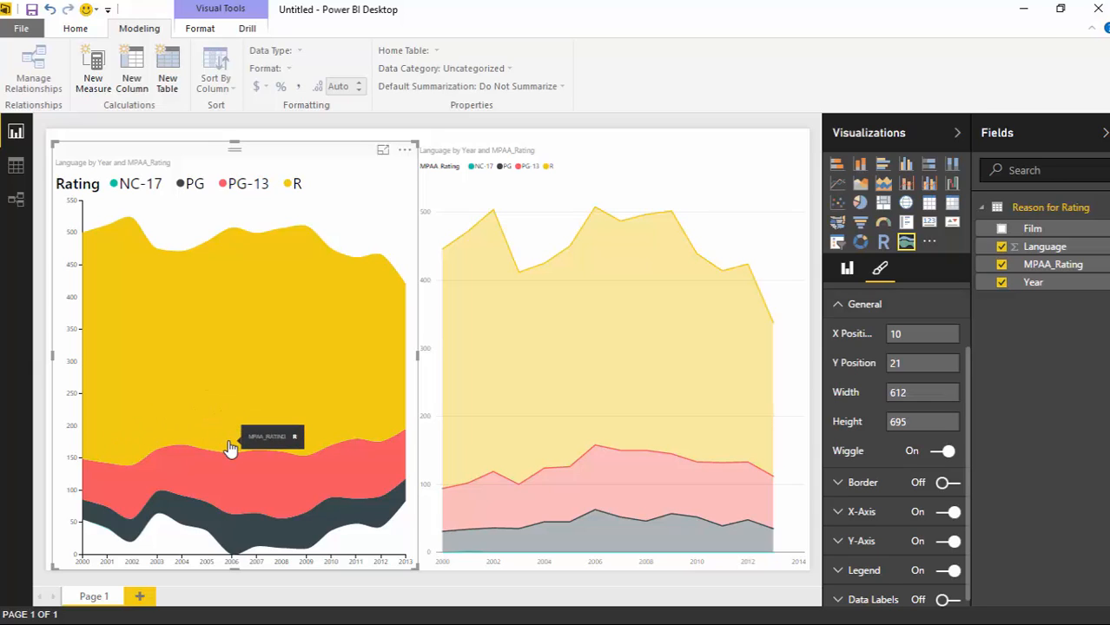
mouse_move(110, 414)
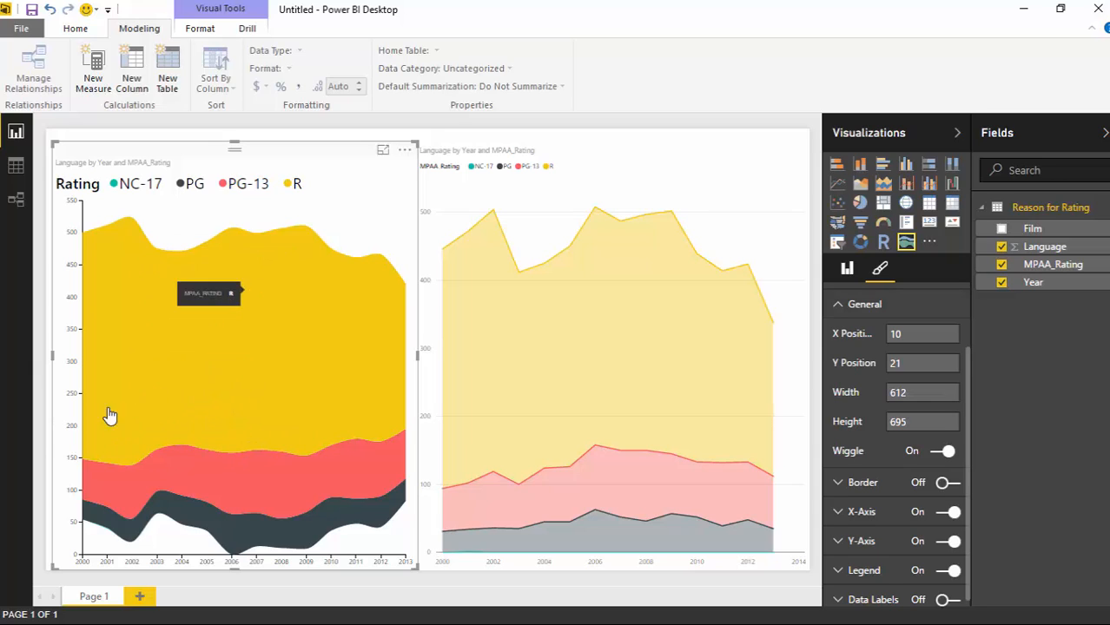
mouse_move(13, 452)
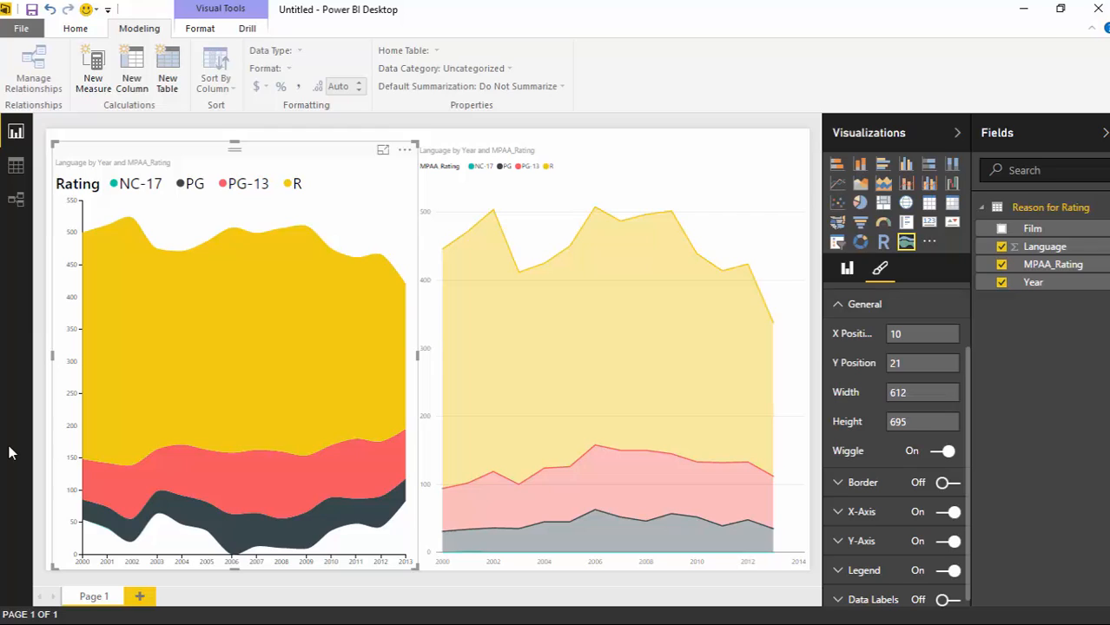
mouse_move(972, 334)
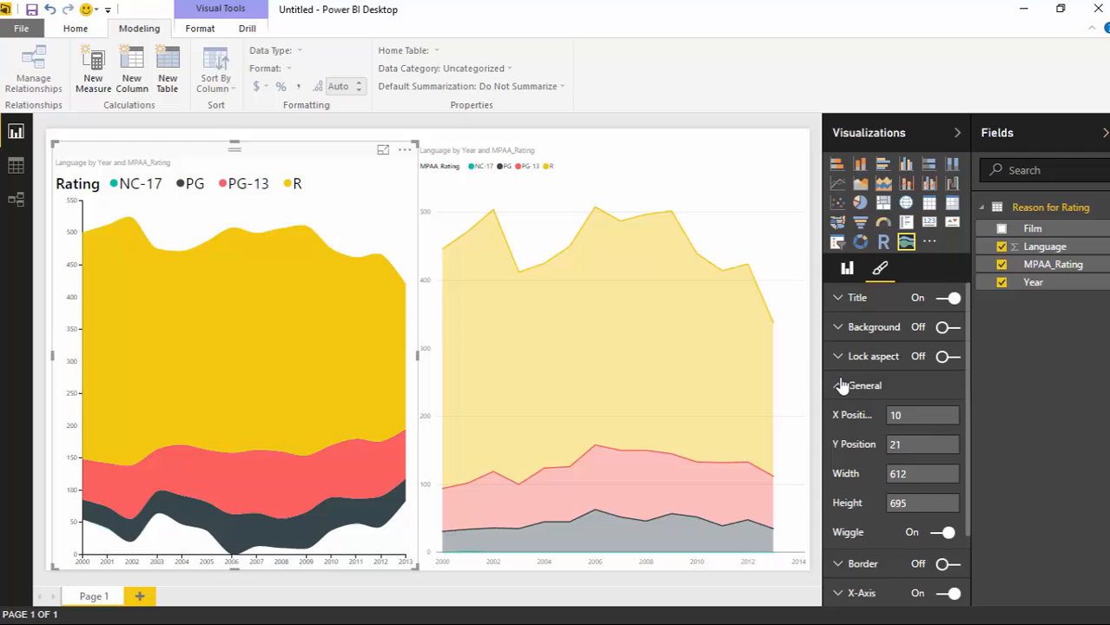
Center-align the 'Language by Year and MPAA_Rating' title, then collapse the Title card
left_click(864, 385)
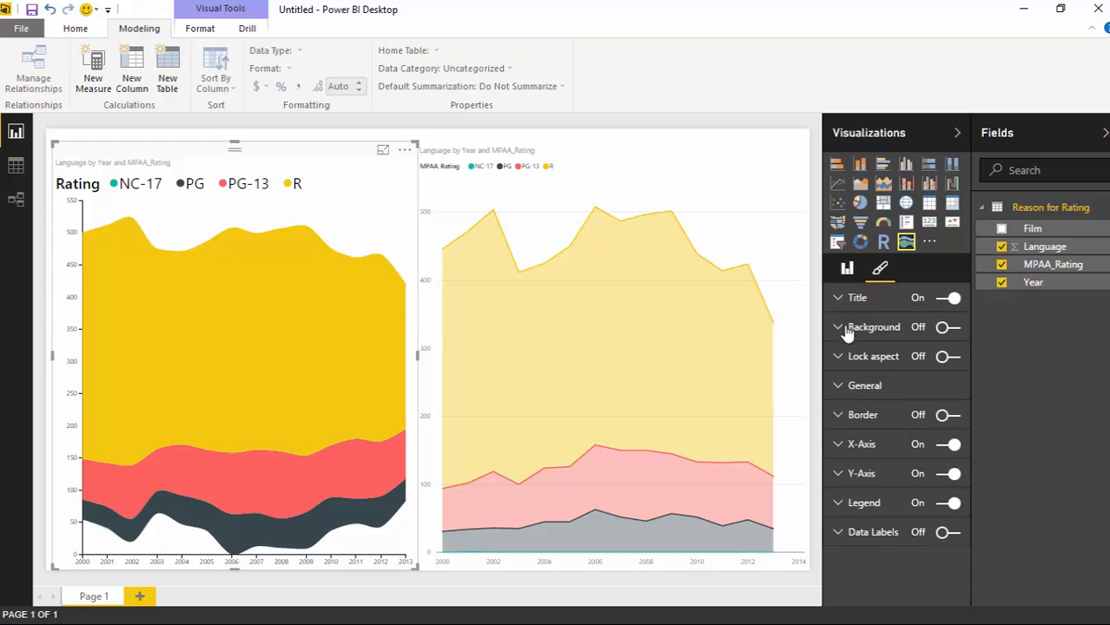
left_click(837, 297)
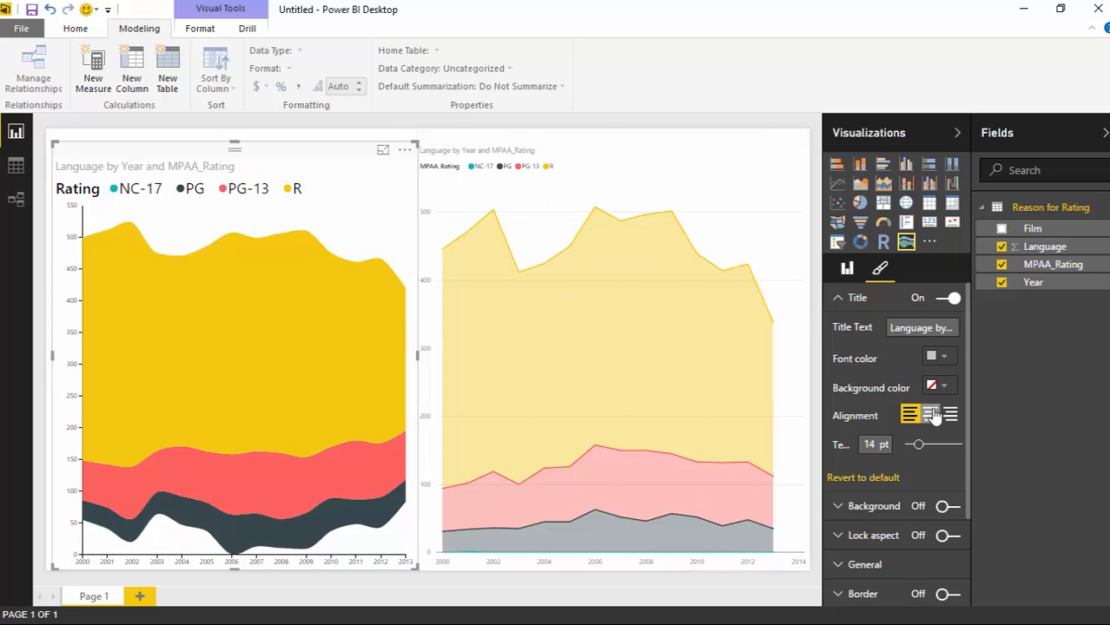
left_click(930, 414)
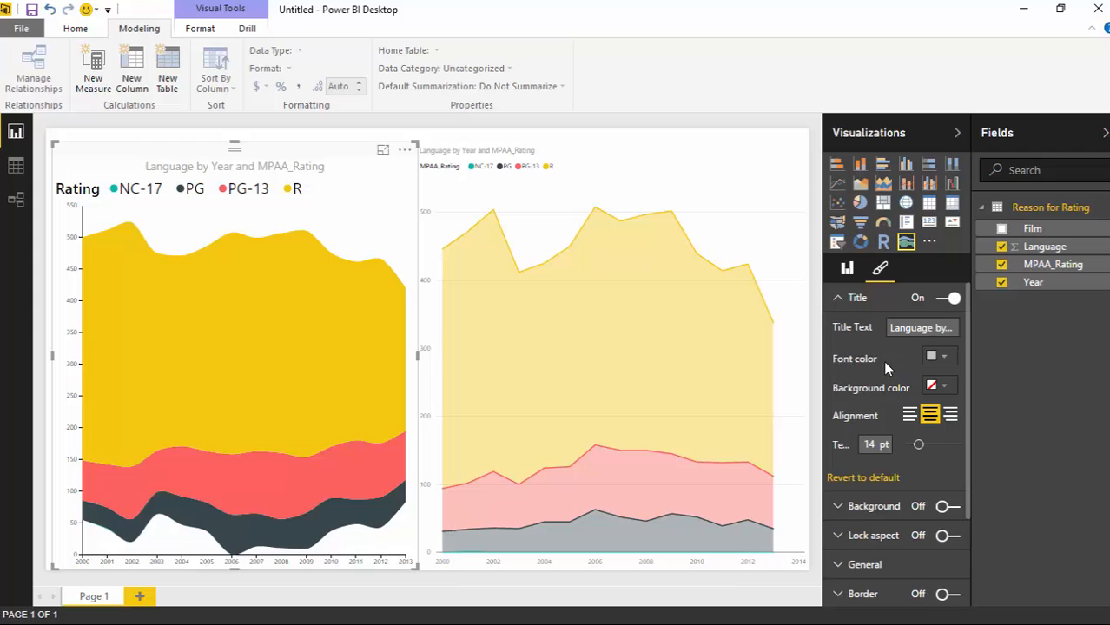
left_click(856, 297)
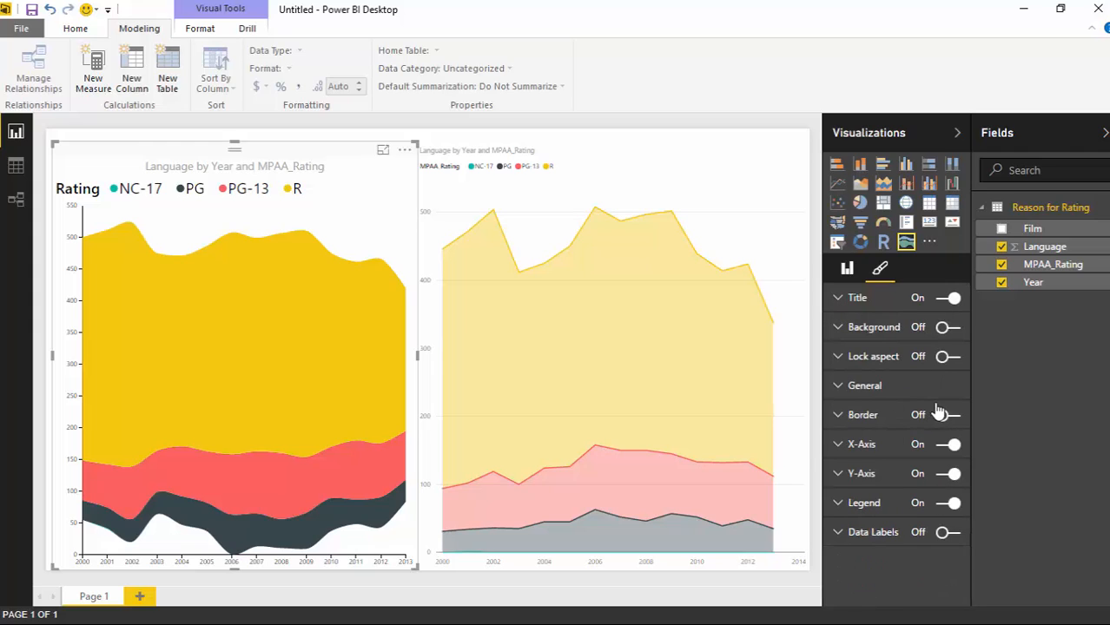